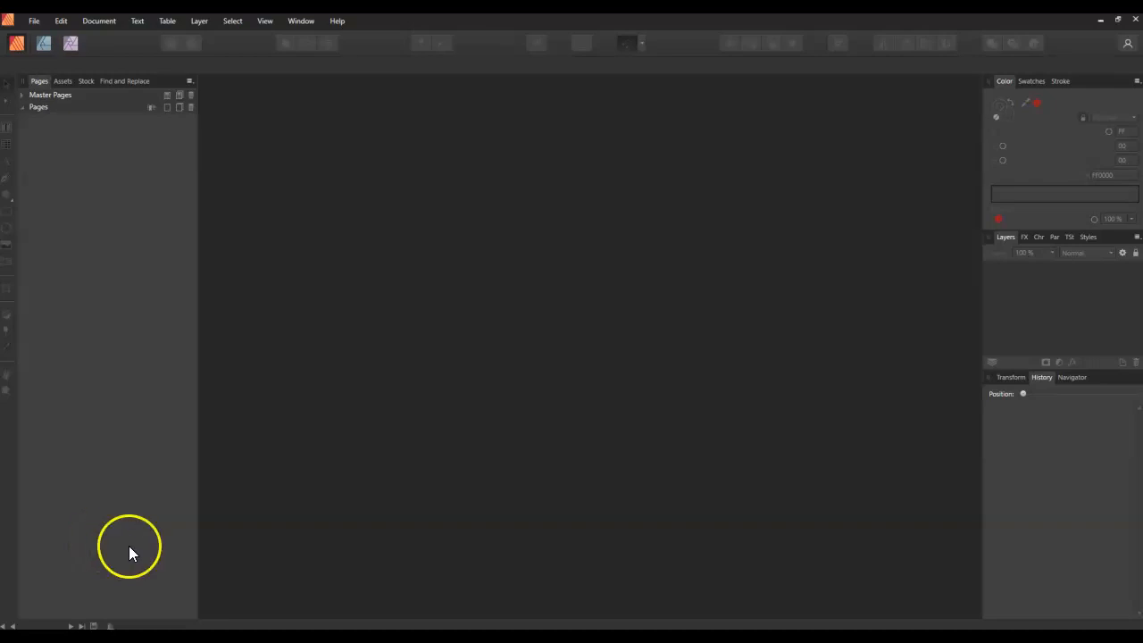
mouse_move(121, 531)
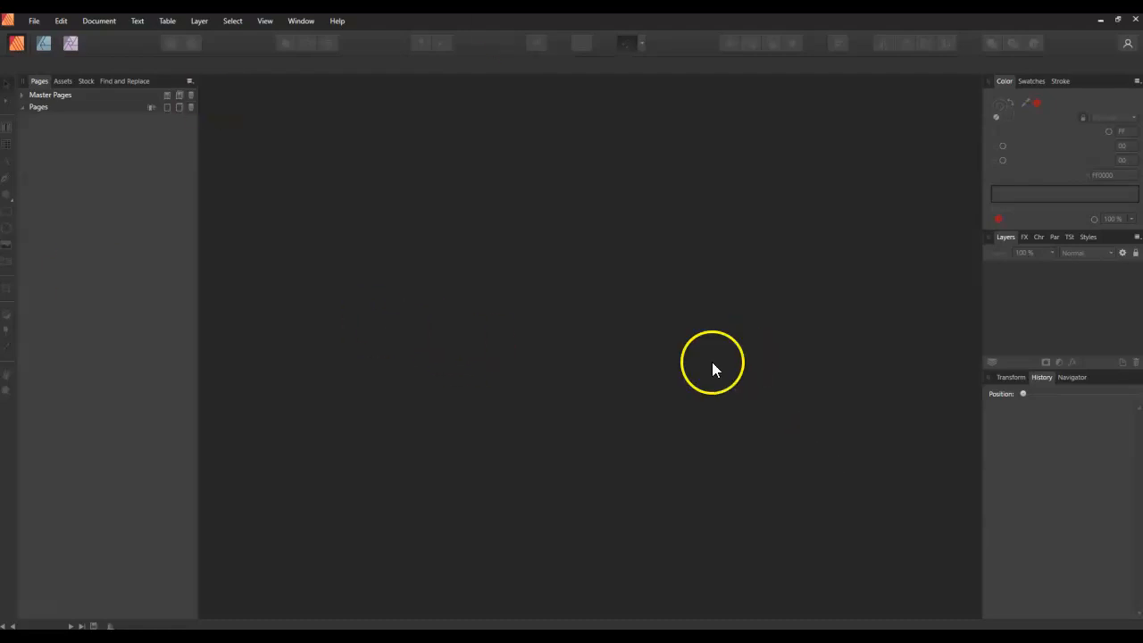
mouse_move(926, 436)
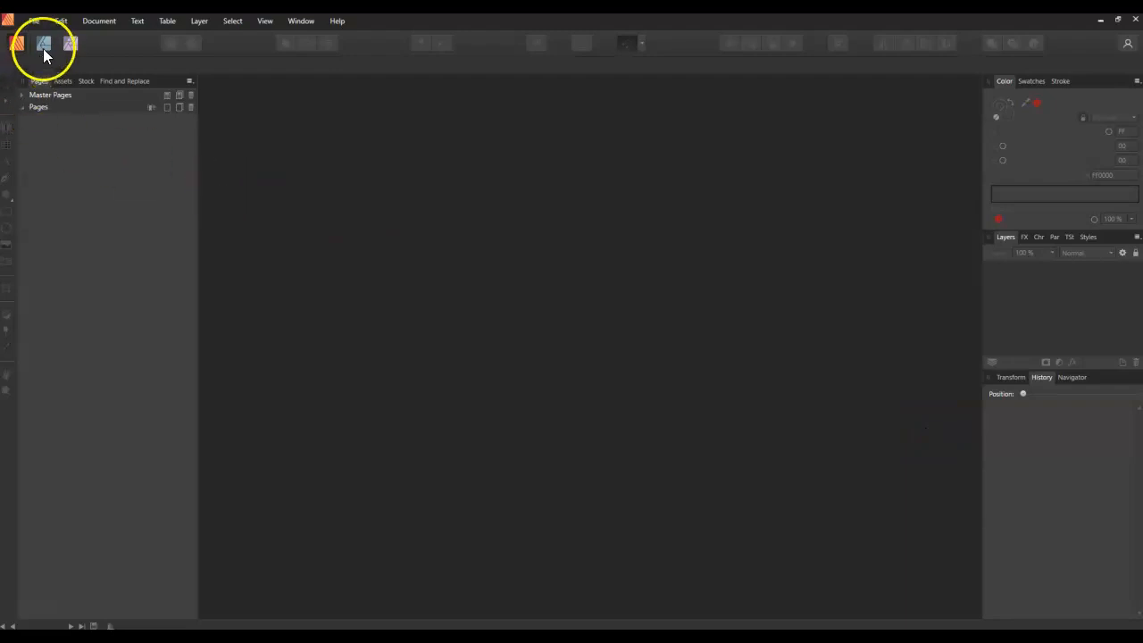
mouse_move(18, 45)
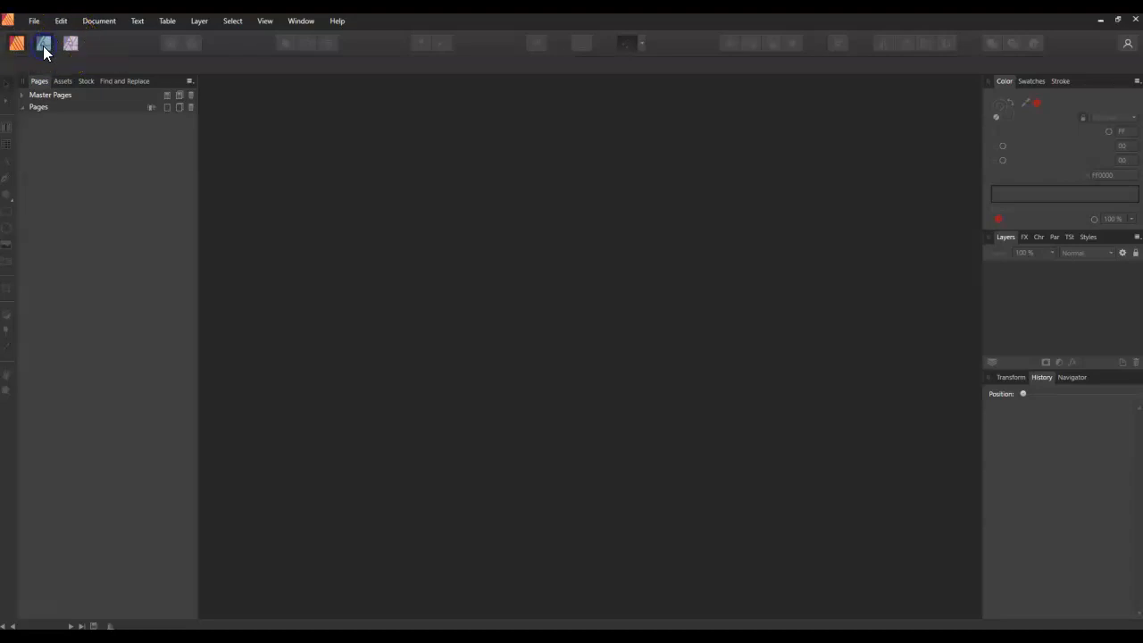
- Create a US Letter document arranged vertically with facing pages turned off
left_click(44, 43)
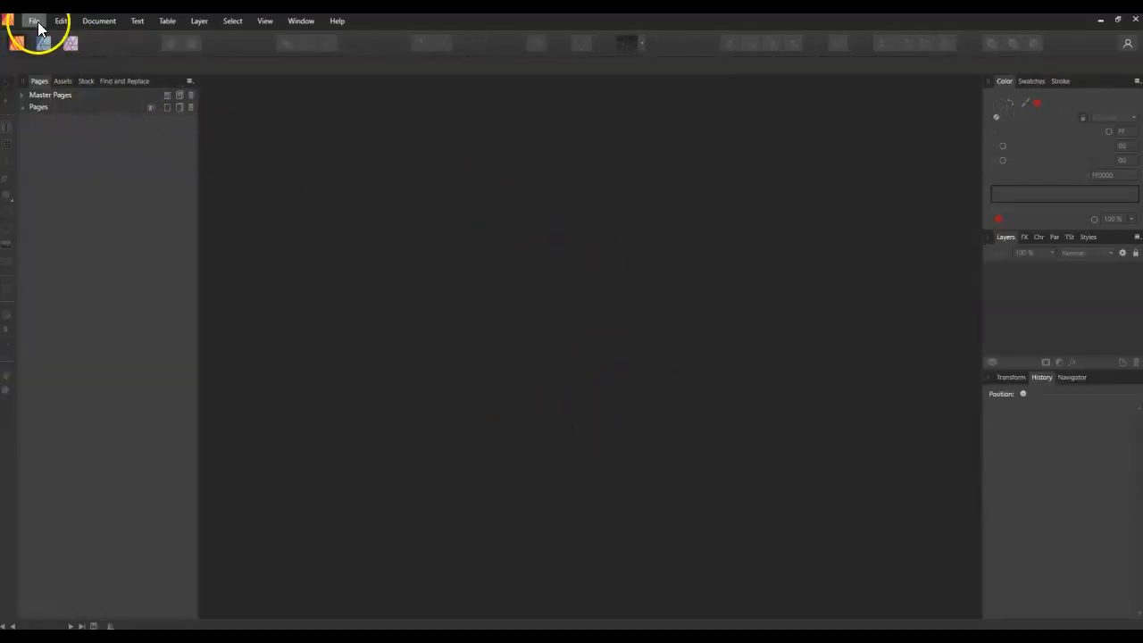
left_click(34, 21)
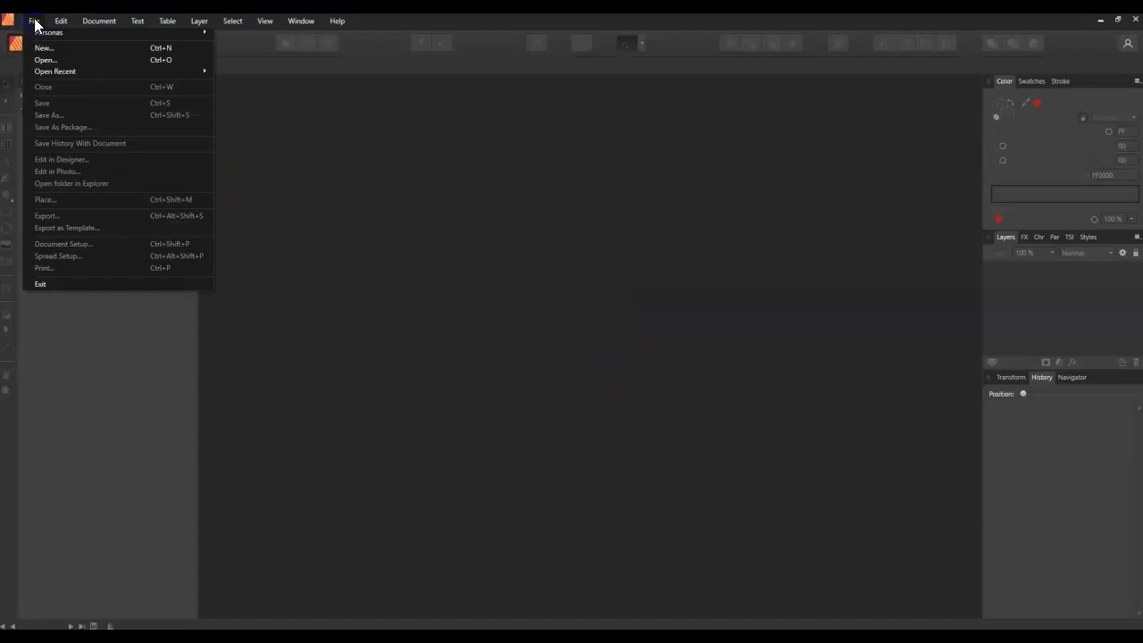
left_click(43, 48)
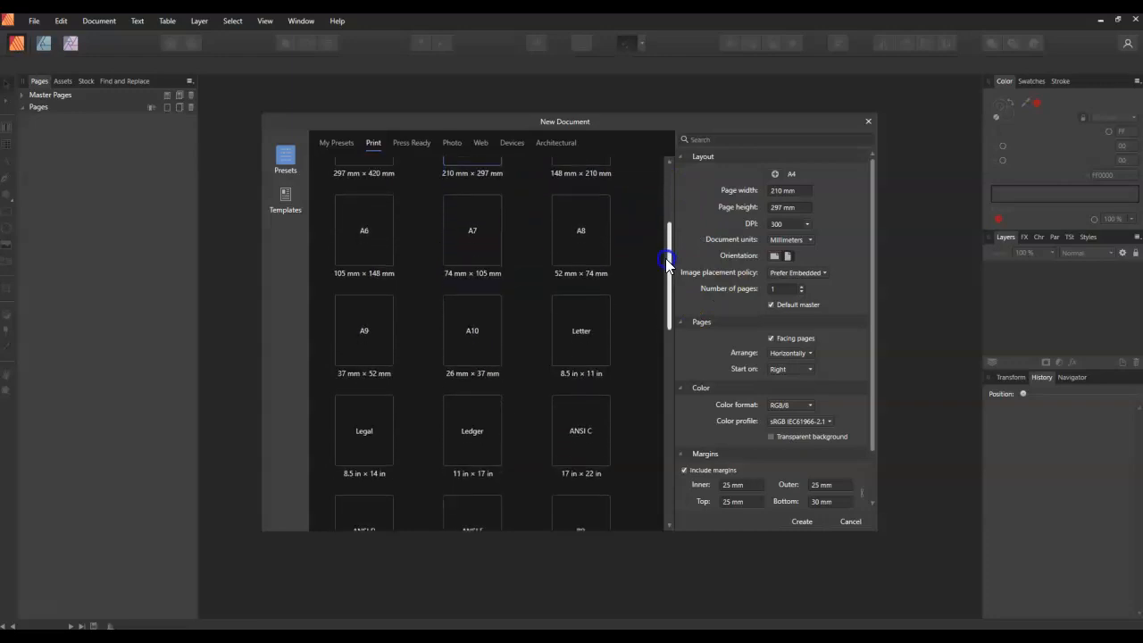
left_click(581, 335)
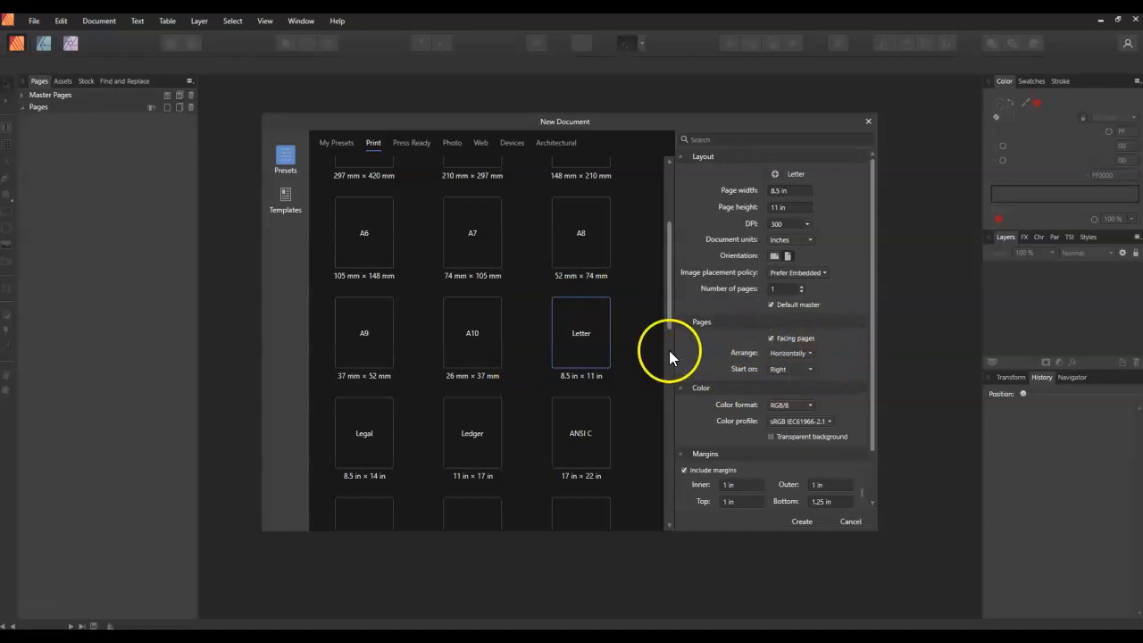
mouse_move(839, 339)
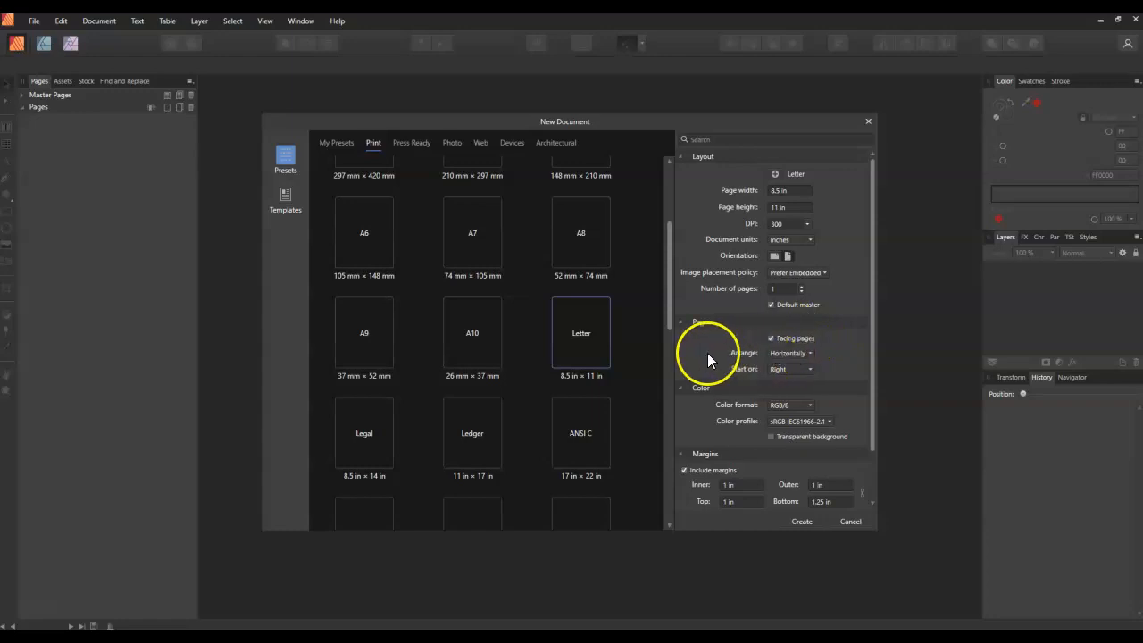
left_click(789, 352)
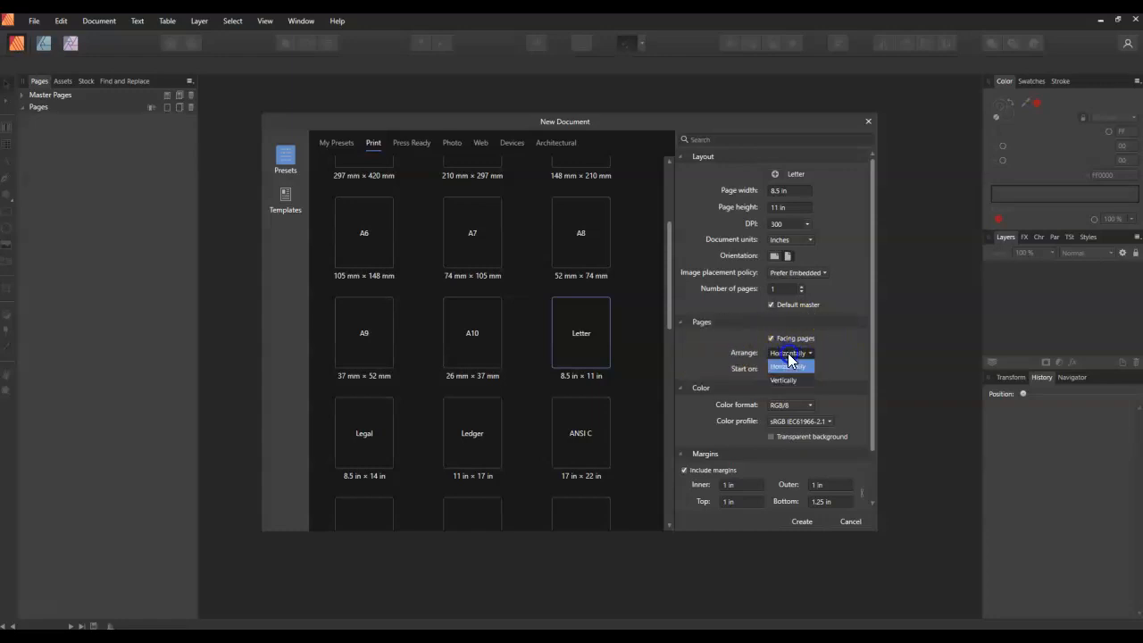
left_click(785, 368)
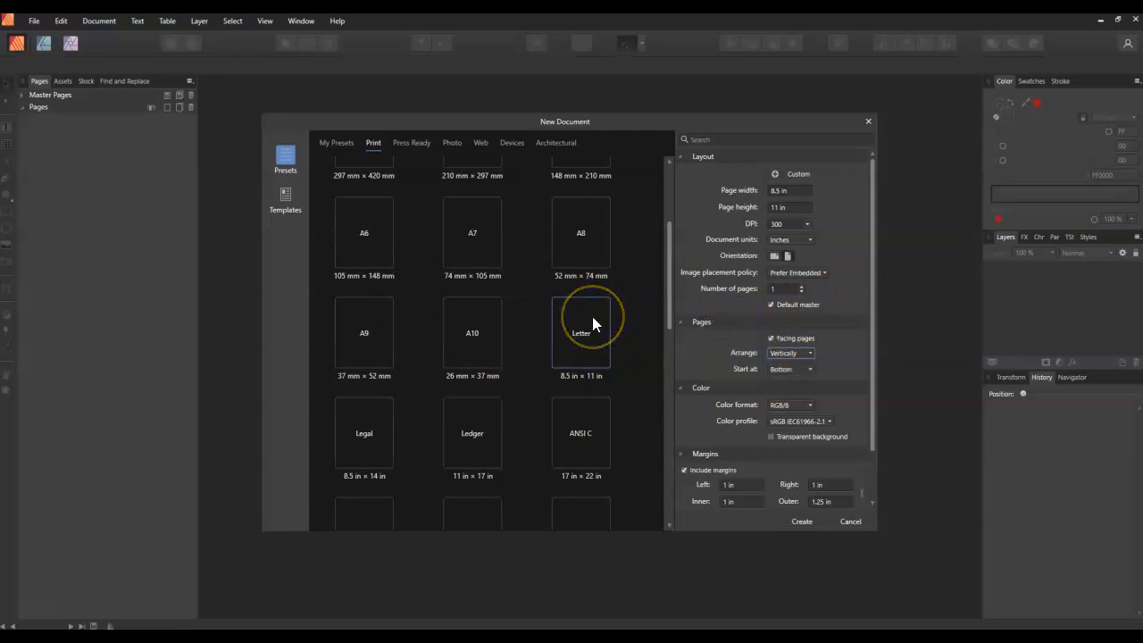
left_click(771, 338)
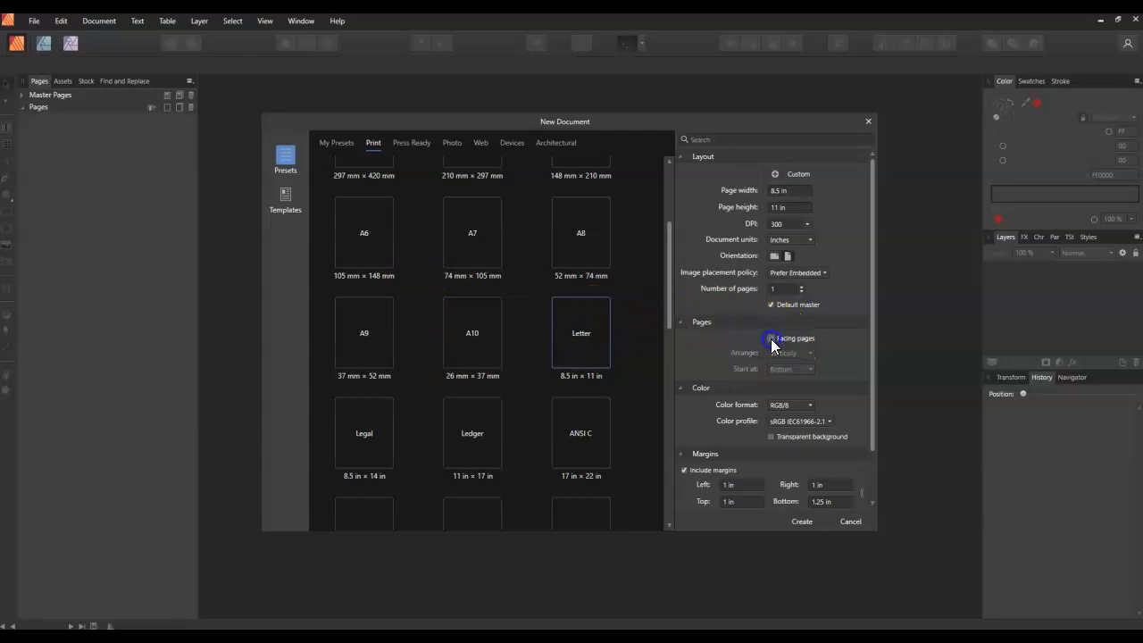
left_click(771, 337)
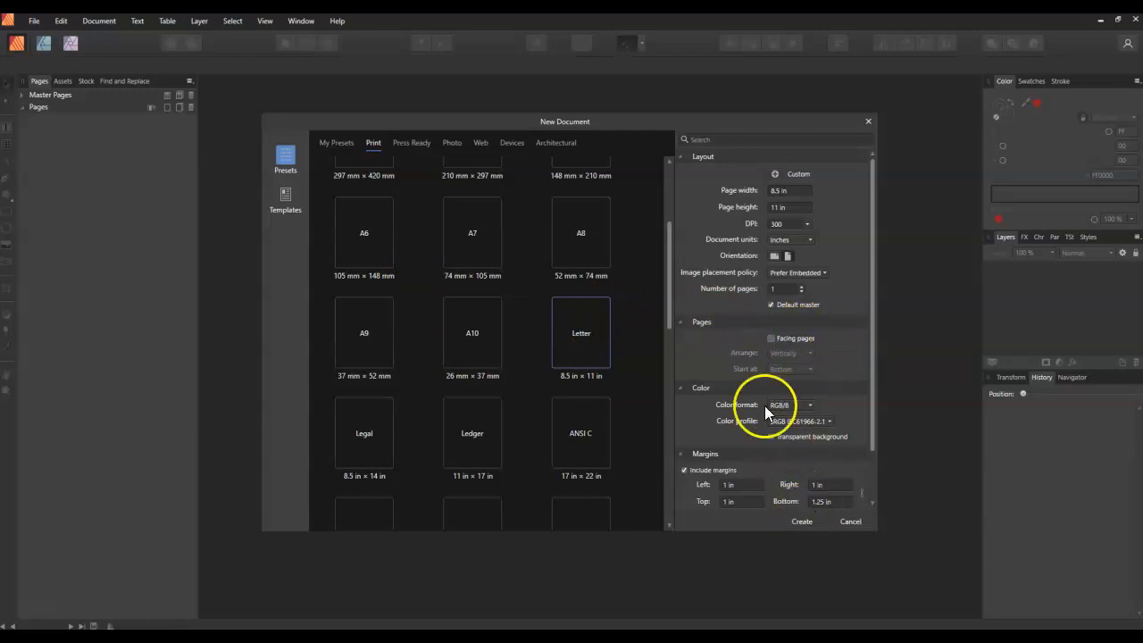
left_click(801, 521)
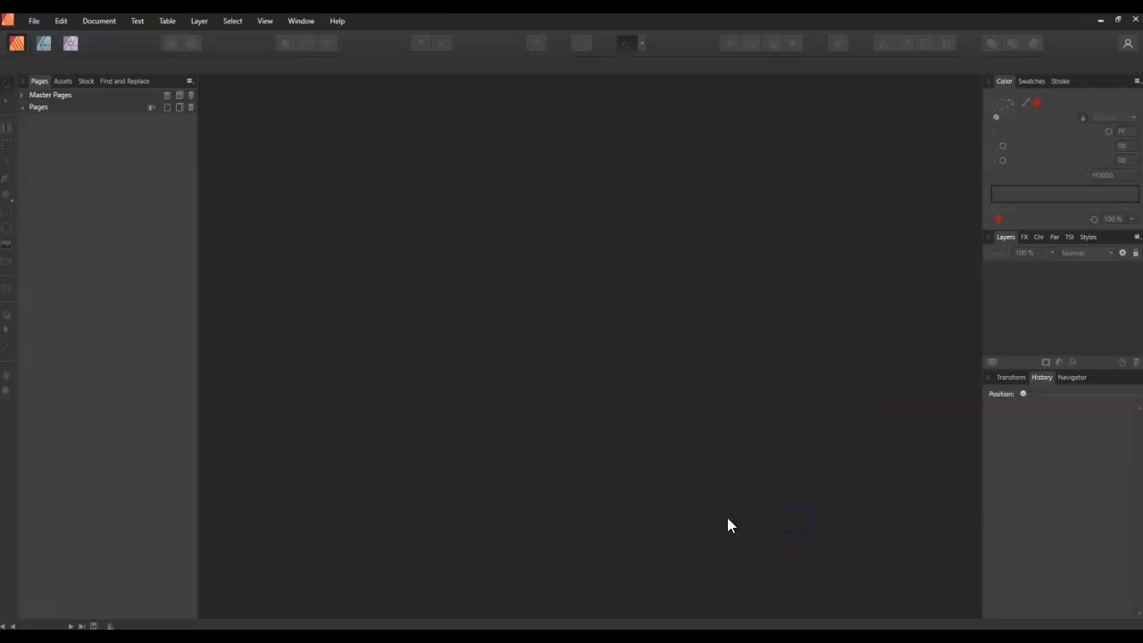
- Open the File menu once the blank Letter page appears
left_click(34, 20)
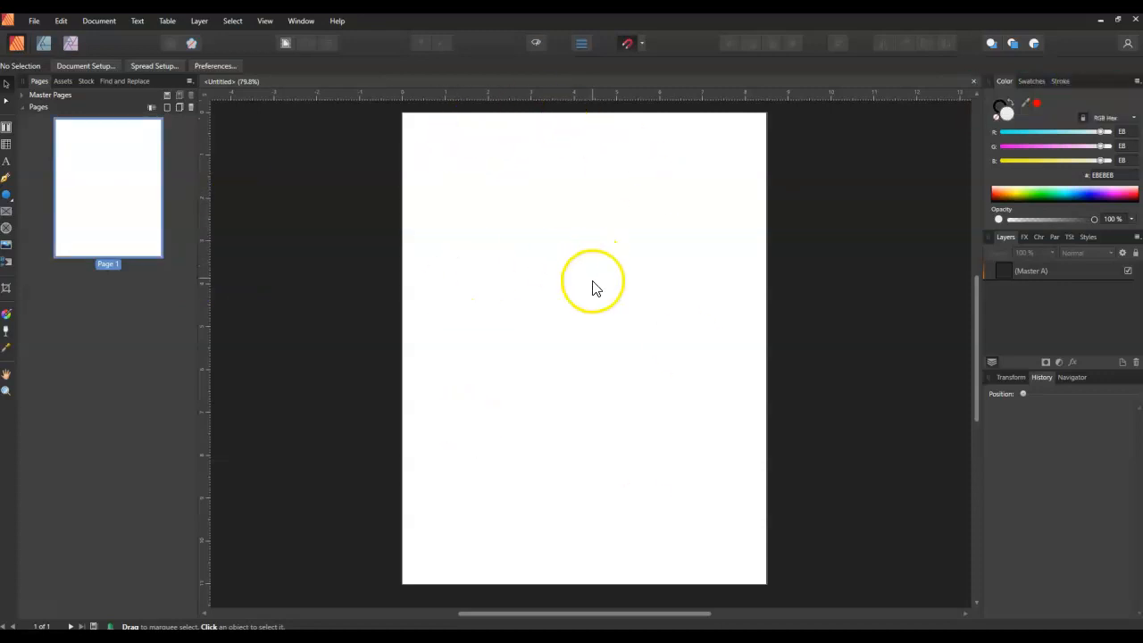
mouse_move(650, 368)
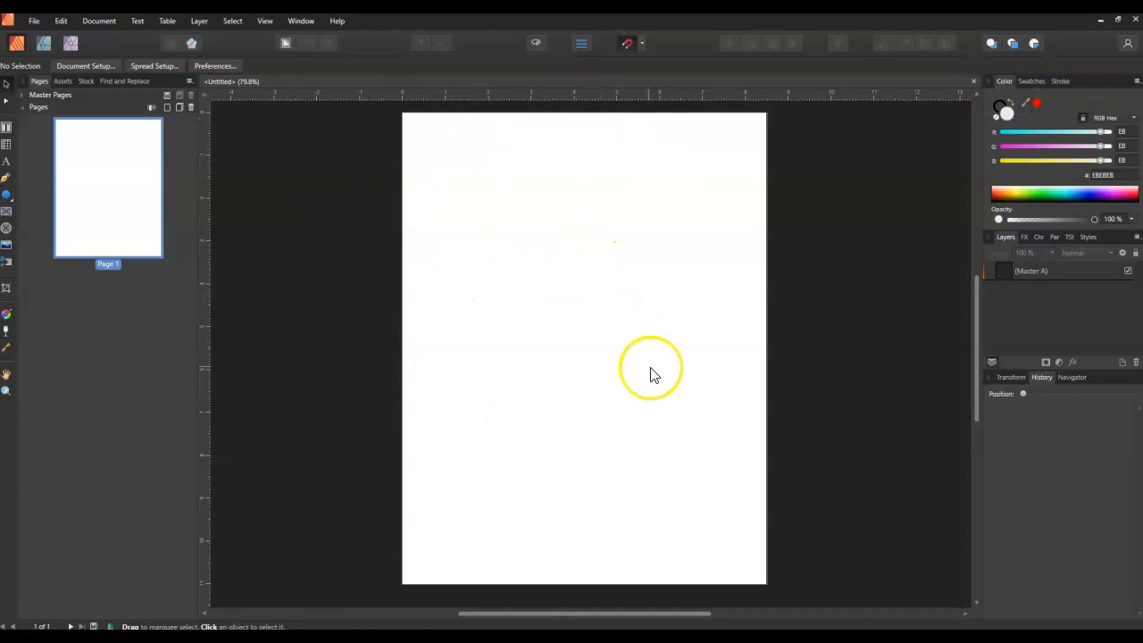
mouse_move(261, 248)
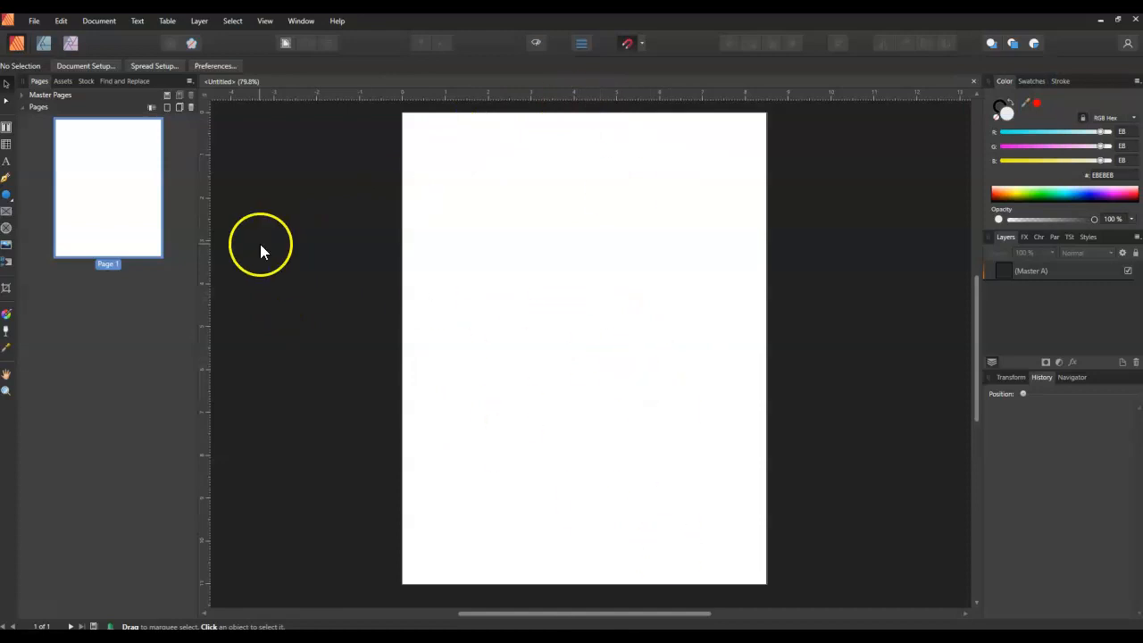
mouse_move(7, 127)
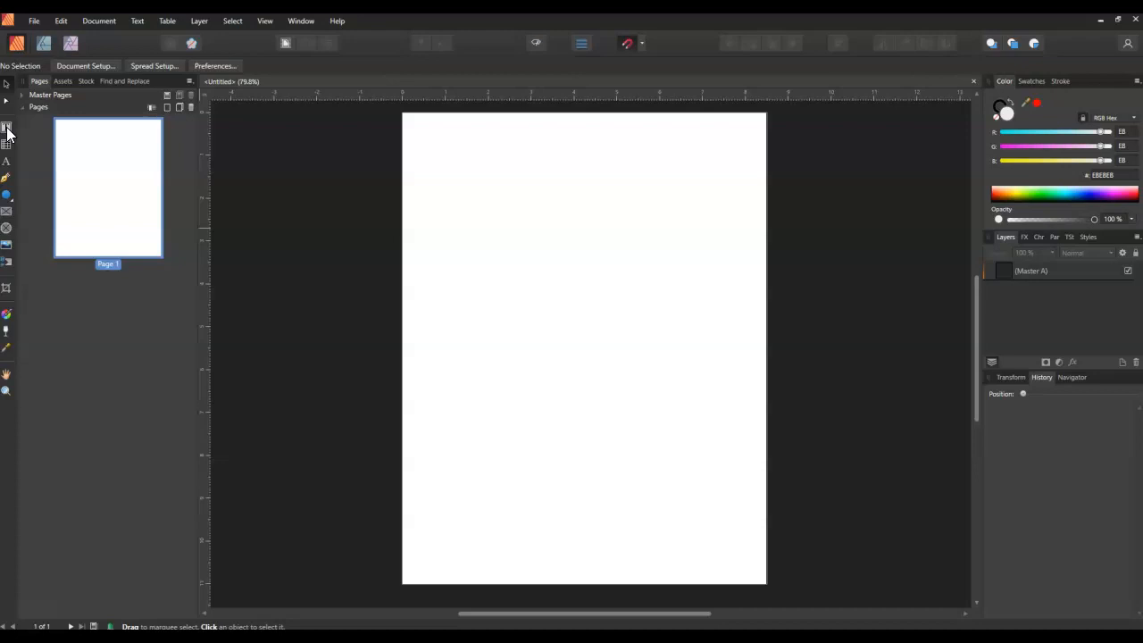
mouse_move(7, 160)
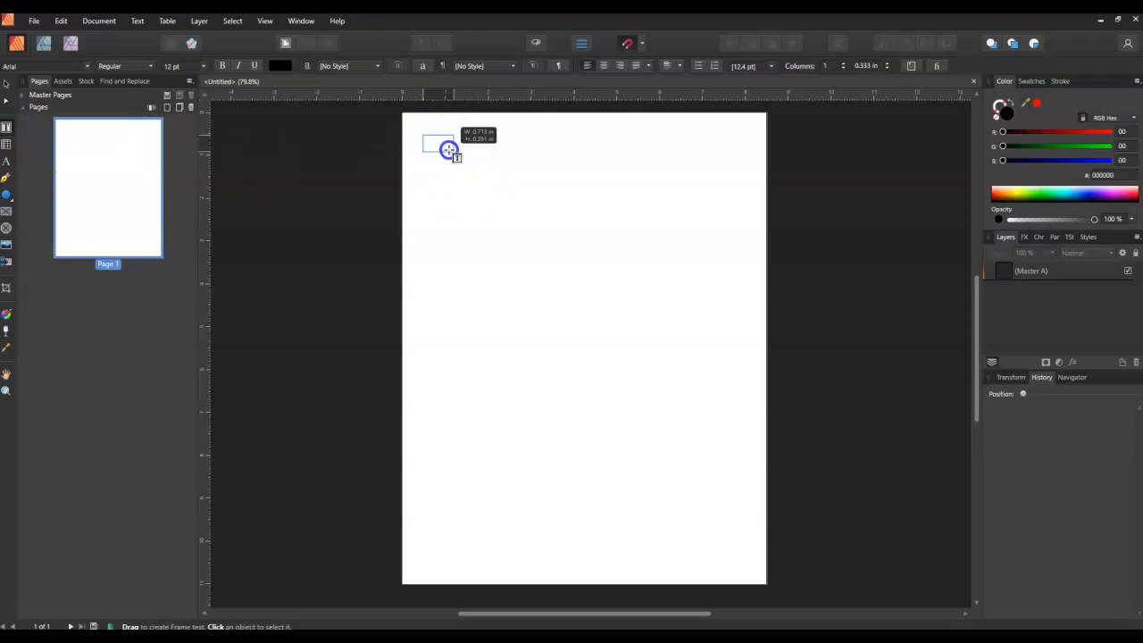
- Draw a single-line text frame at the page top reading 'Title' in 48 pt Berlin Sans FB
left_click_drag(449, 149, 743, 252)
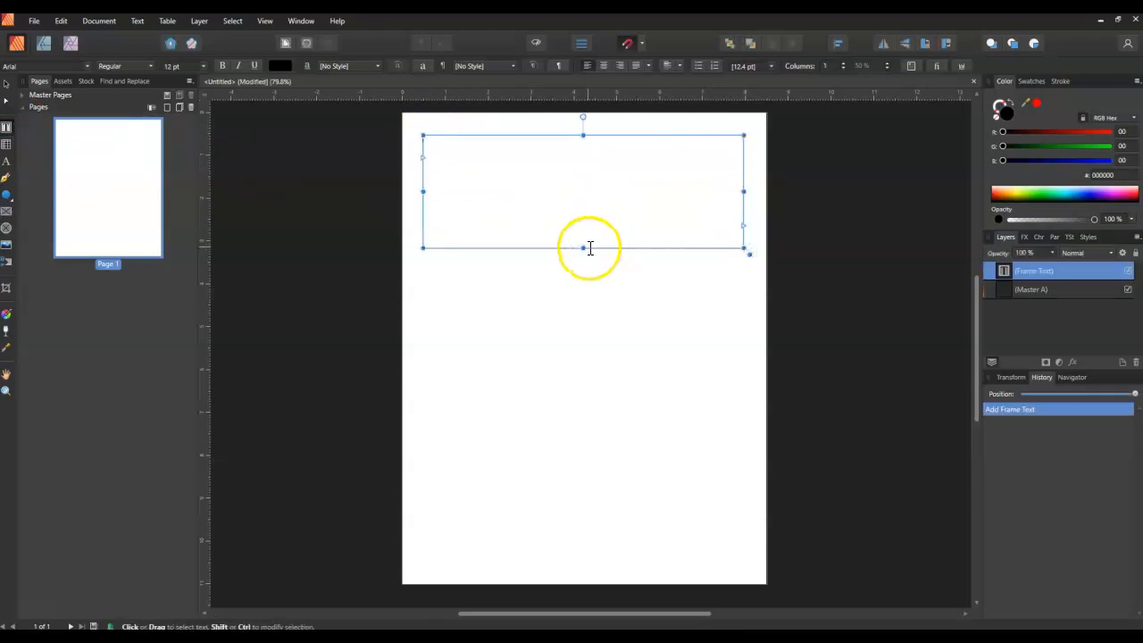
left_click_drag(583, 248, 580, 183)
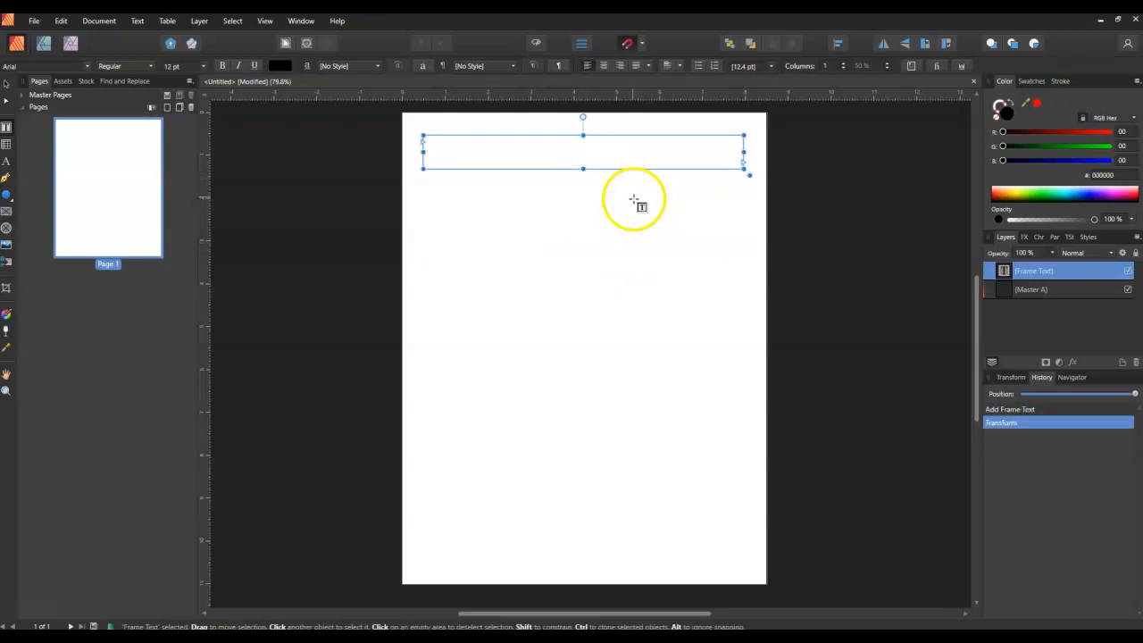
left_click(507, 147)
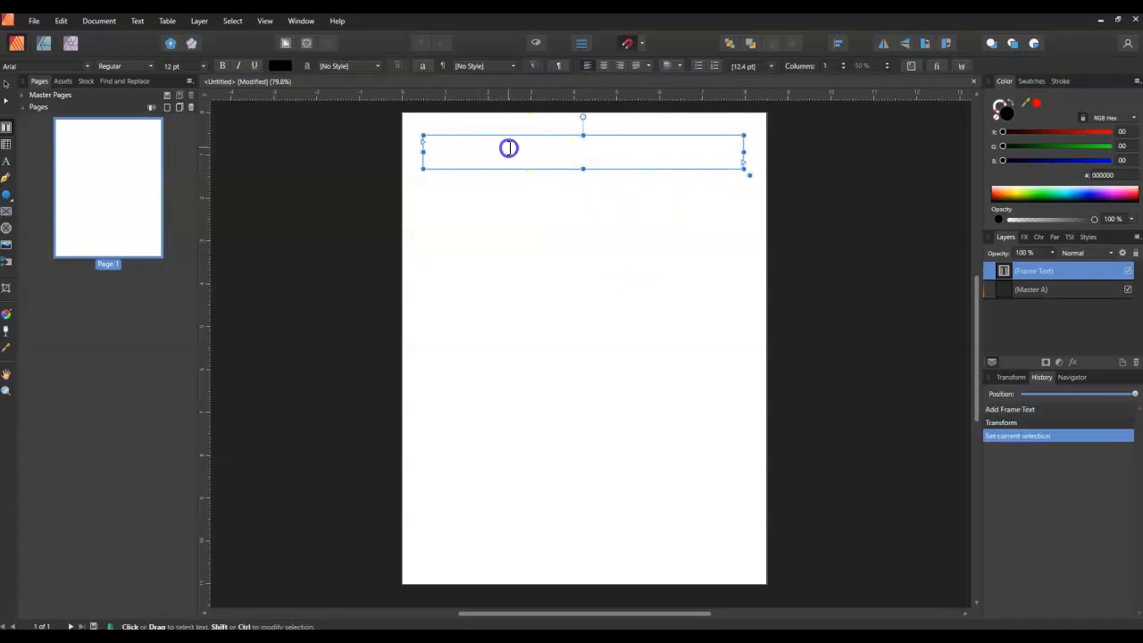
mouse_move(427, 145)
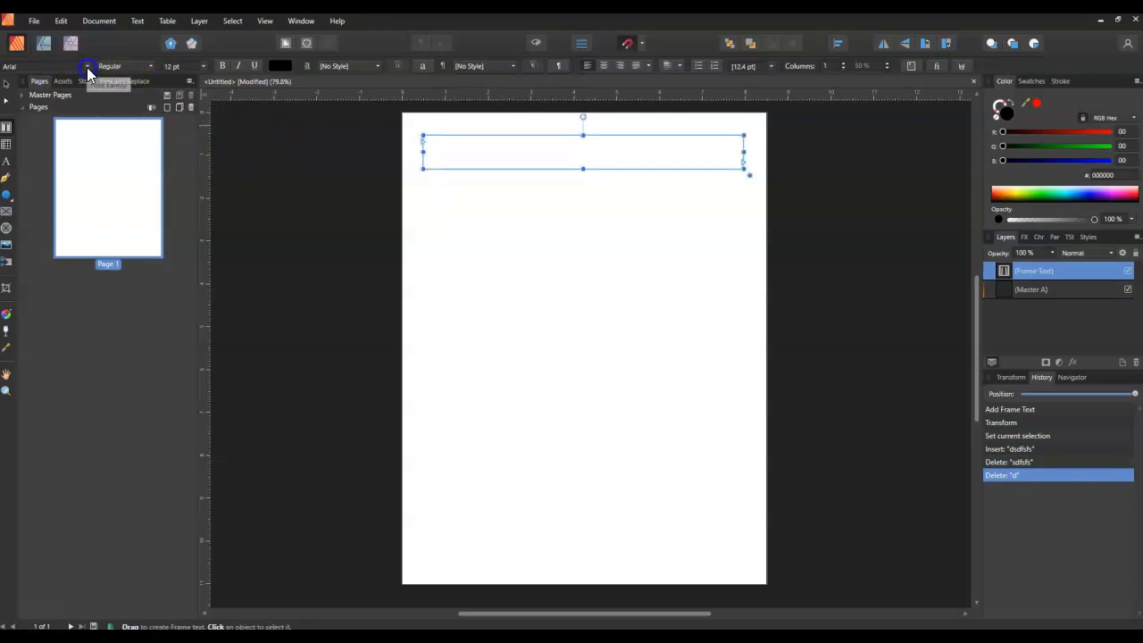
left_click(84, 66)
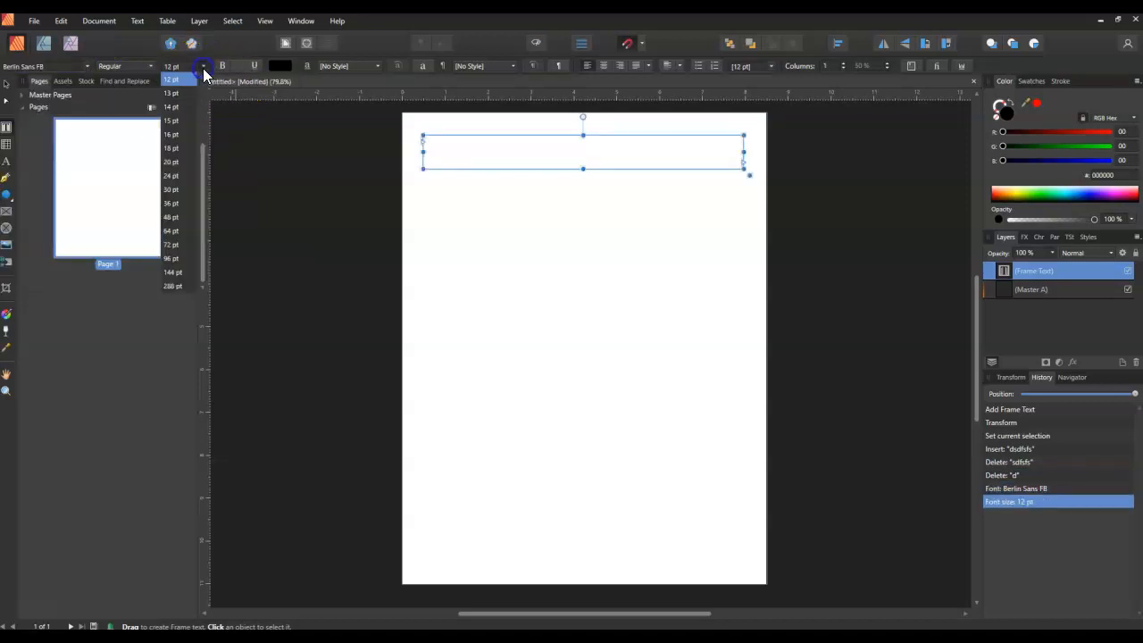
left_click(171, 217)
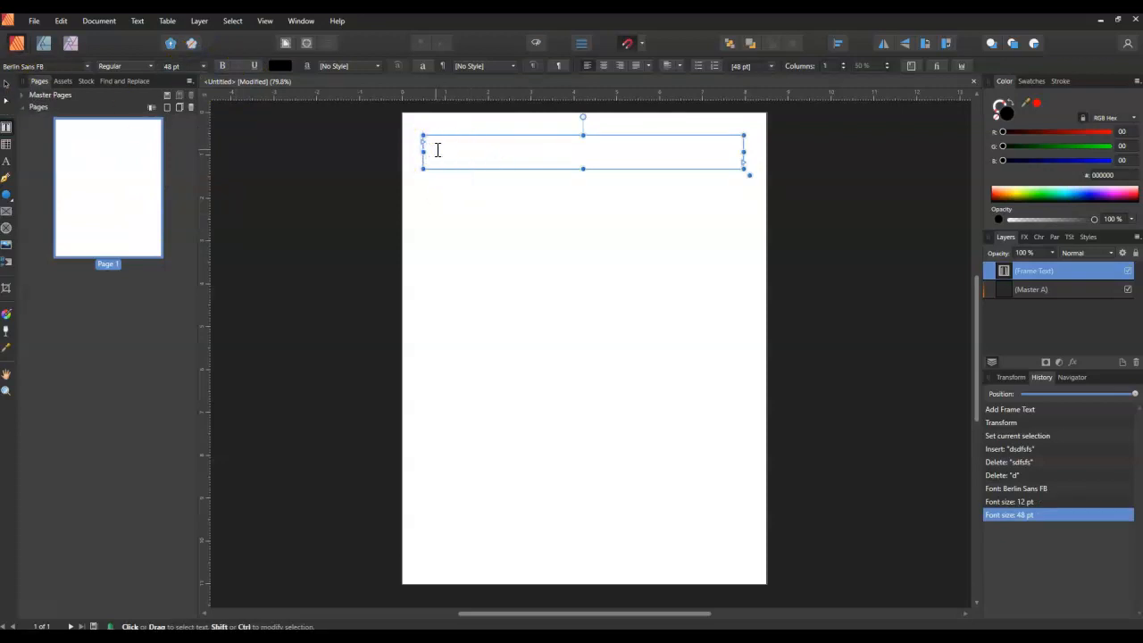
type("Title")
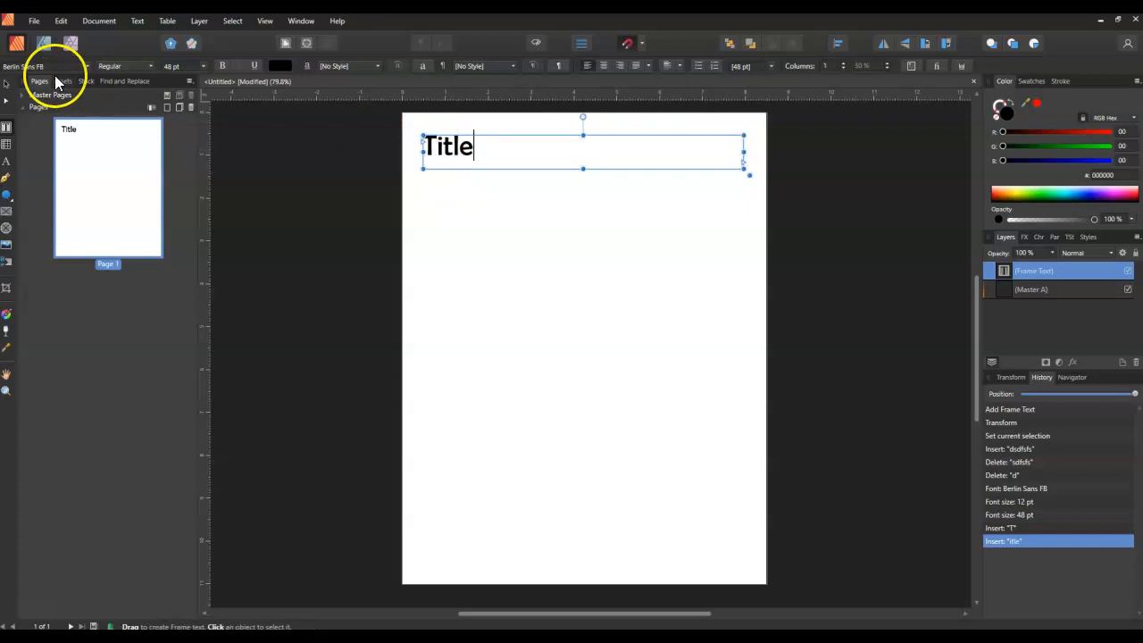
left_click(611, 158)
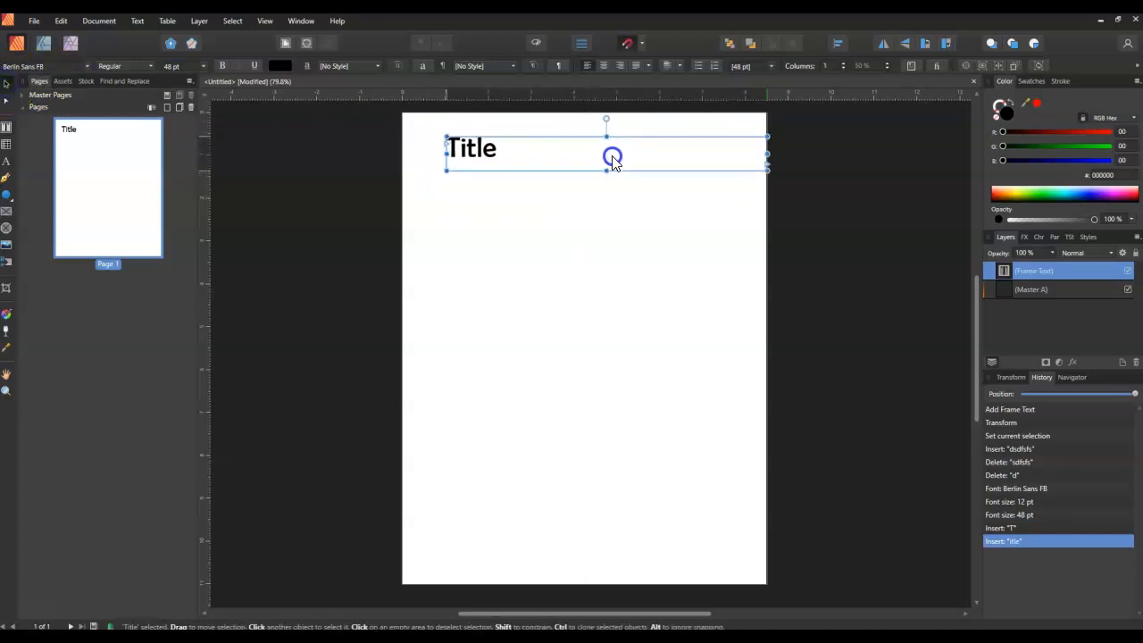
- Move the Title frame to the top-left corner and narrow it to fit the word
left_click_drag(612, 159, 598, 149)
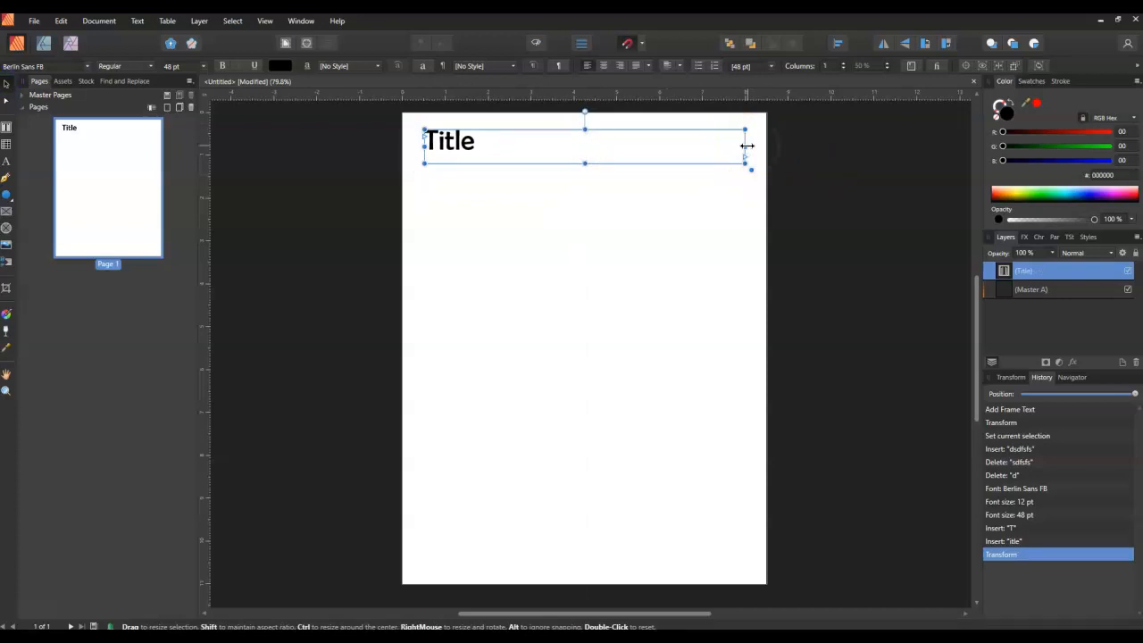
left_click_drag(746, 145, 578, 145)
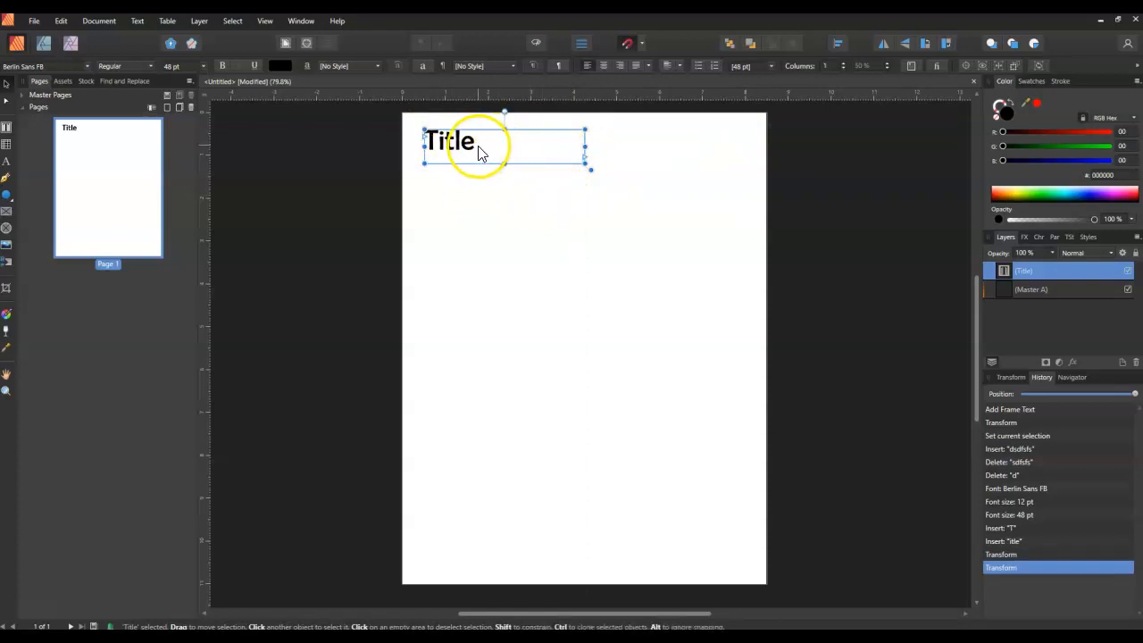
mouse_move(580, 230)
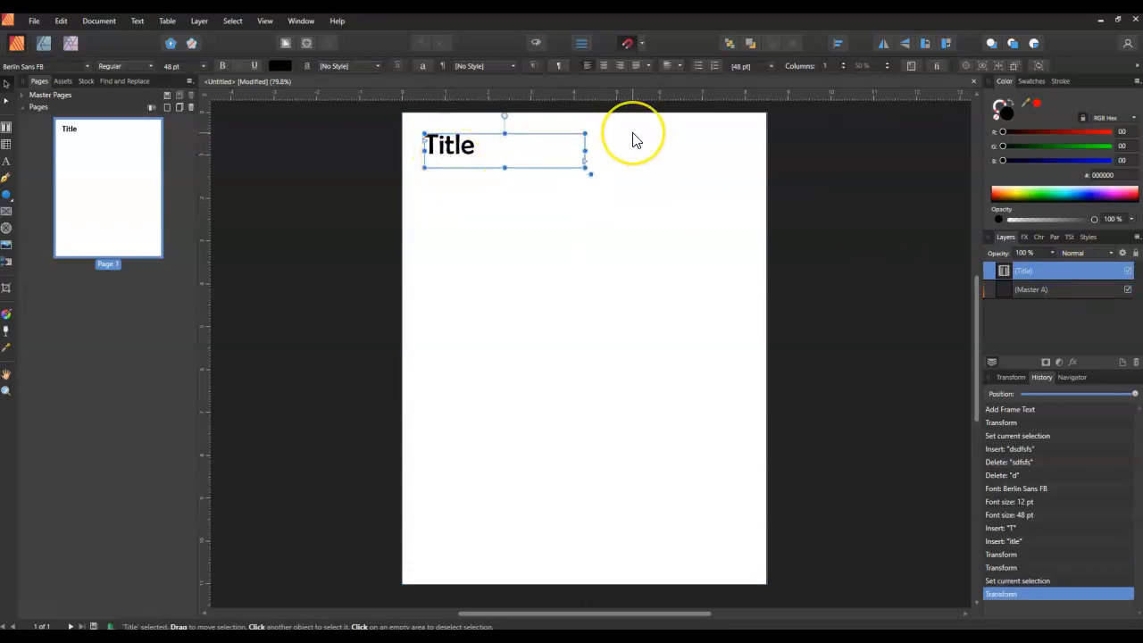
mouse_move(721, 123)
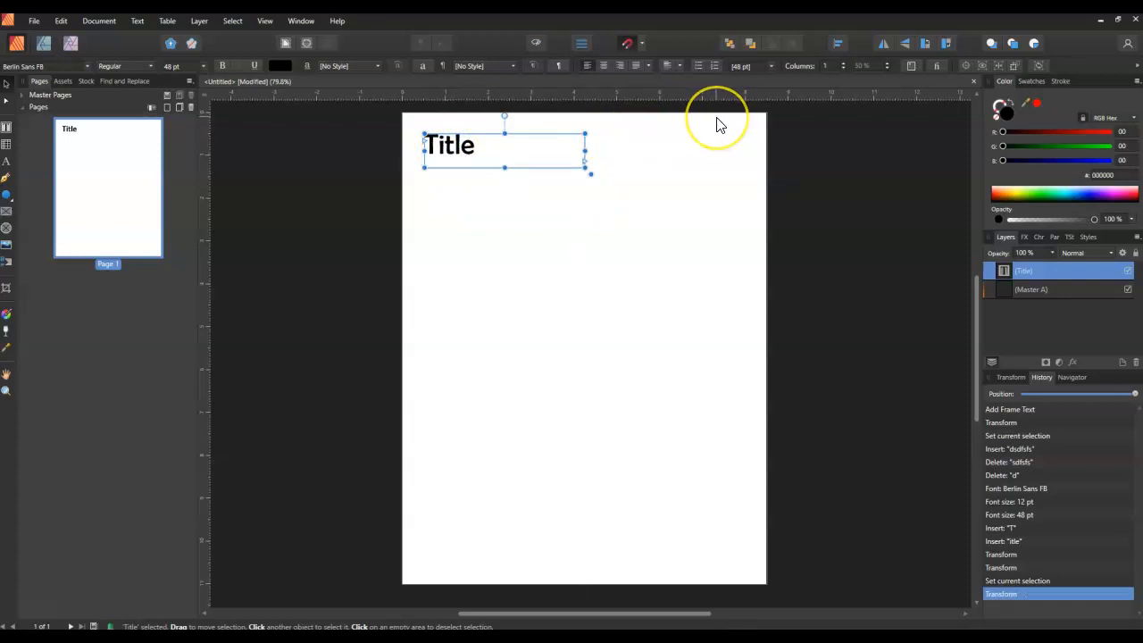
mouse_move(644, 149)
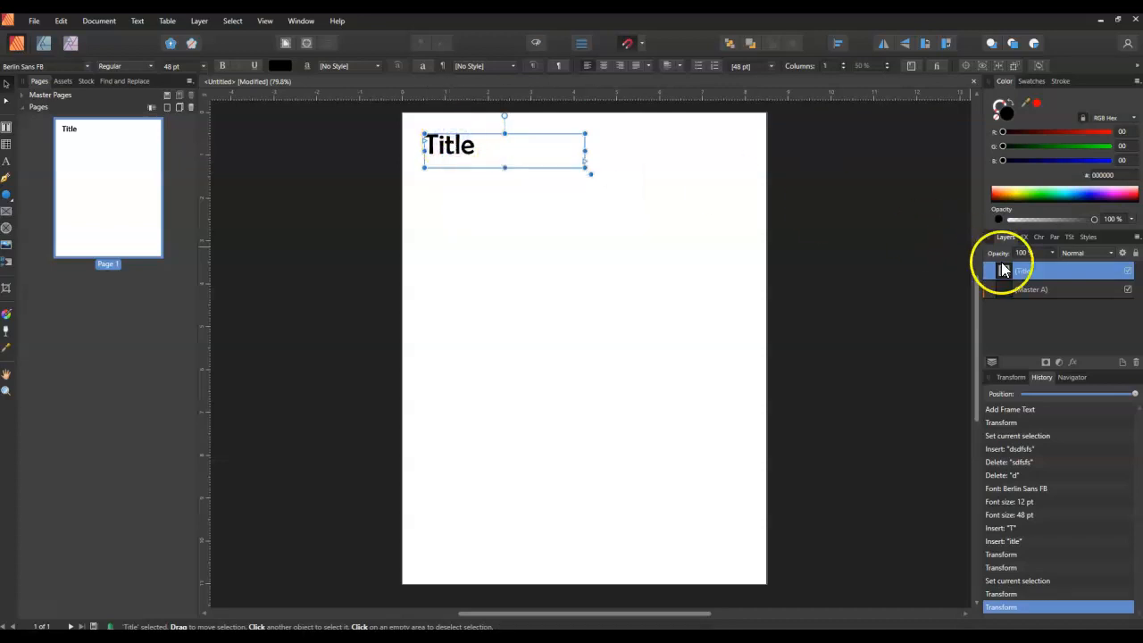
- Duplicate the Title frame to the page's right side and delete the extra copy
right_click(496, 152)
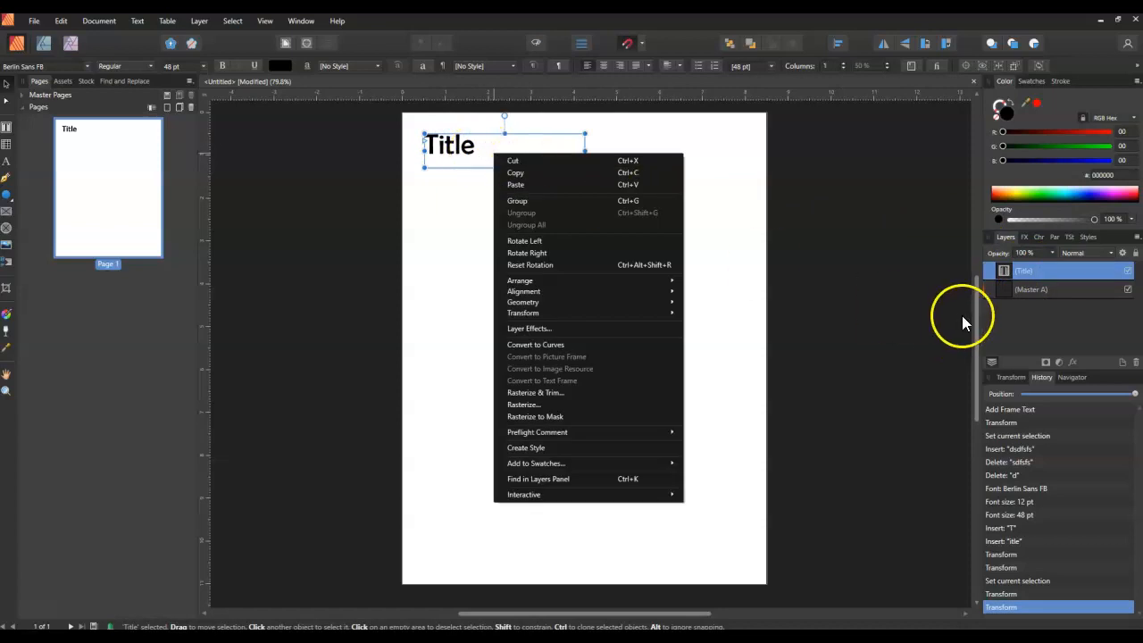
right_click(1053, 270)
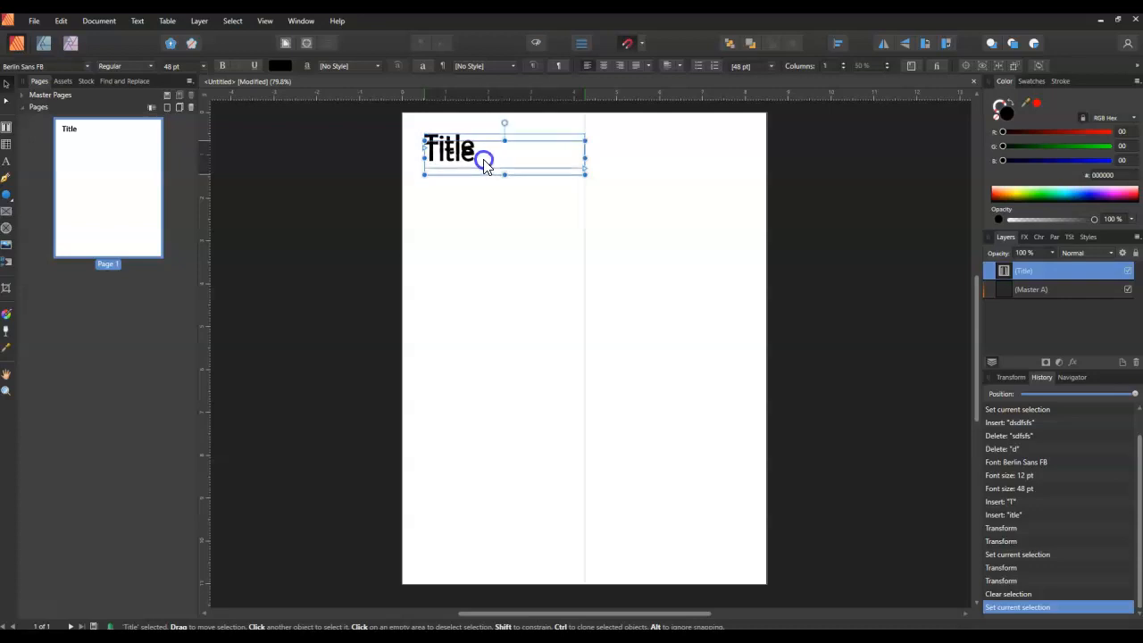
left_click_drag(482, 161, 661, 156)
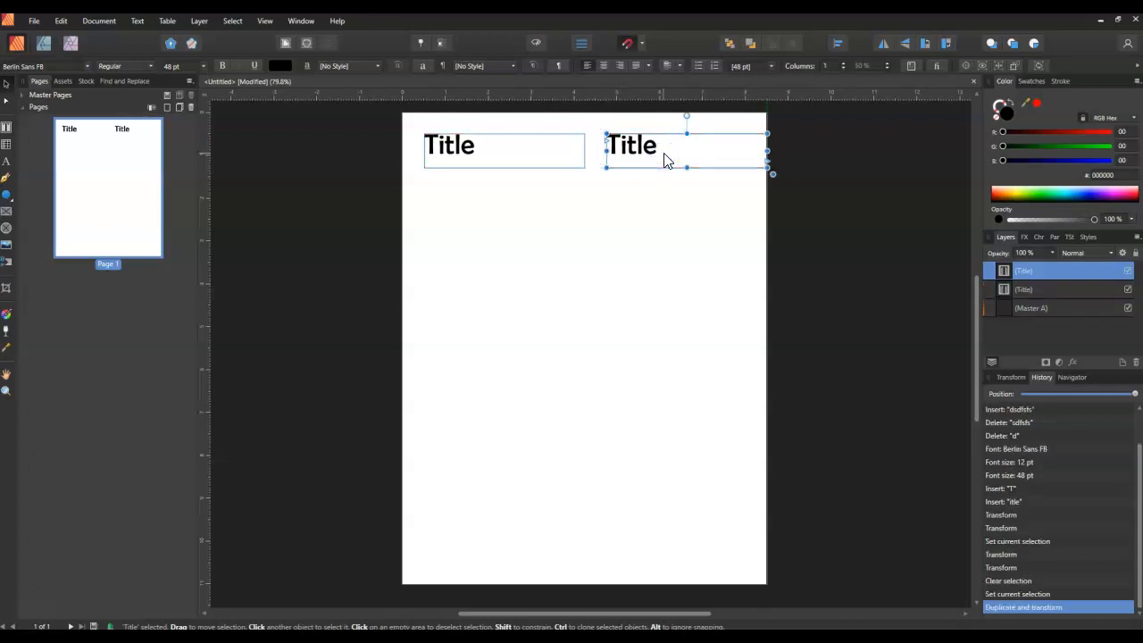
left_click_drag(685, 148, 672, 218)
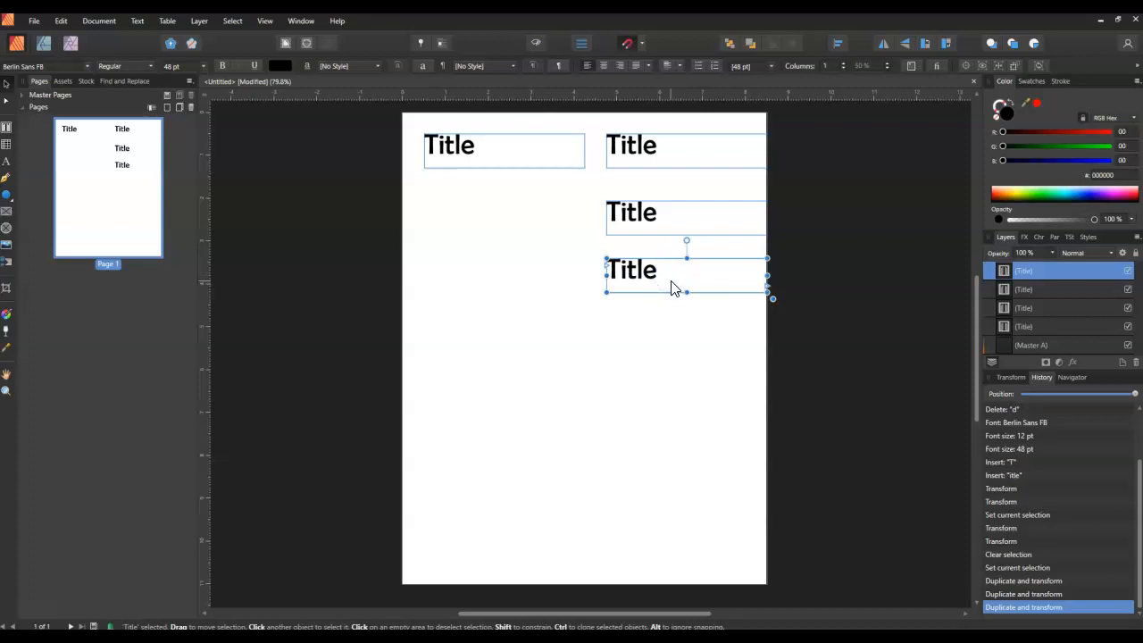
key("Delete")
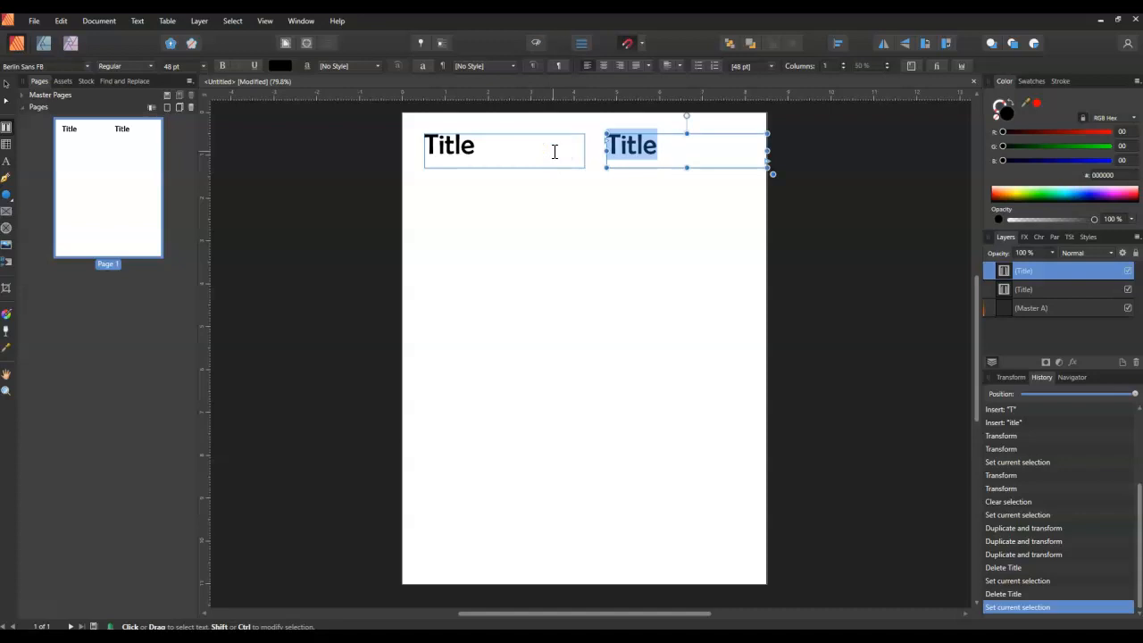
- Set the right-hand copy to 24 pt and change its text to 'Name'
left_click(183, 66)
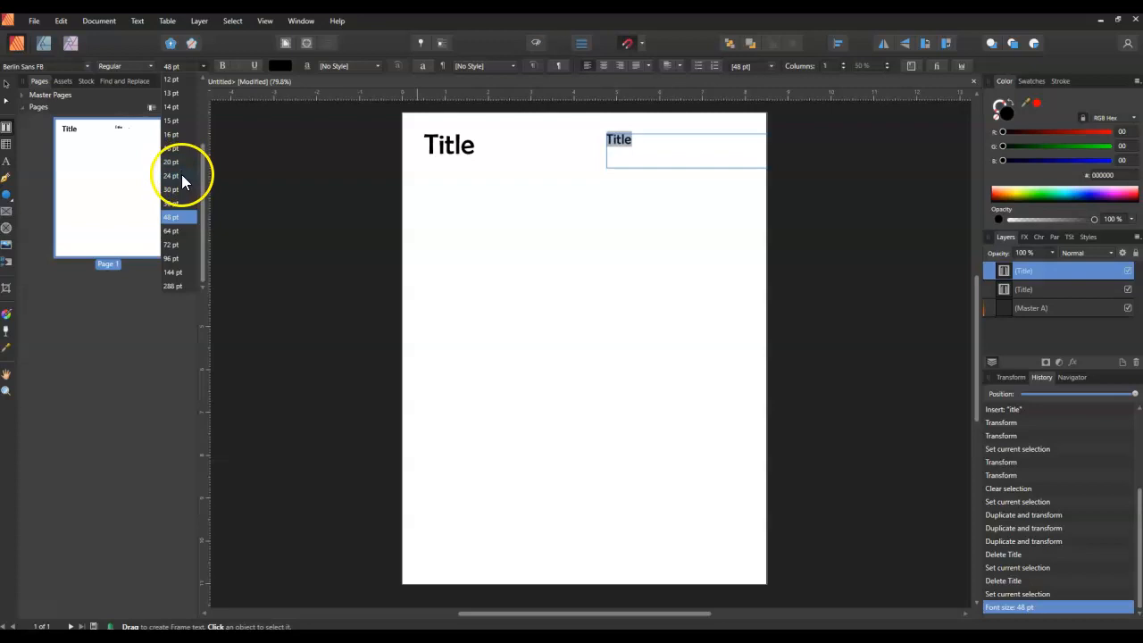
left_click(170, 175)
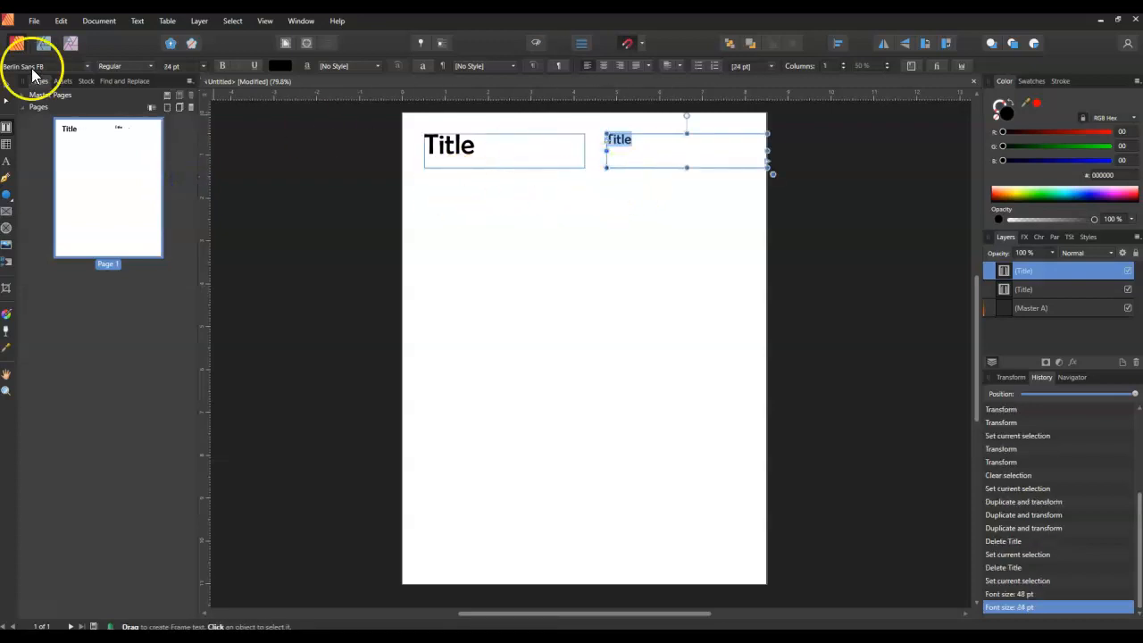
left_click(671, 154)
type("____________")
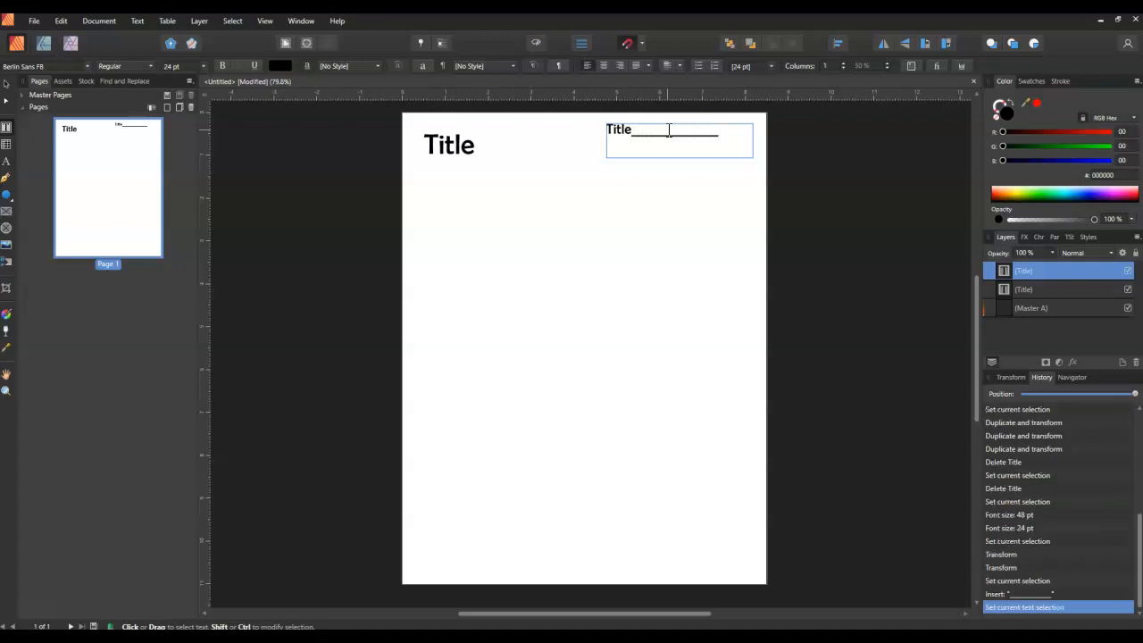
key("BackSpace")
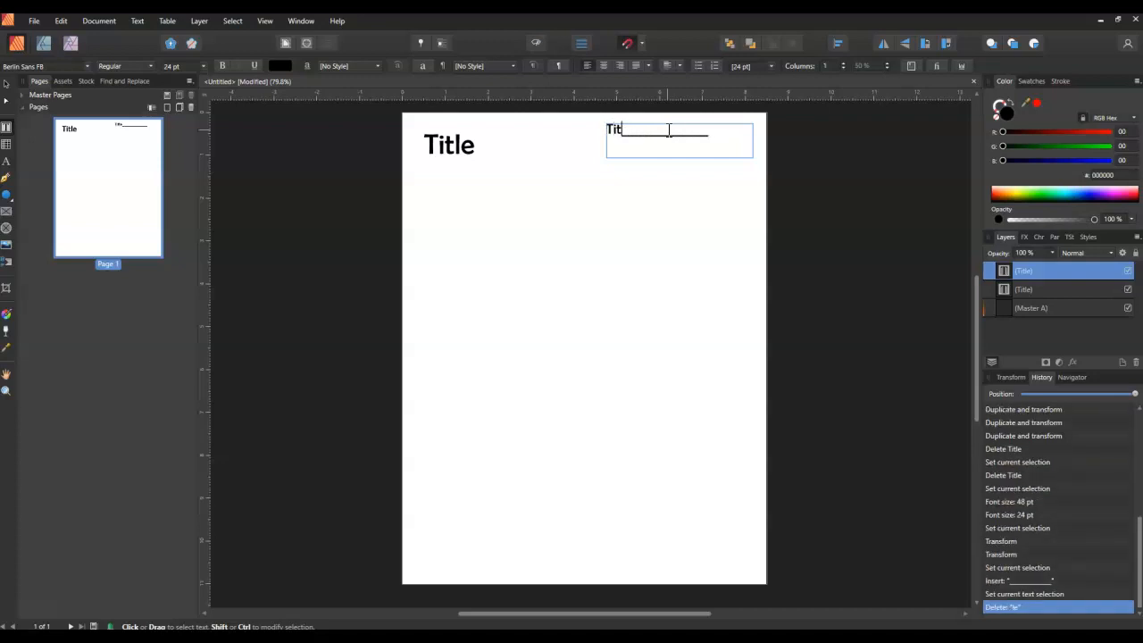
type("Name")
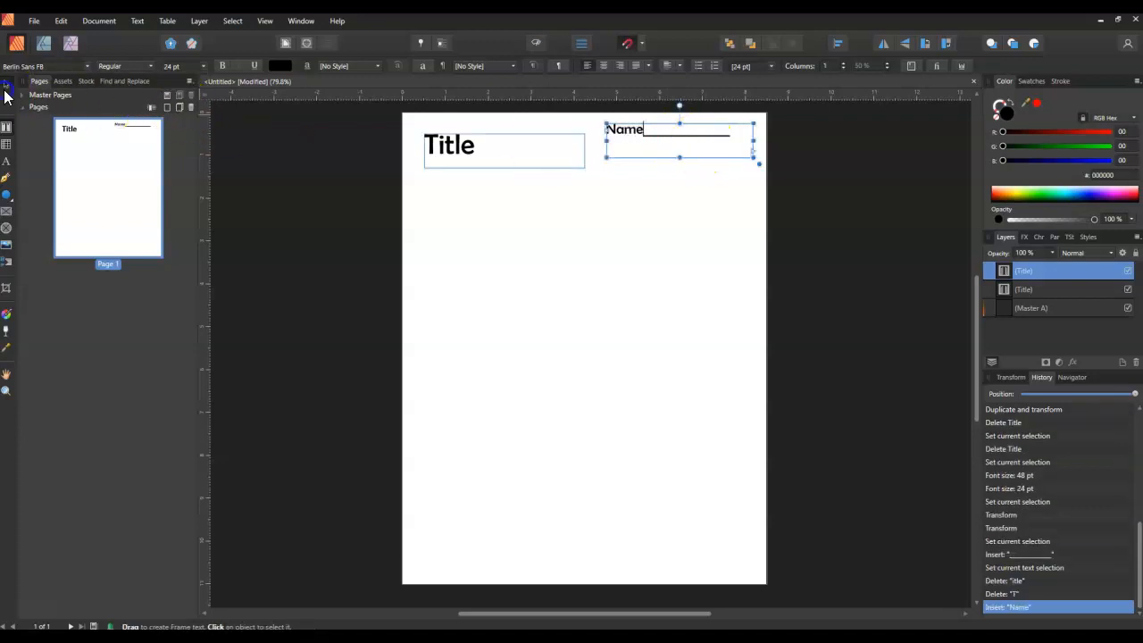
left_click(730, 133)
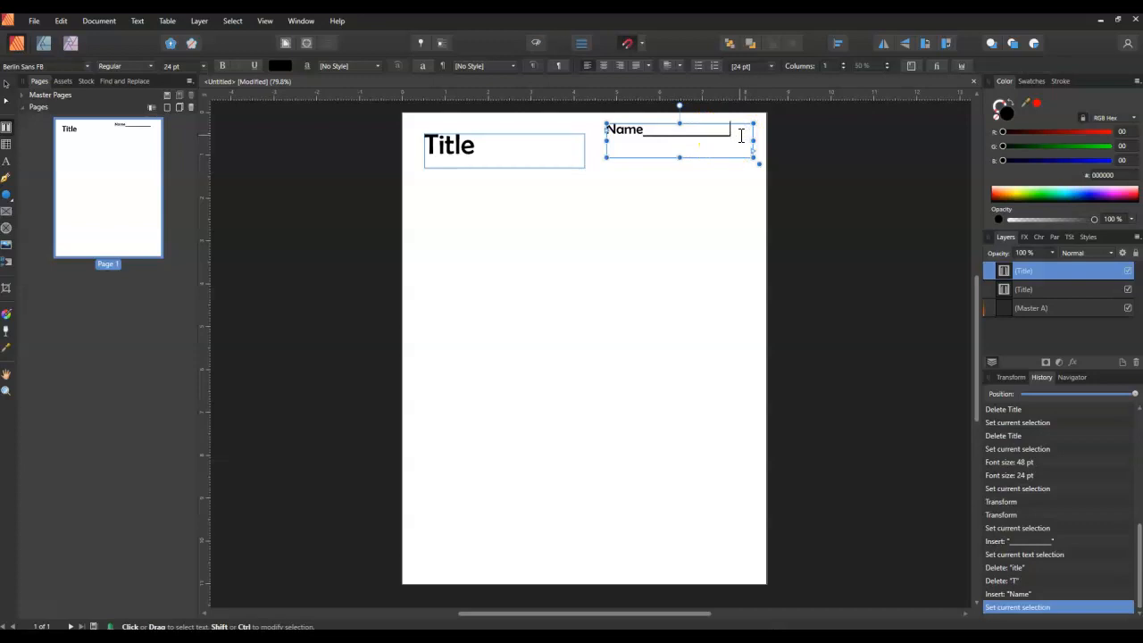
- Paste the Name line into a duplicate frame and change it to 'Date'
triple_click(668, 129)
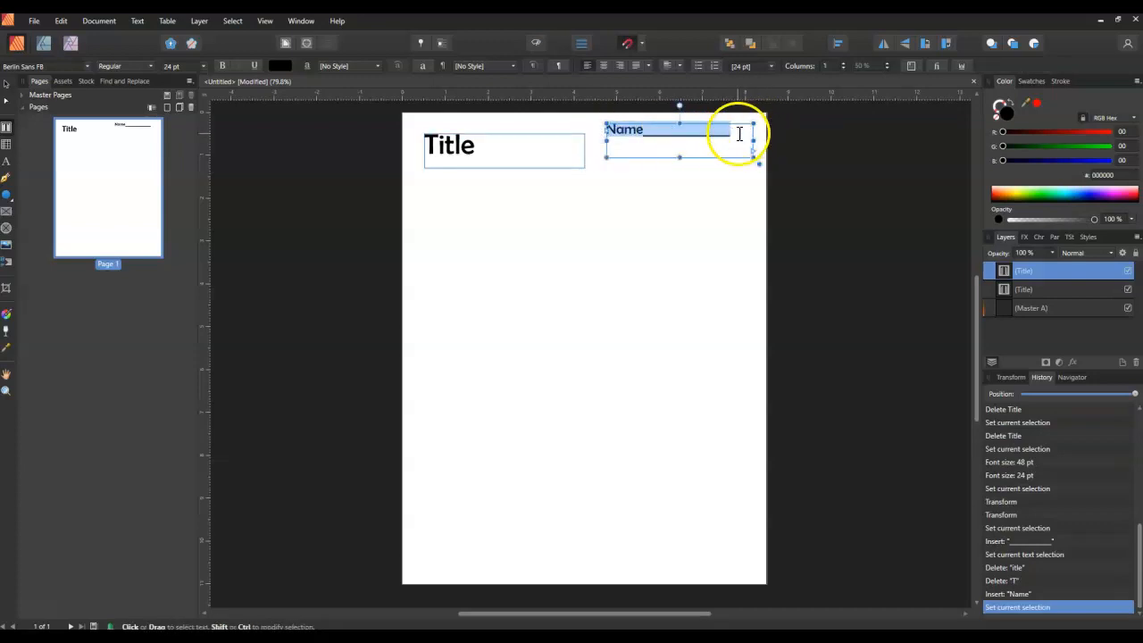
key("ctrl+v")
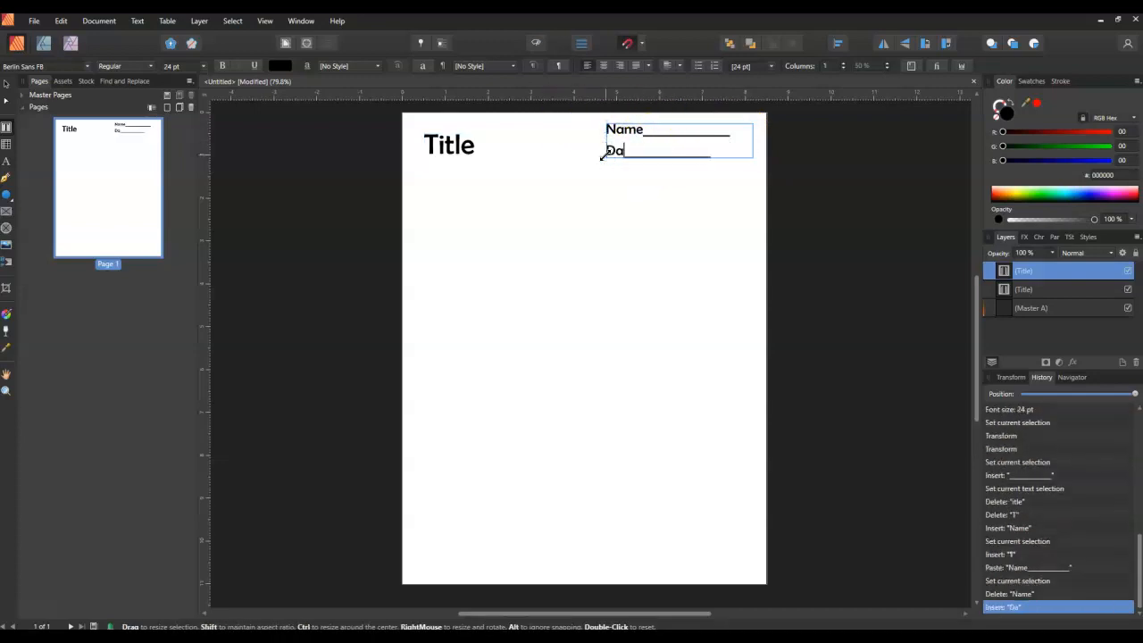
type("te")
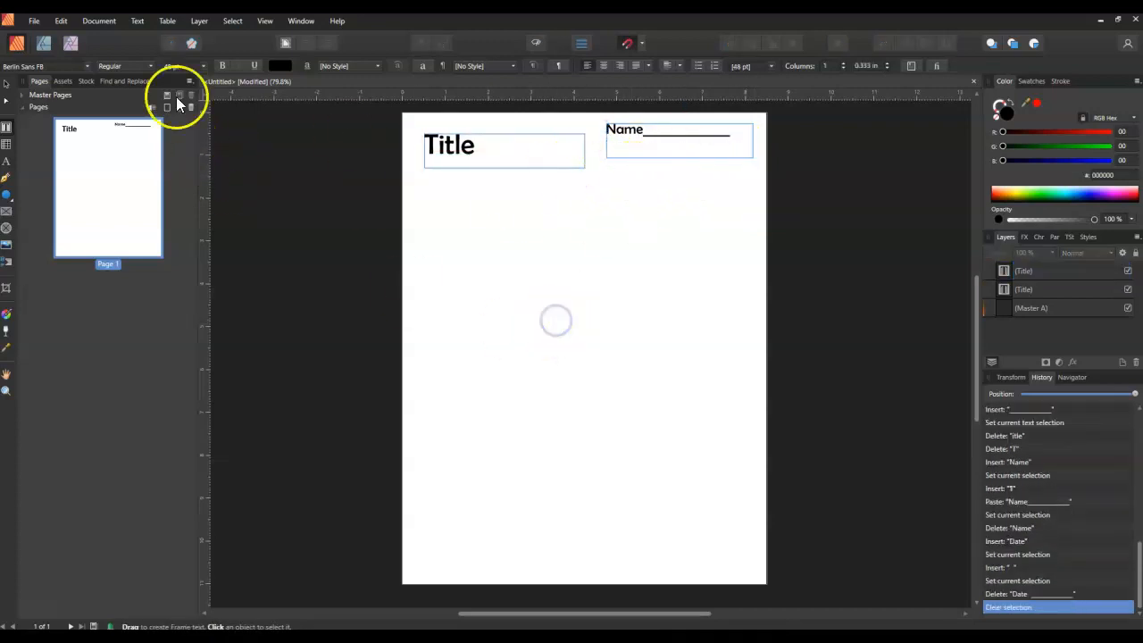
left_click(672, 183)
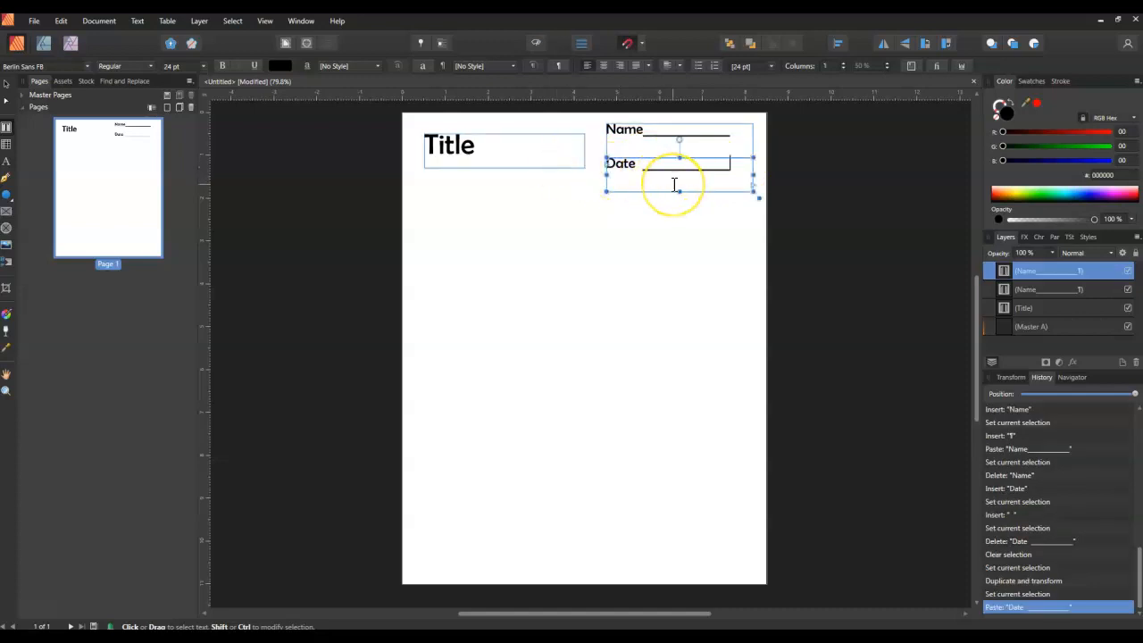
- Zoom in and nudge the Date frame to sit directly beneath the Name line
left_click(620, 168)
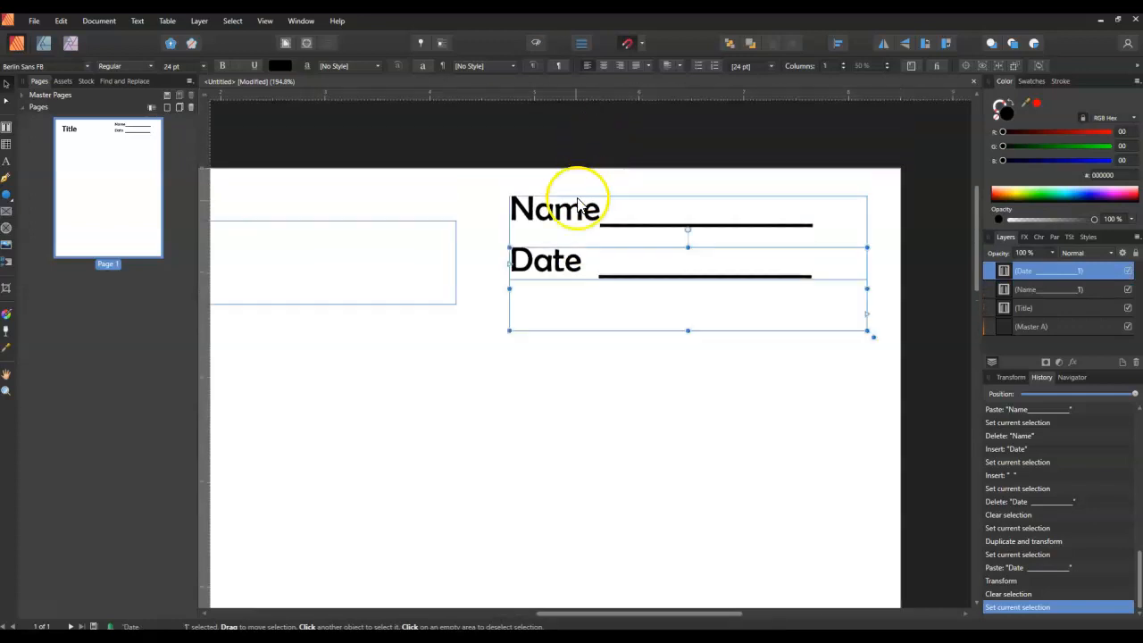
left_click(545, 222)
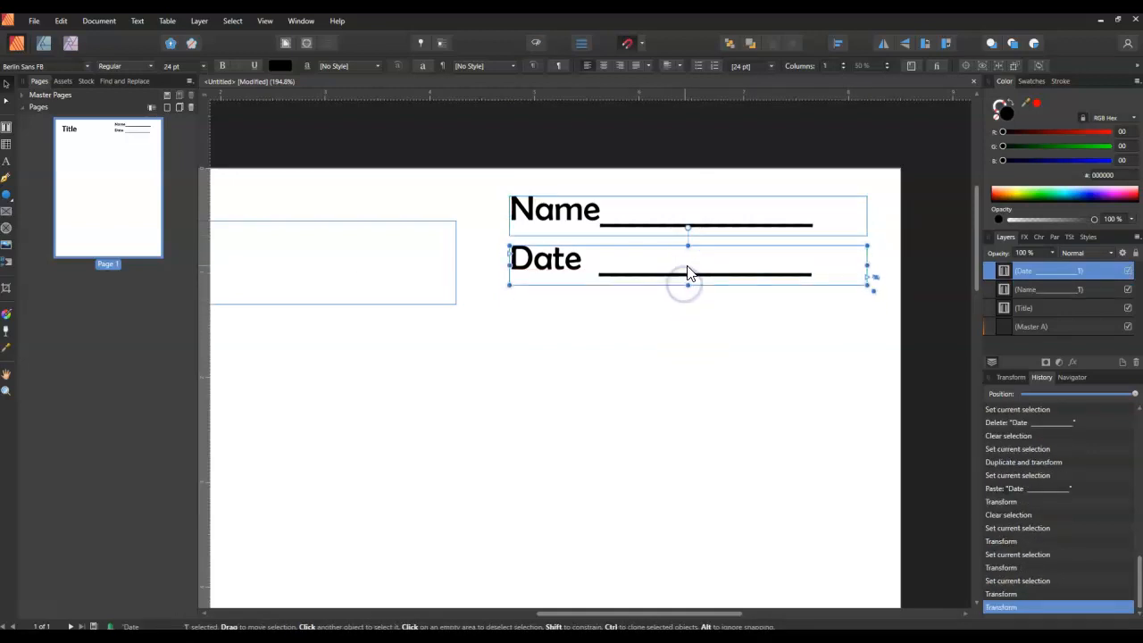
left_click_drag(688, 275, 694, 275)
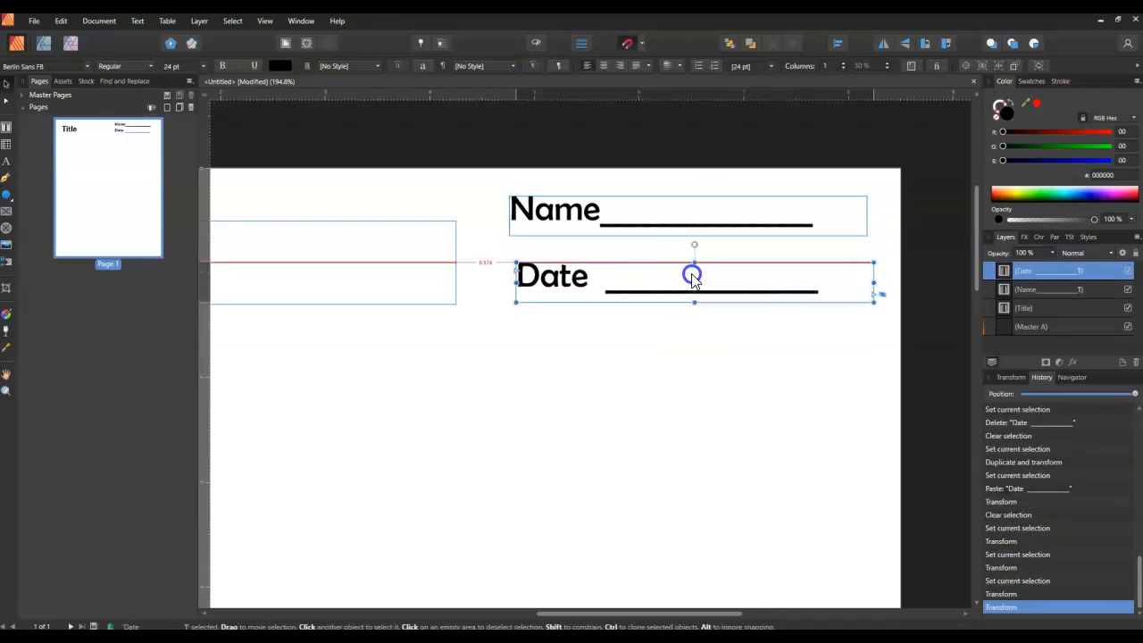
left_click_drag(695, 274, 686, 272)
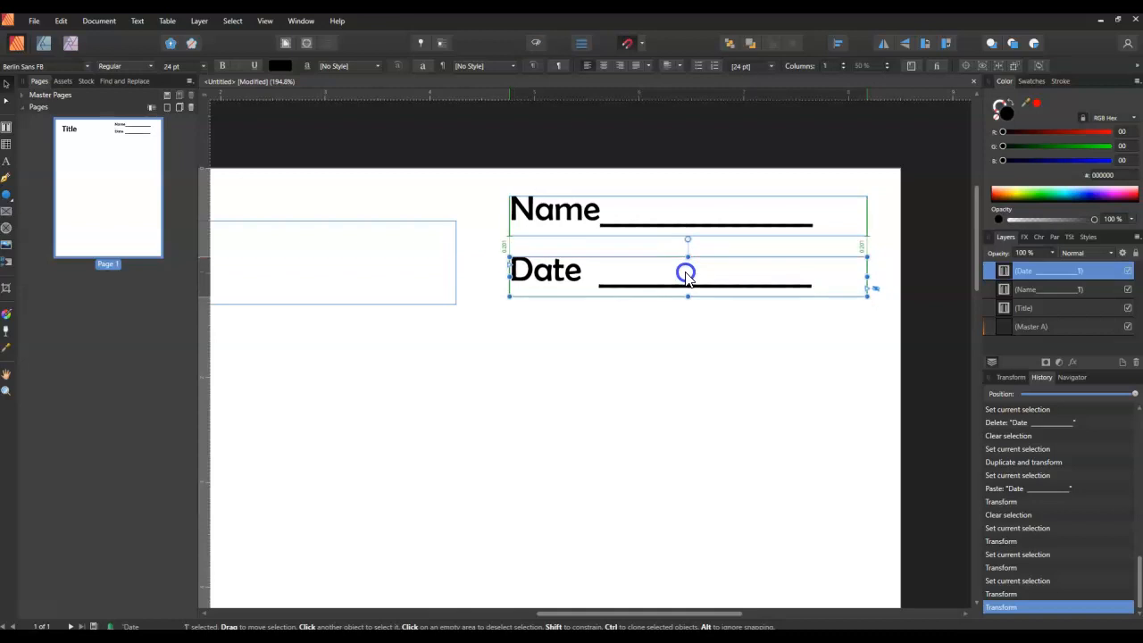
left_click(264, 21)
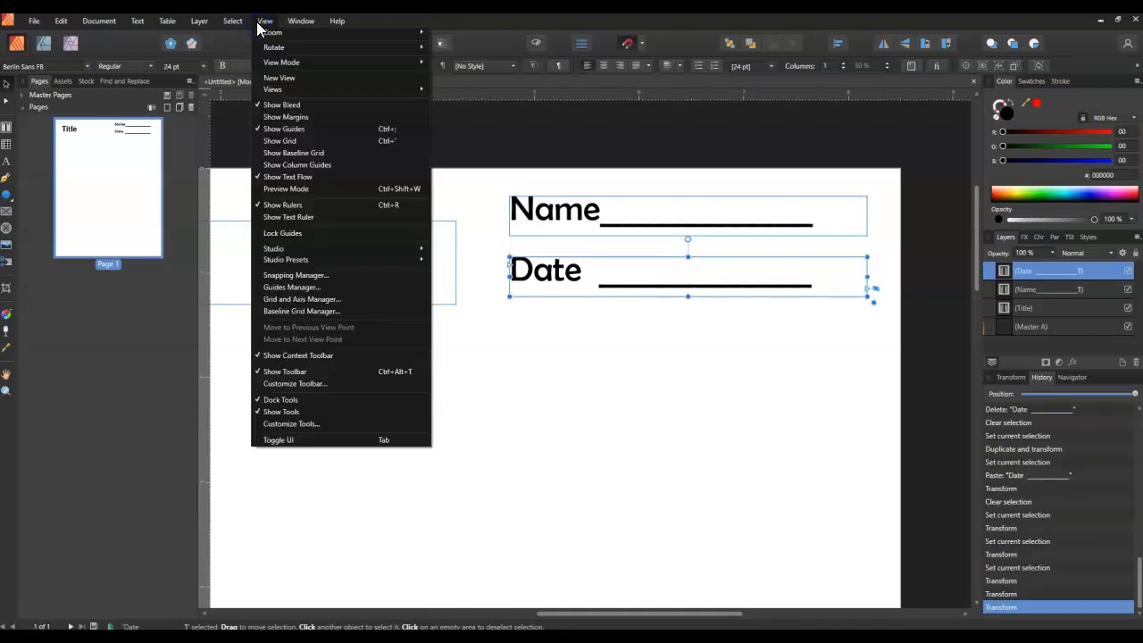
mouse_move(285, 249)
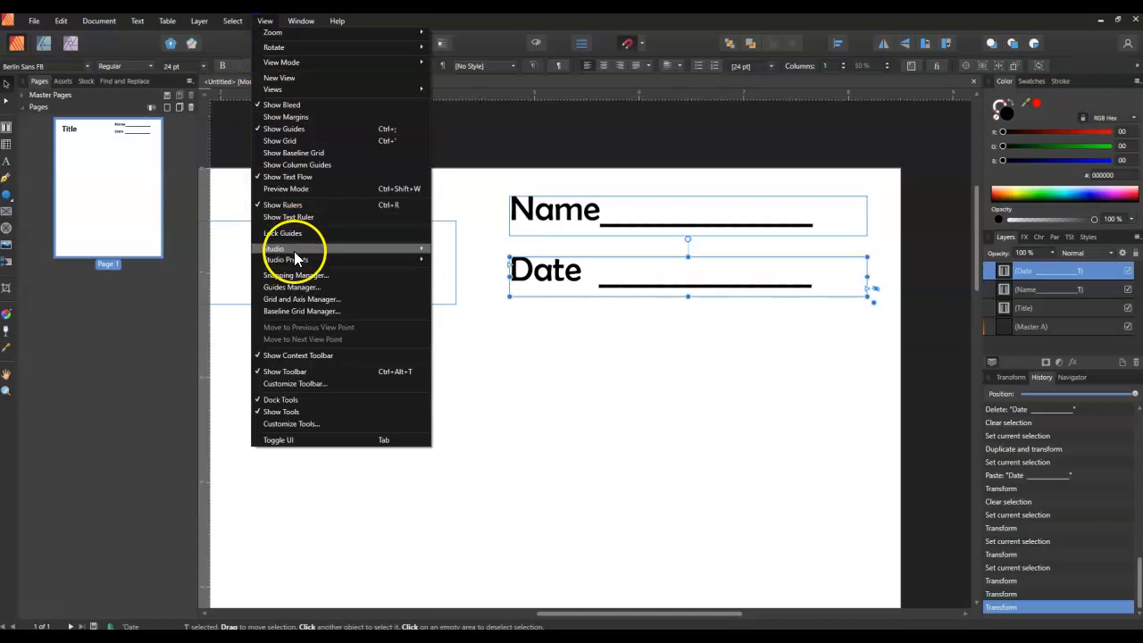
mouse_move(281, 128)
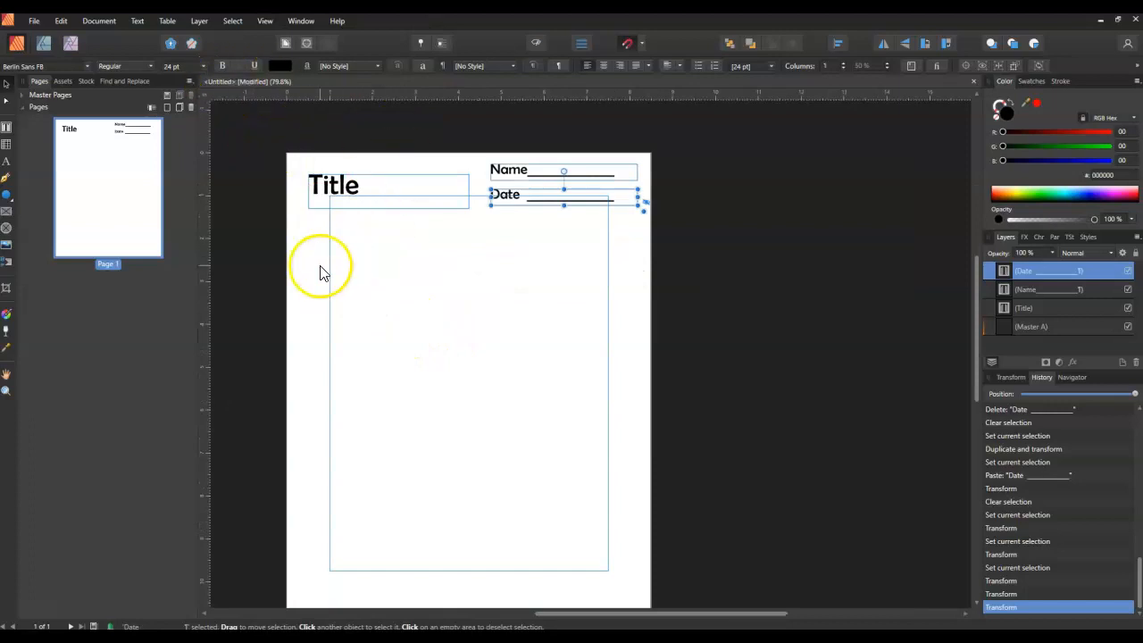
- Turn on the grid and align the Name and Date lines to it
left_click(264, 20)
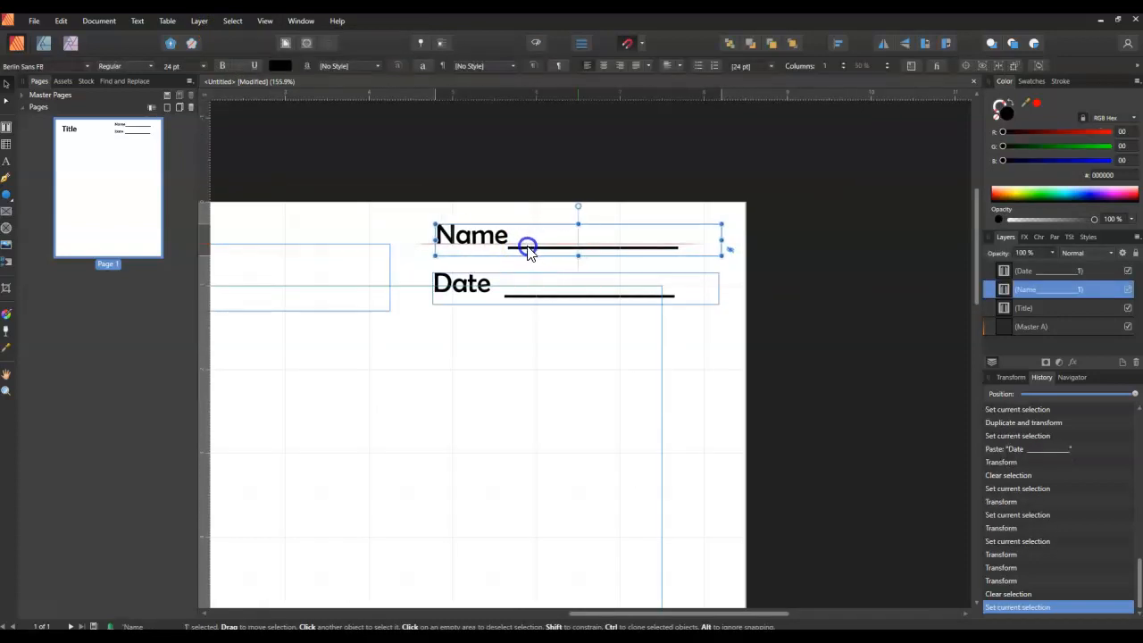
left_click_drag(527, 248, 522, 247)
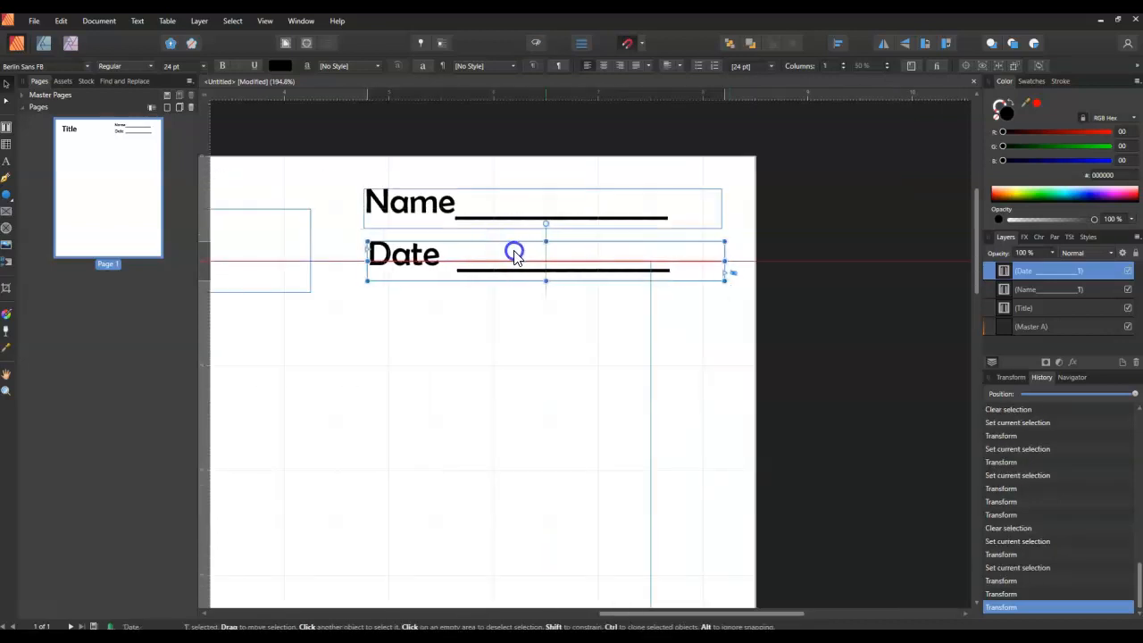
left_click_drag(513, 259, 513, 250)
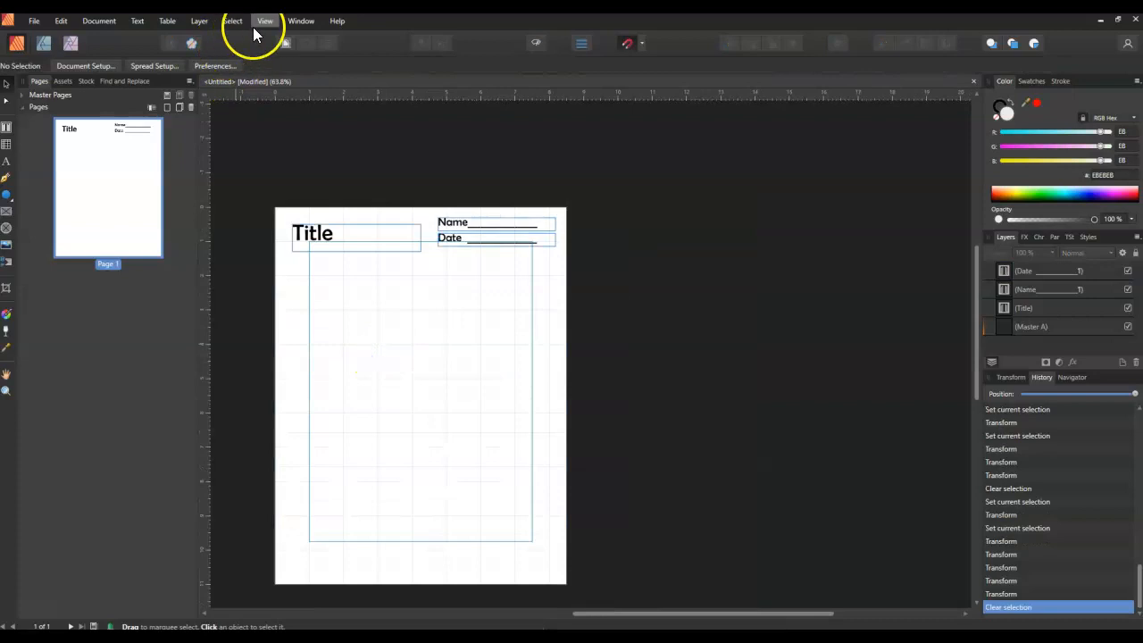
- Duplicate the Title frame below the heading and type 'Lesson 1' into it
left_click(264, 21)
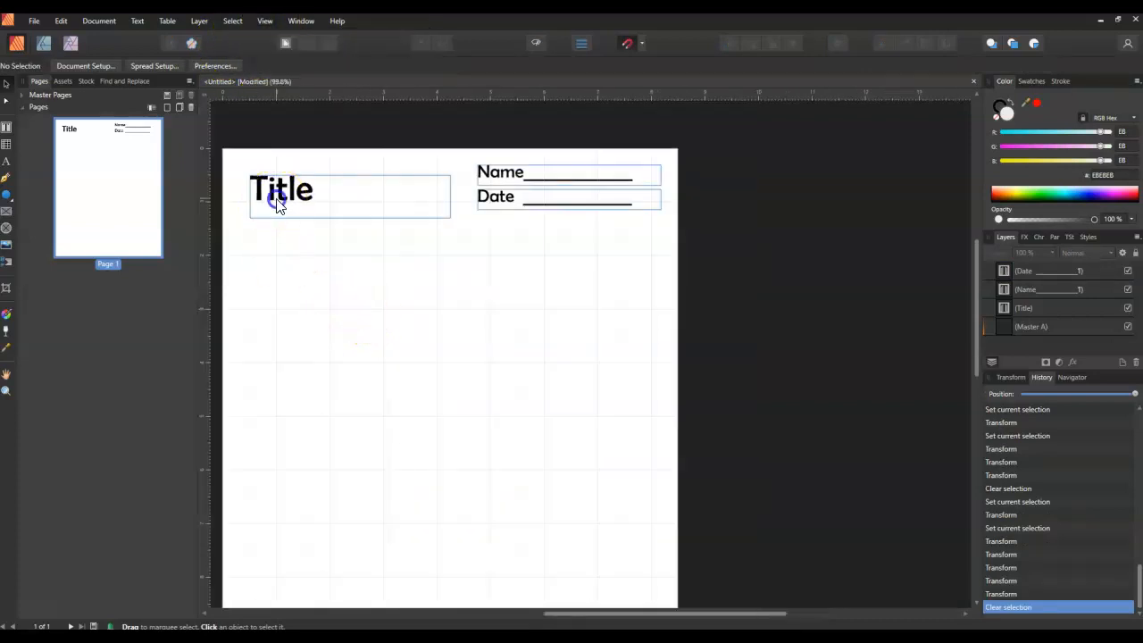
left_click(282, 187)
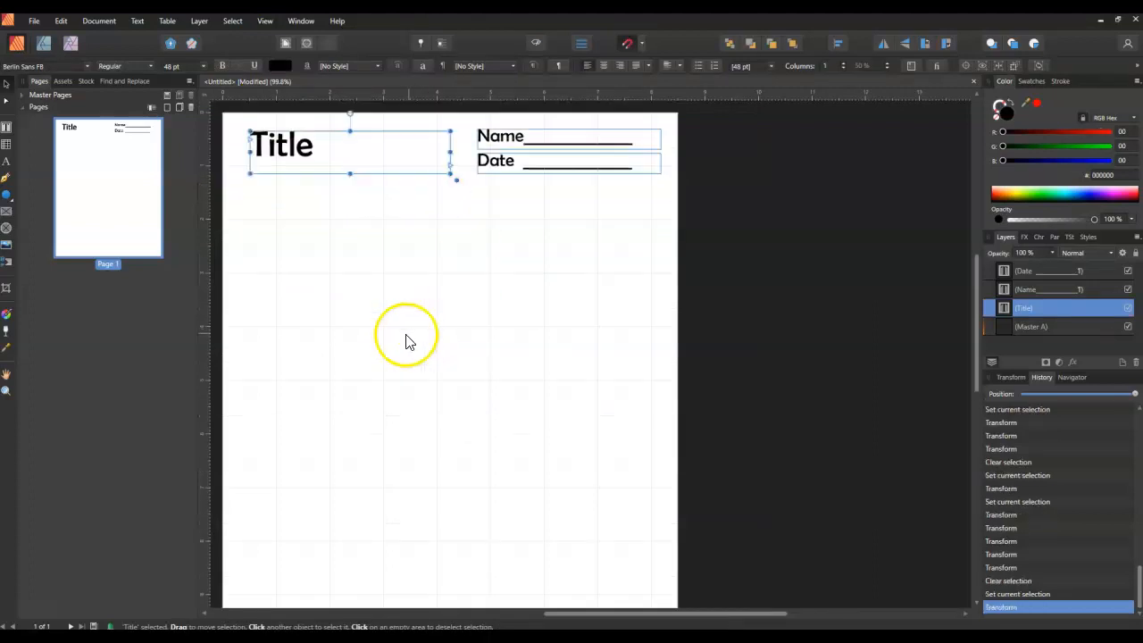
mouse_move(507, 262)
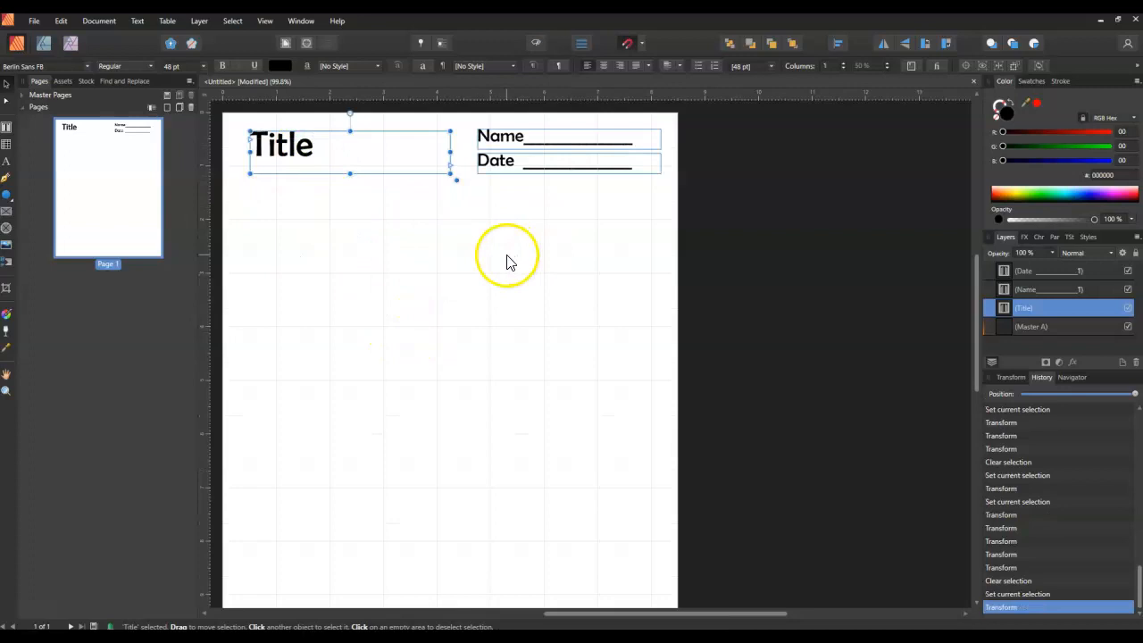
left_click_drag(348, 145, 362, 221)
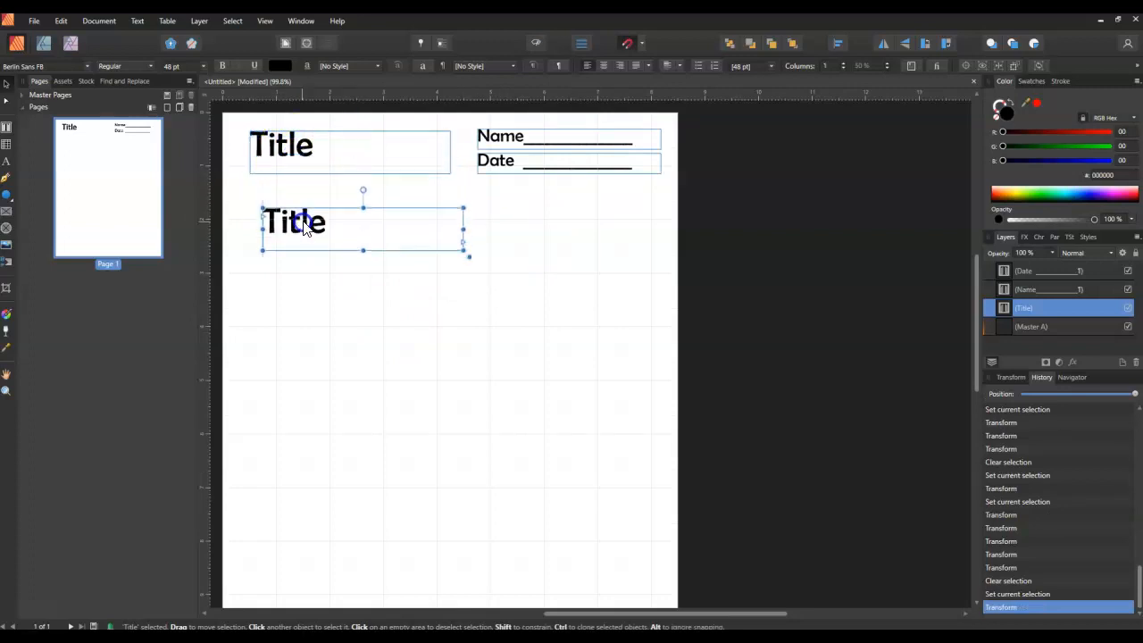
type("L")
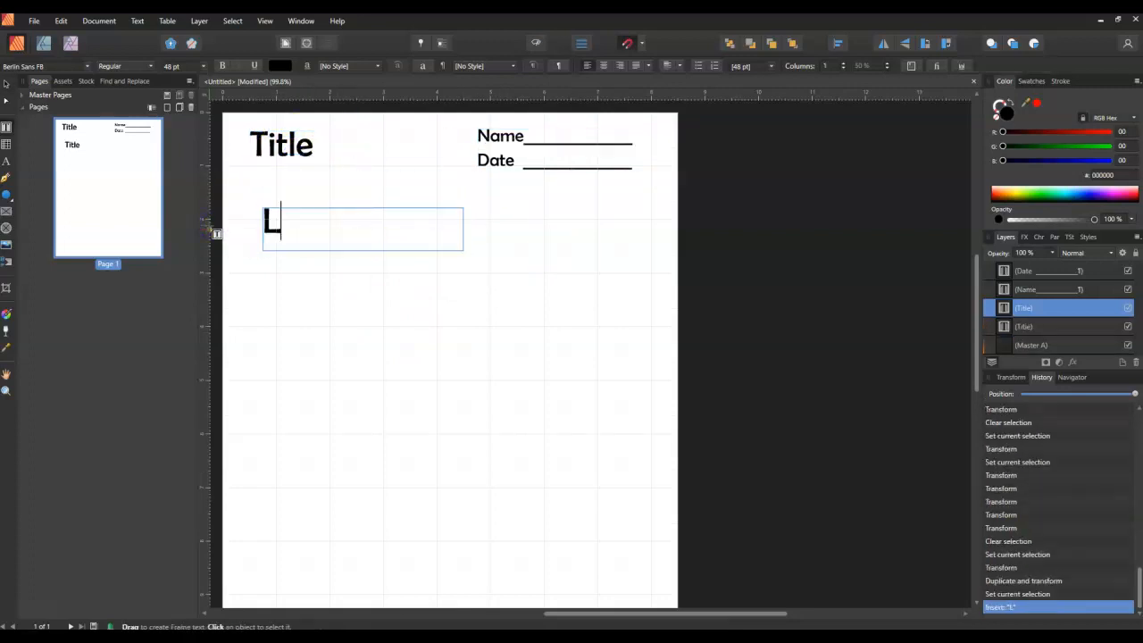
type("esson 1")
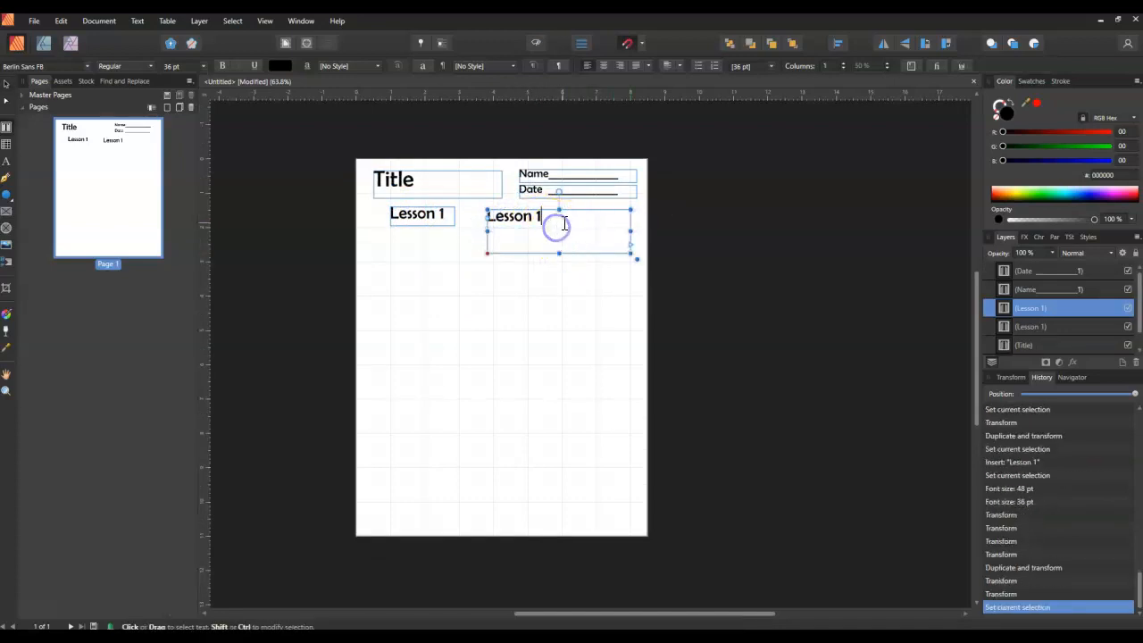
- Type 'Instructions:' plus placeholder letters at 24 pt, then resize the frame
type("Inst")
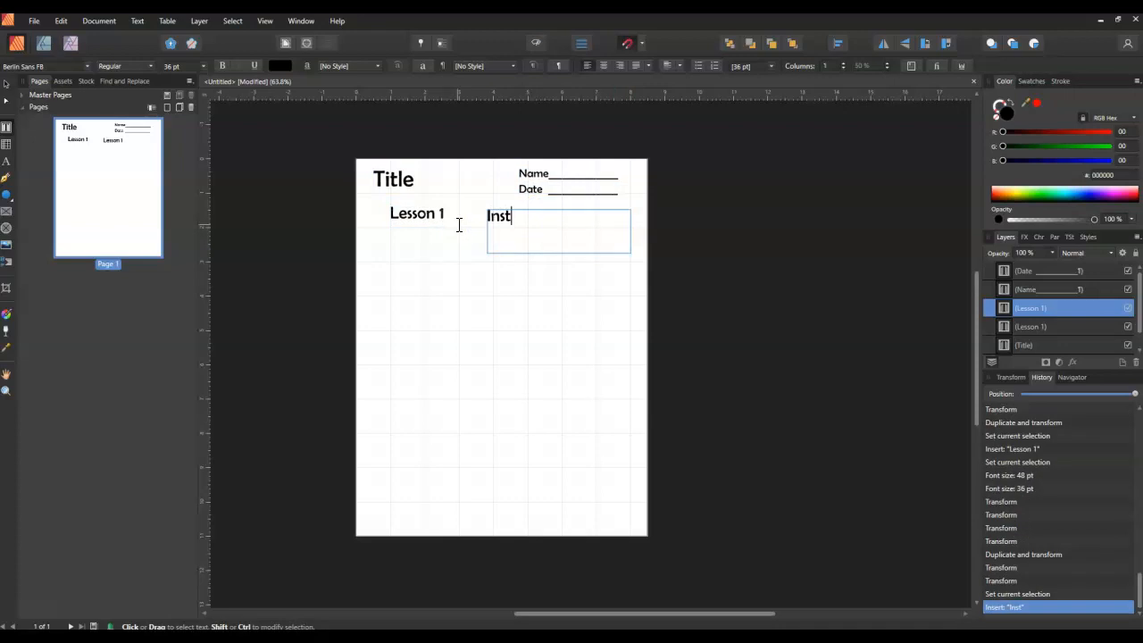
type("ructions:")
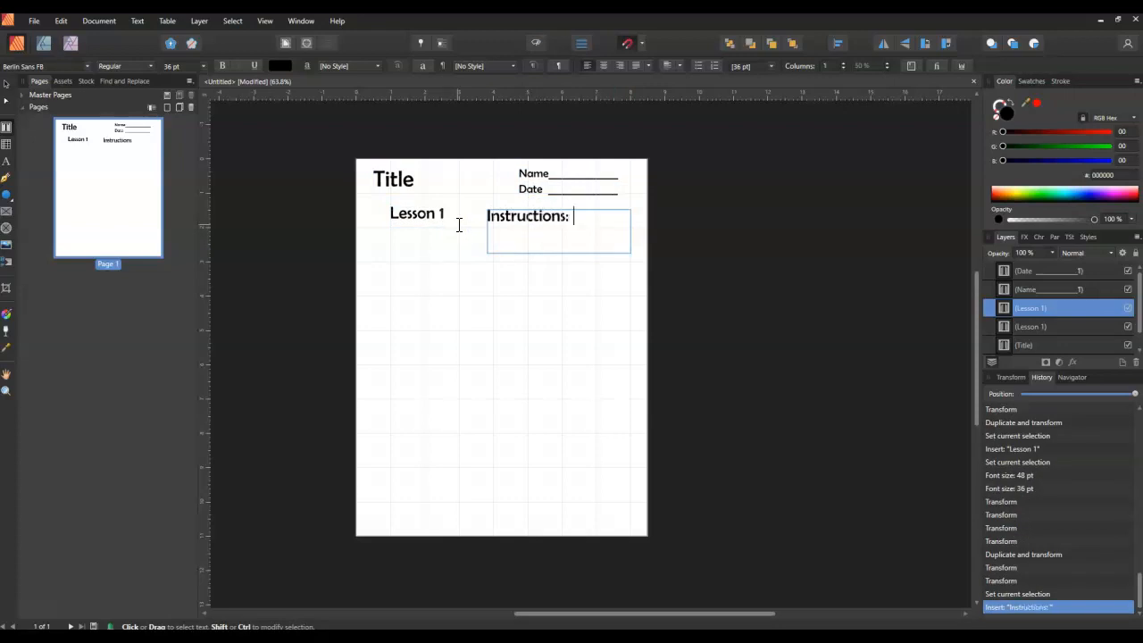
type("ffffffffffffffffffffffffffffffffffff")
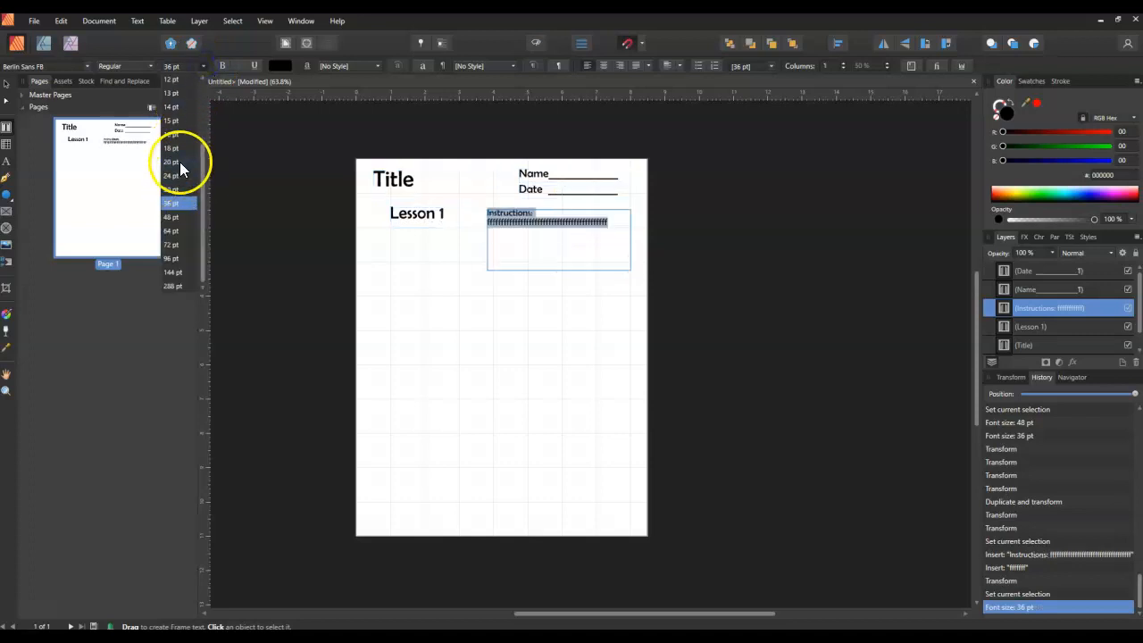
left_click(171, 175)
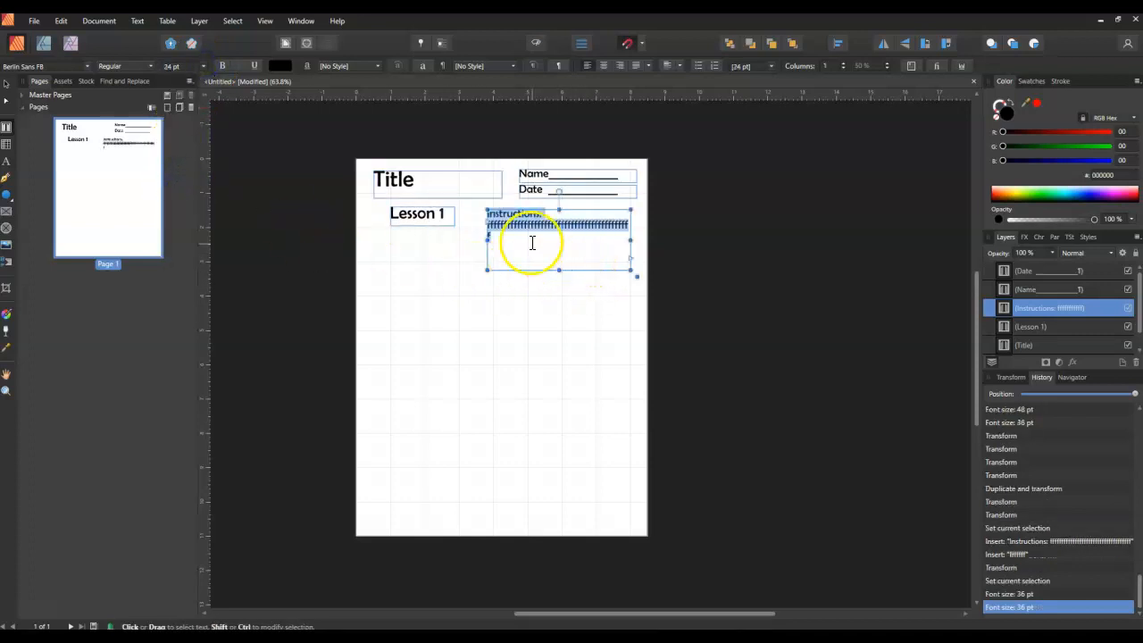
type("ff")
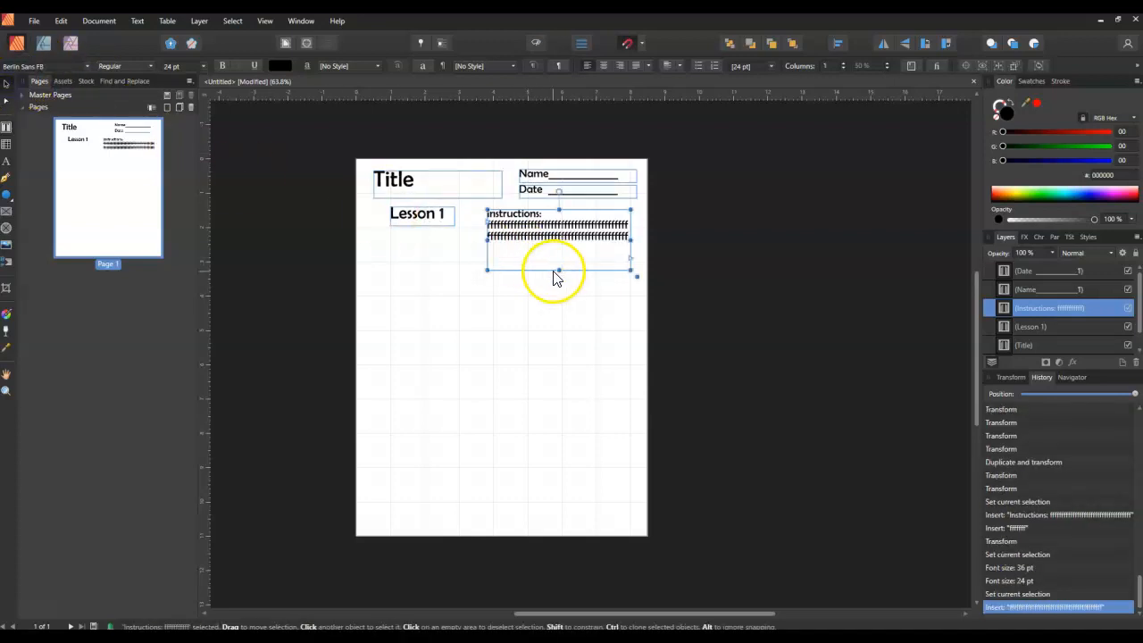
left_click_drag(558, 270, 558, 253)
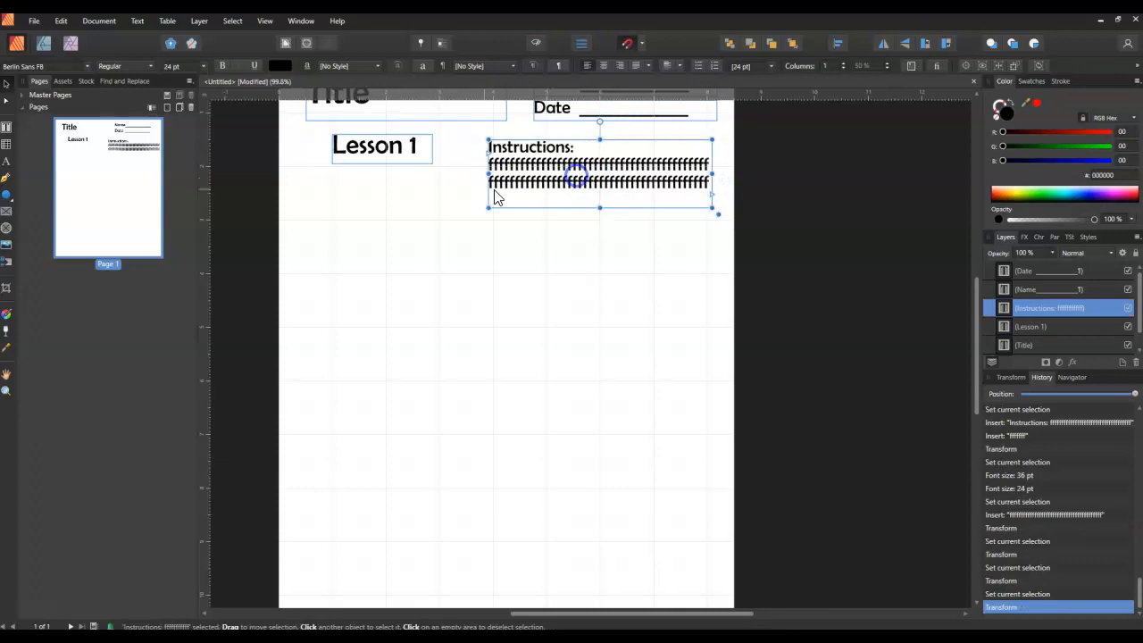
mouse_move(522, 357)
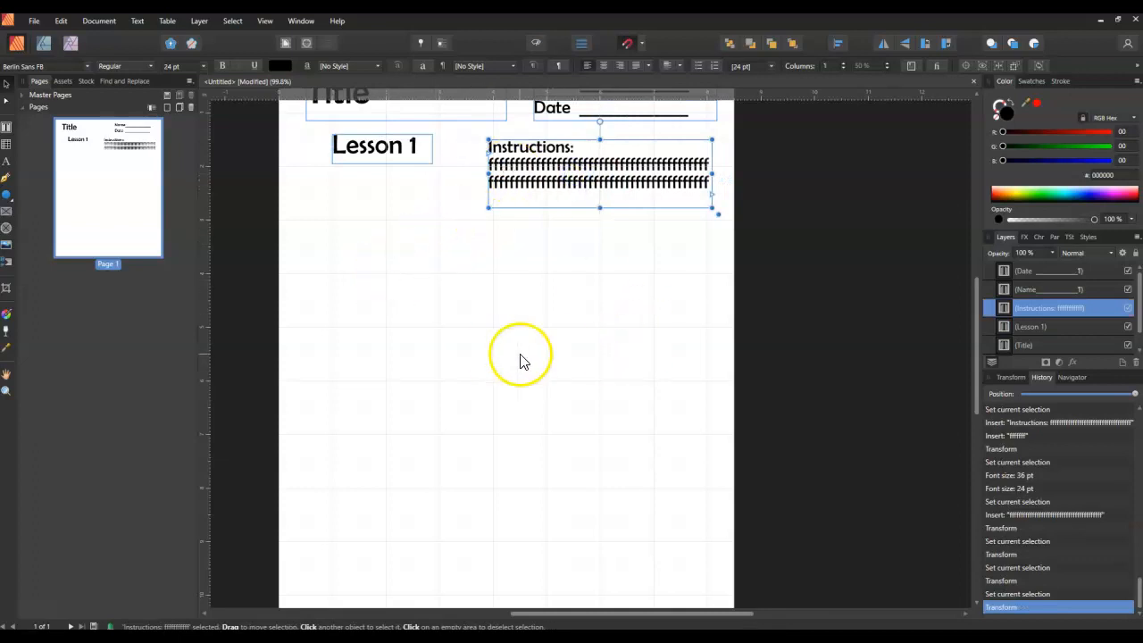
mouse_move(299, 348)
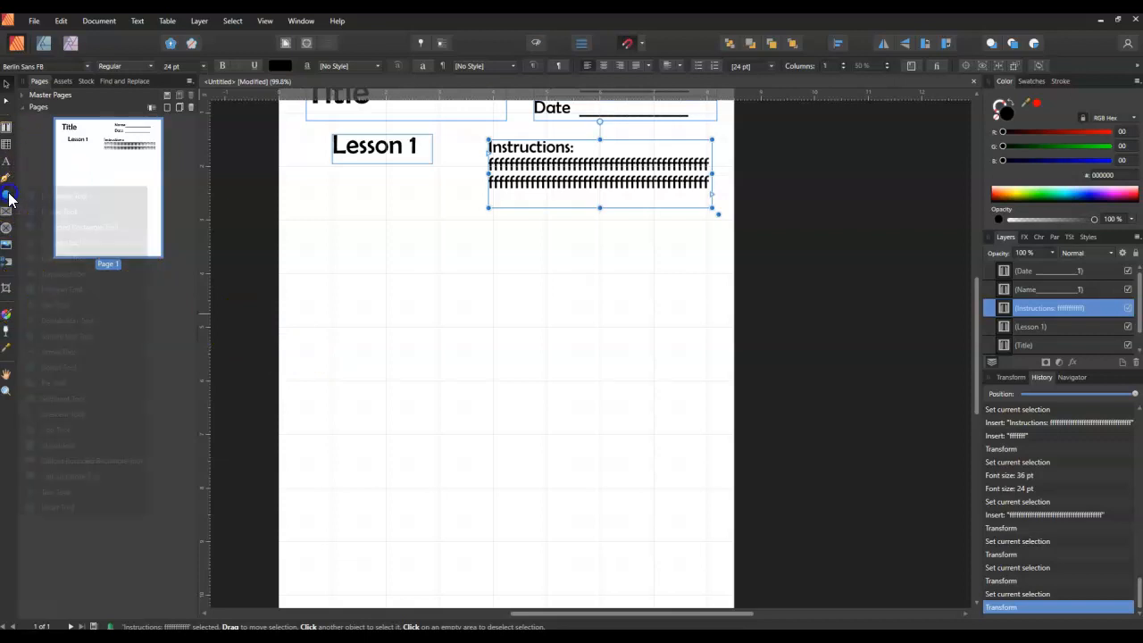
- Draw a tall rounded rectangle below Lesson 1 and reduce its corner radius to 5%
left_click(7, 195)
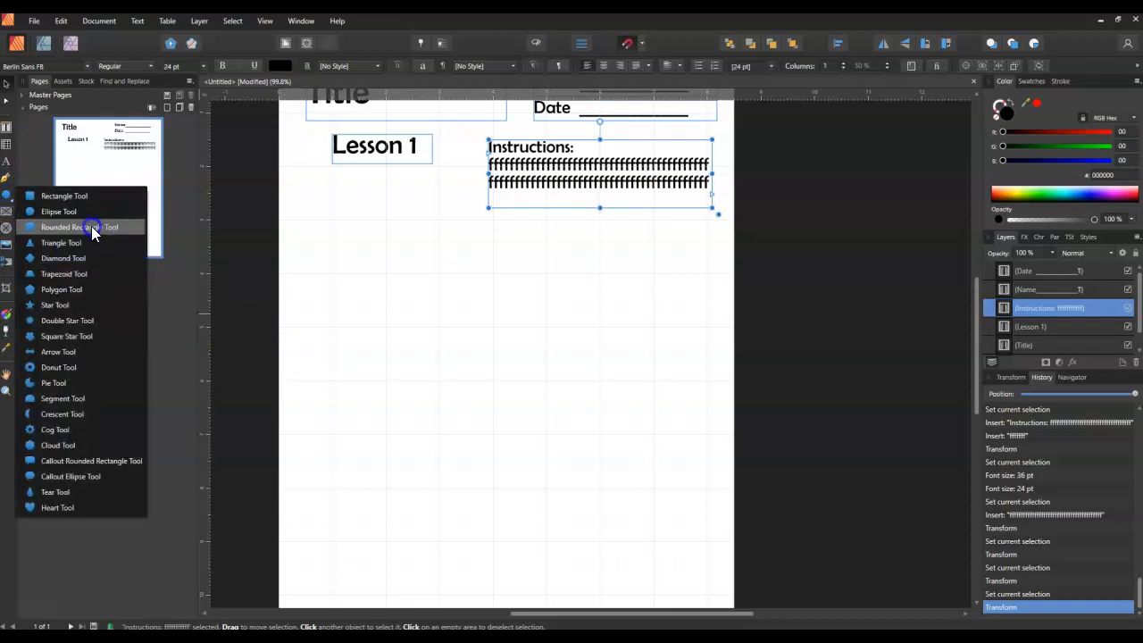
mouse_move(71, 460)
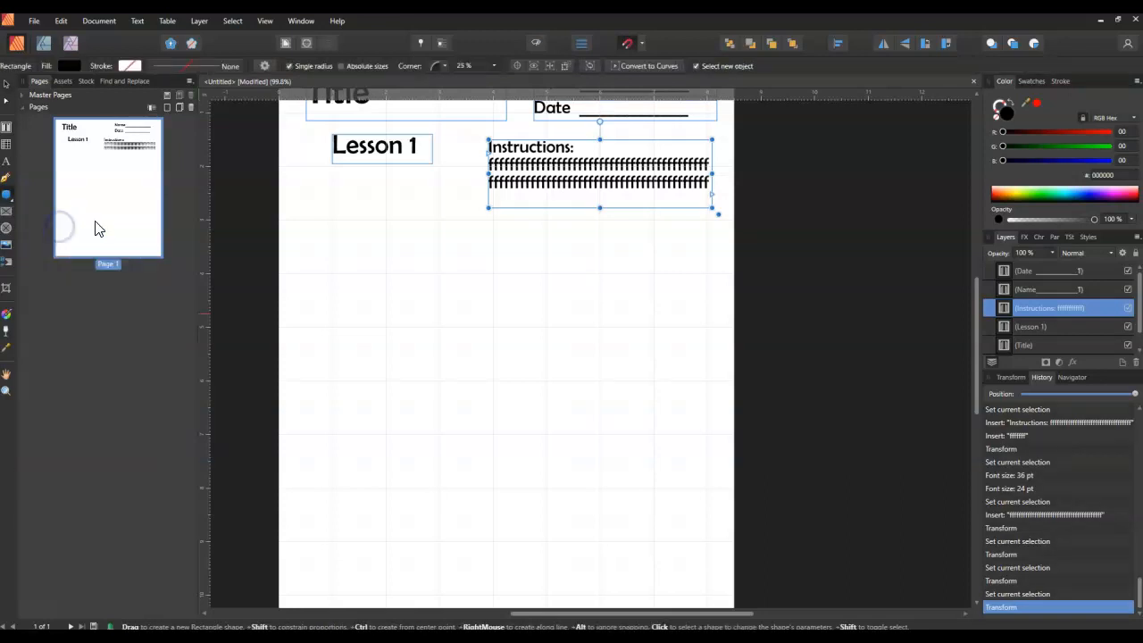
mouse_move(320, 223)
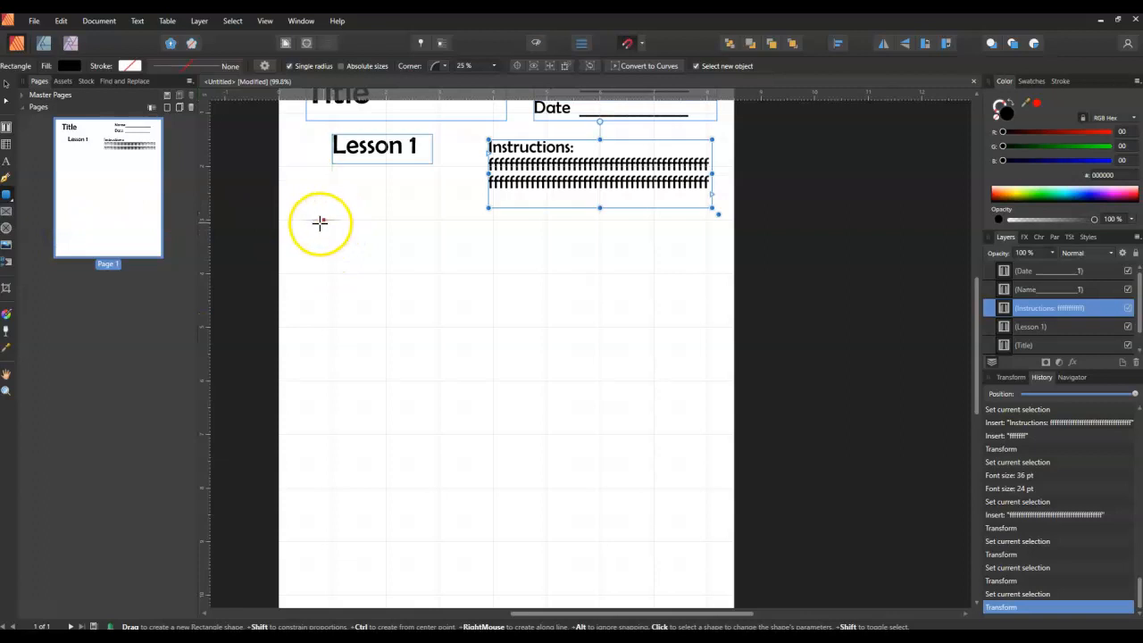
left_click_drag(319, 221, 520, 520)
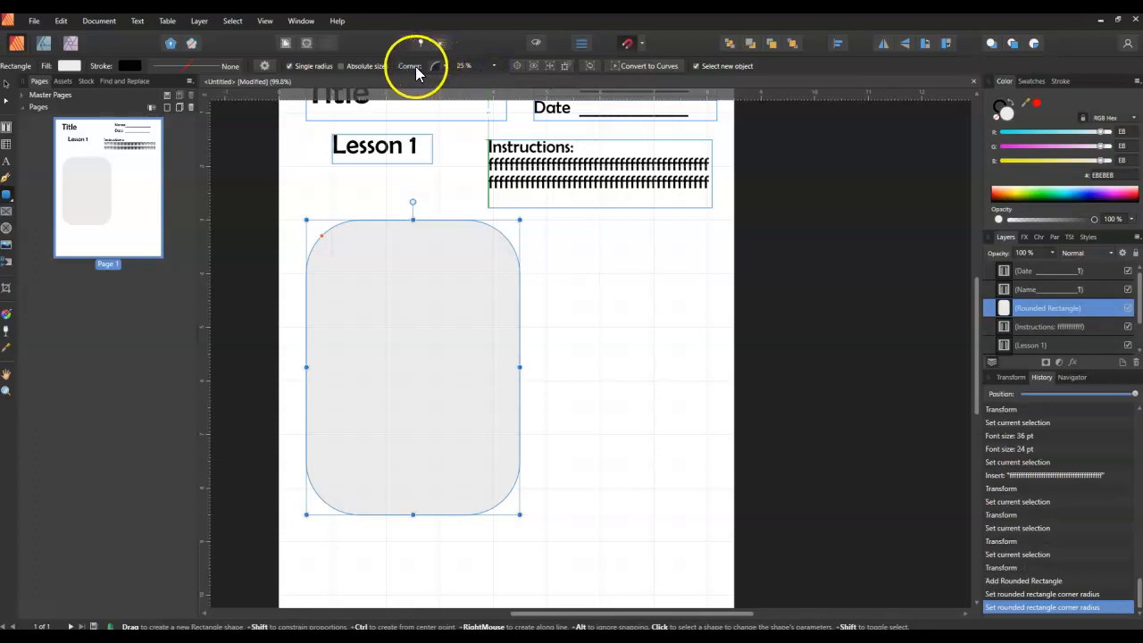
left_click(437, 65)
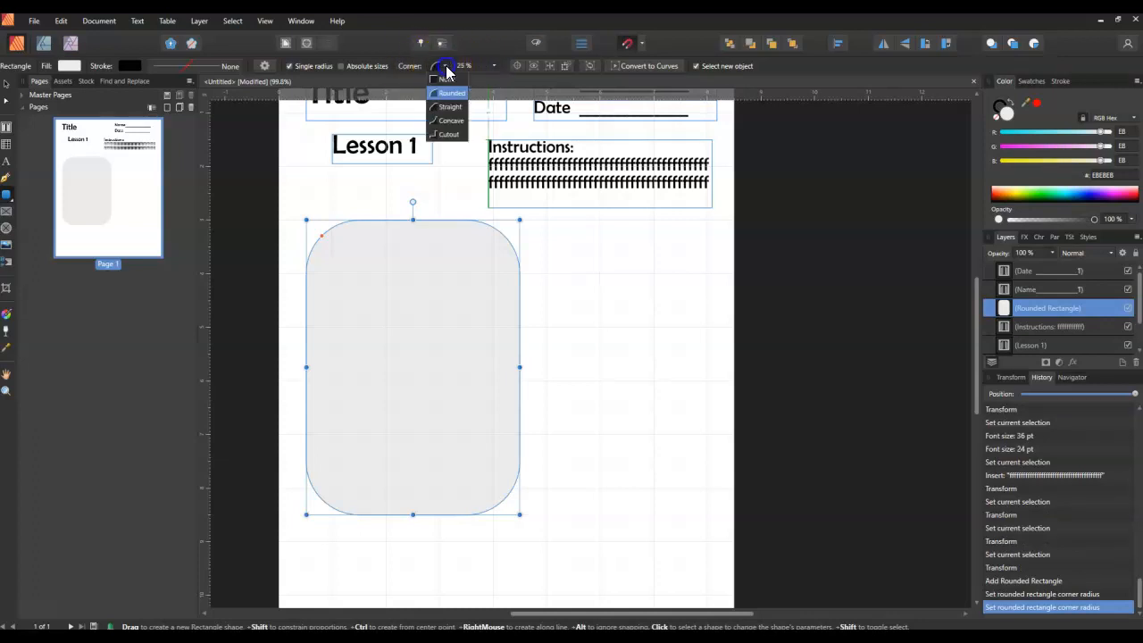
left_click(451, 121)
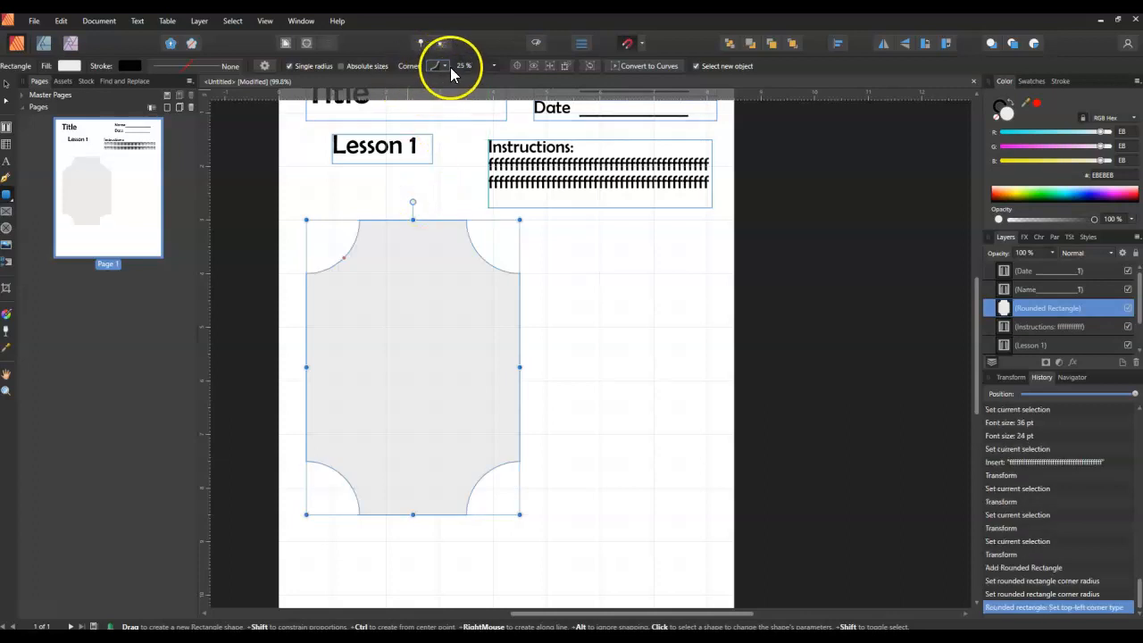
left_click(437, 65)
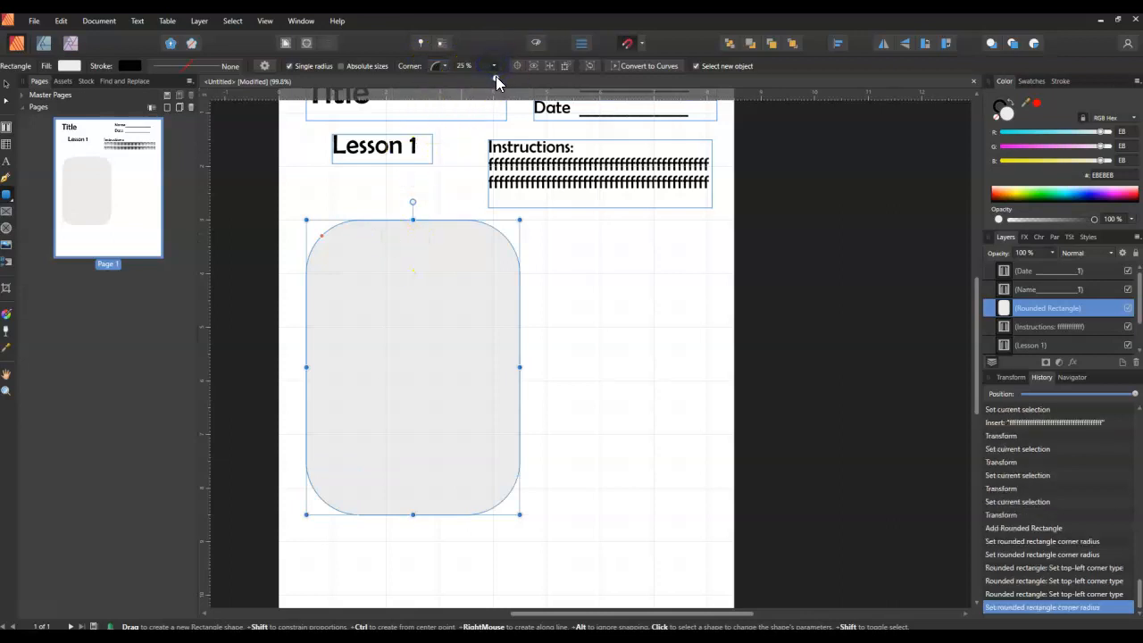
left_click_drag(493, 80, 482, 80)
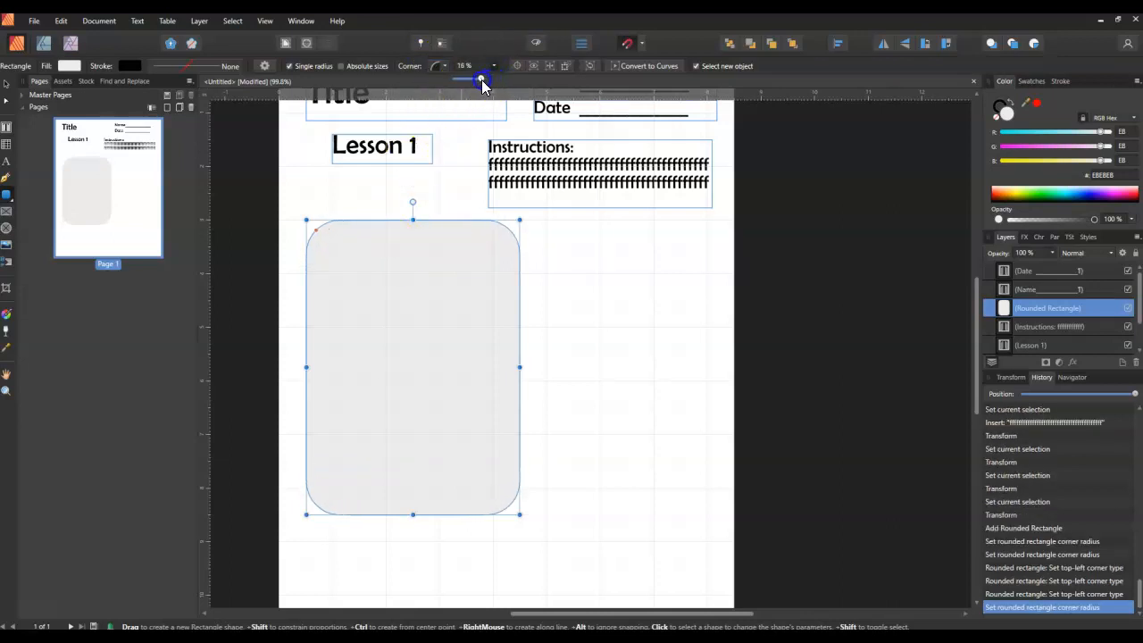
left_click_drag(485, 80, 498, 80)
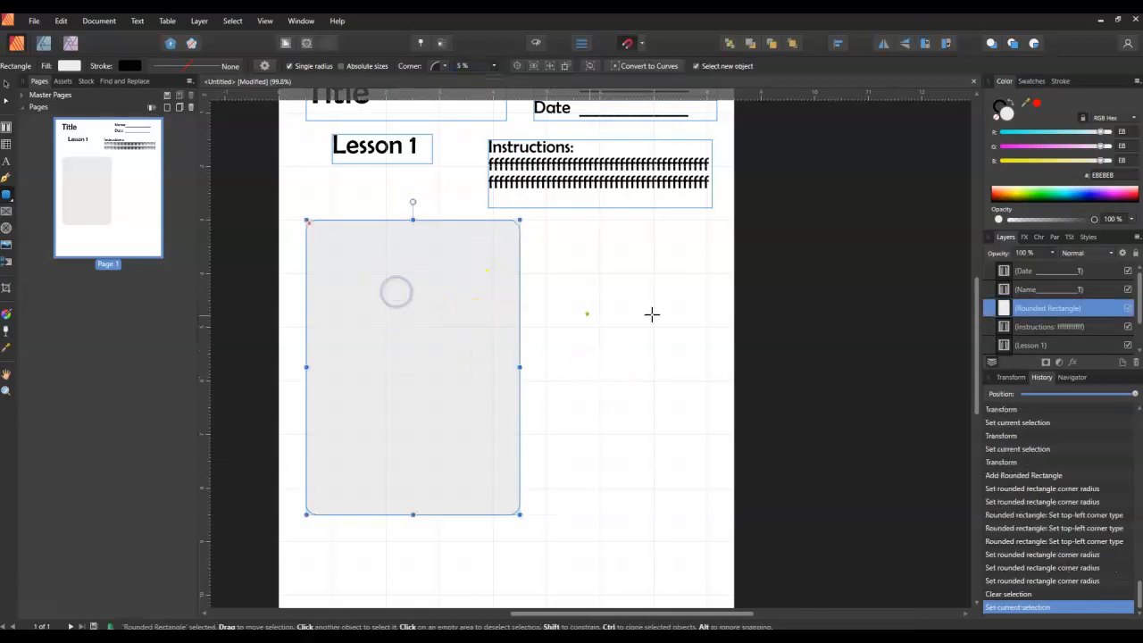
mouse_move(298, 315)
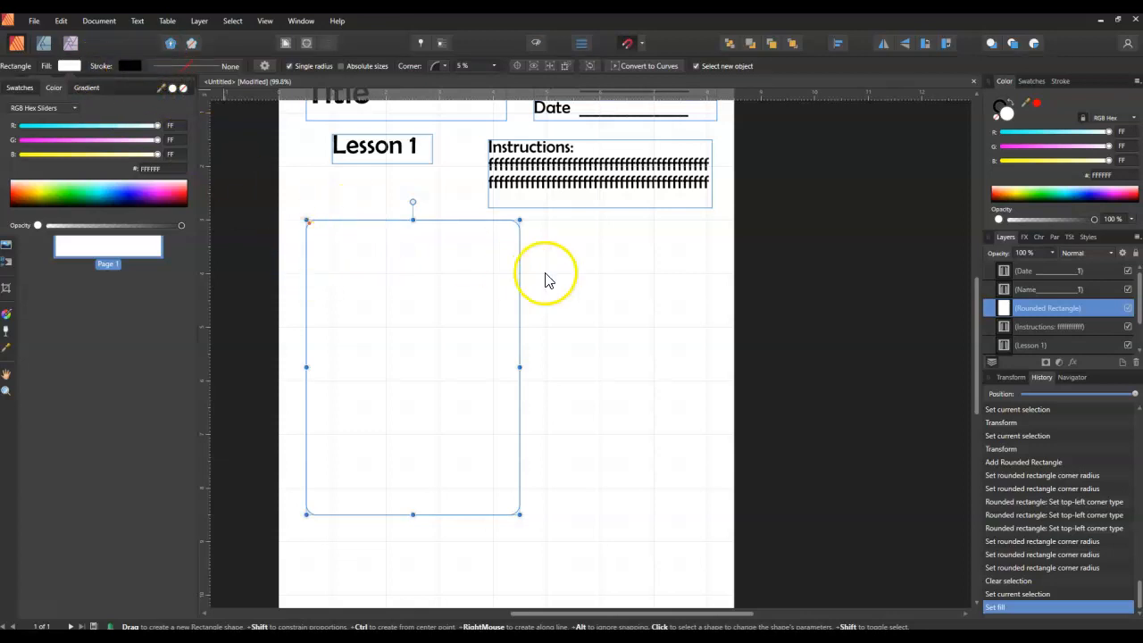
mouse_move(223, 183)
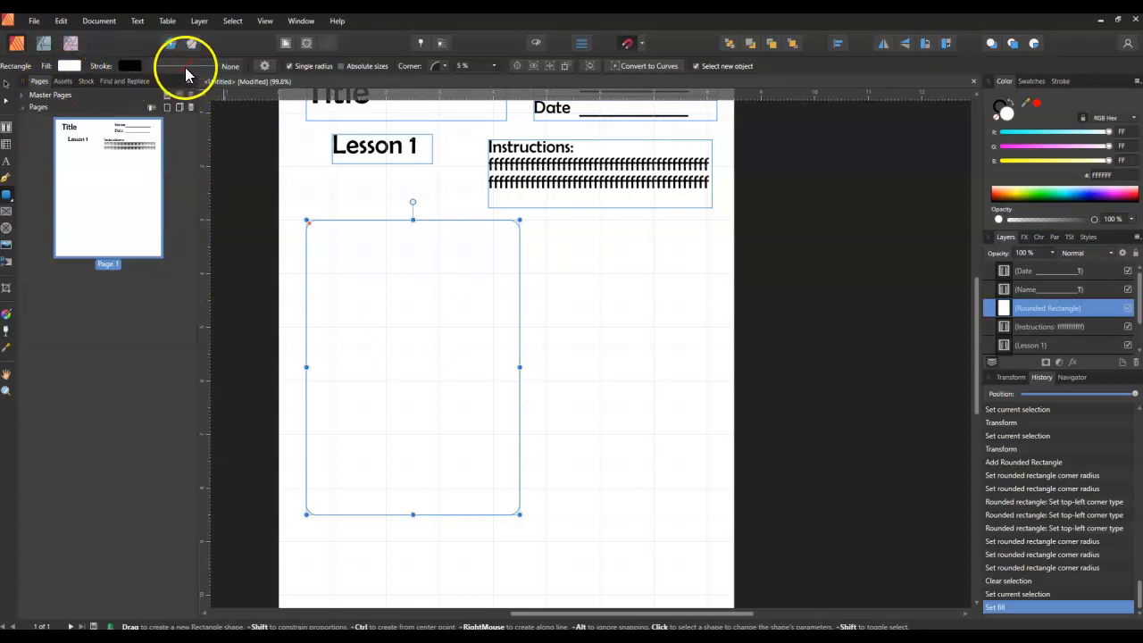
- Change the rectangle's dashed outline to a solid 3 pt black stroke
left_click(130, 66)
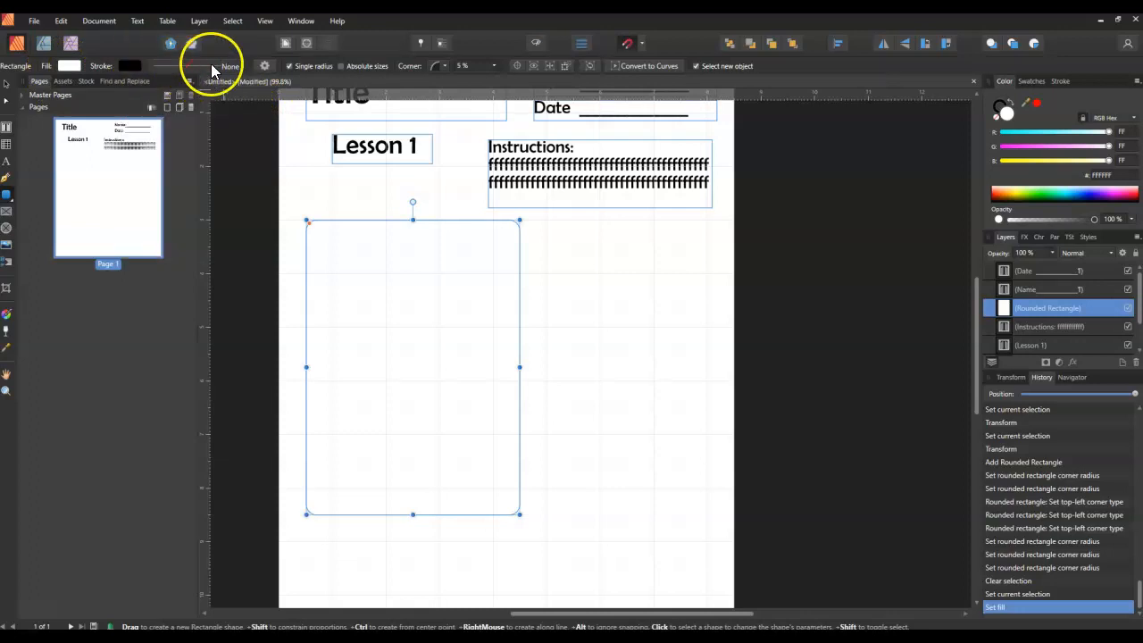
left_click(177, 65)
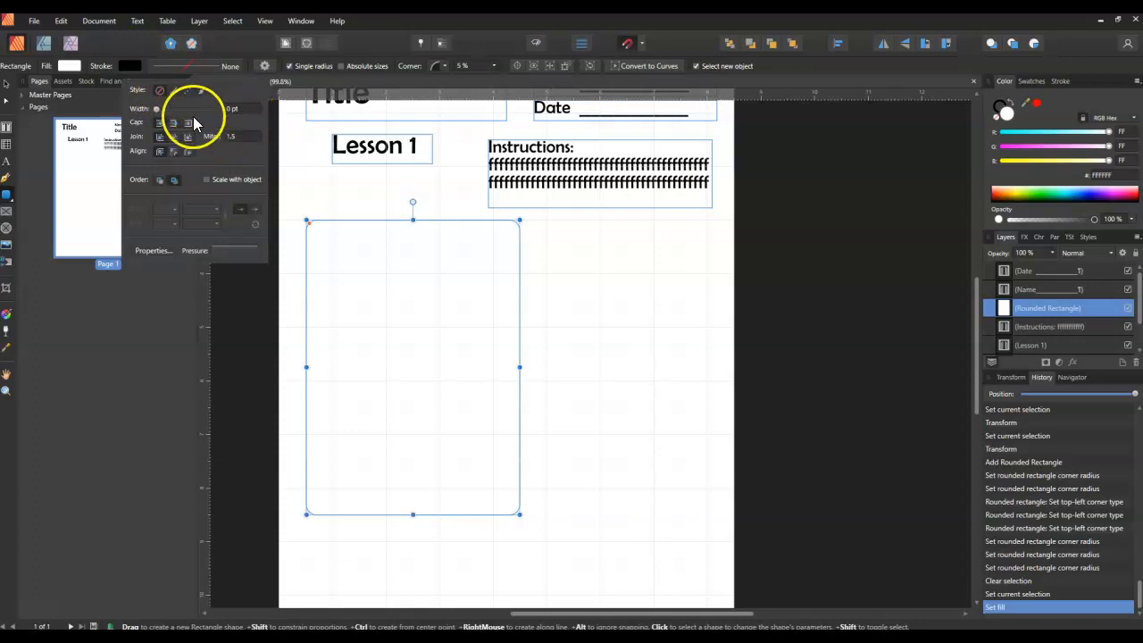
mouse_move(514, 395)
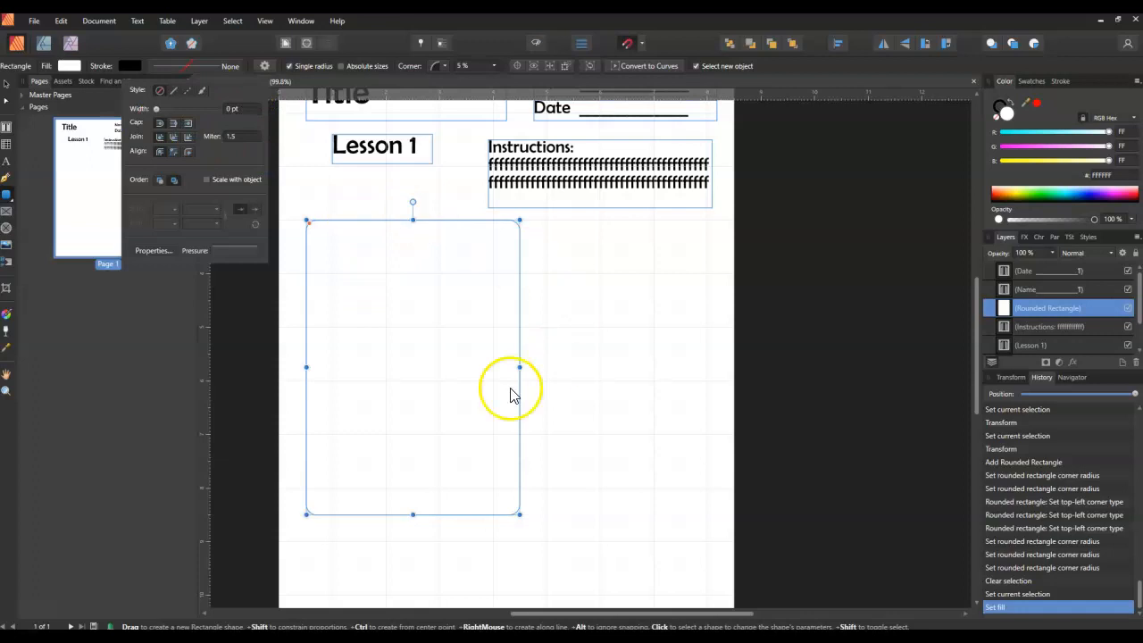
mouse_move(245, 113)
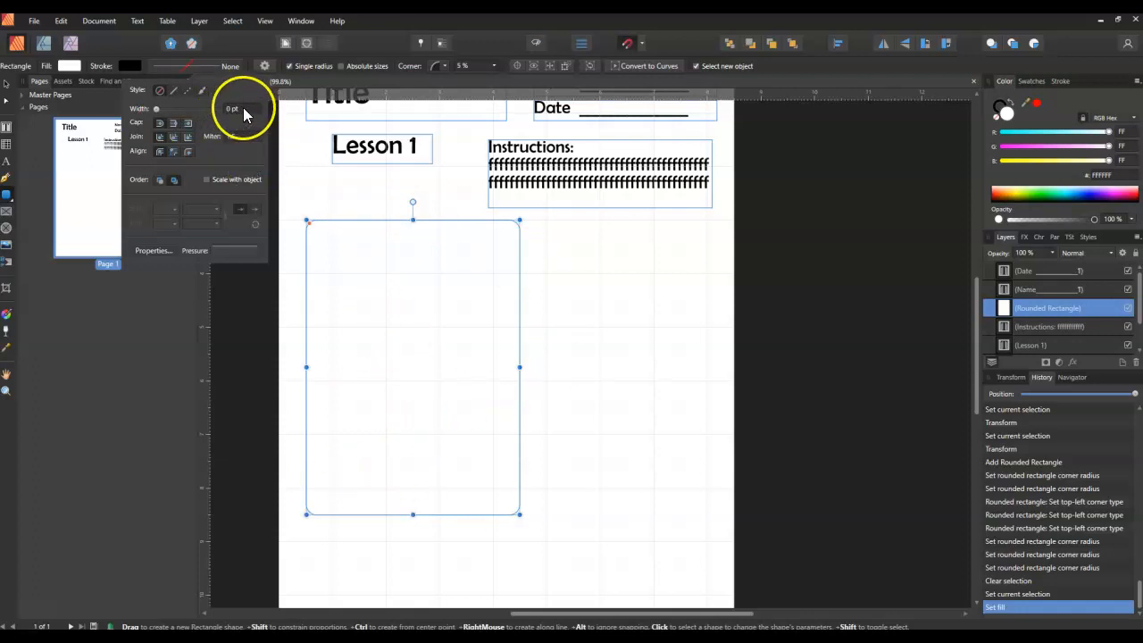
left_click(239, 108)
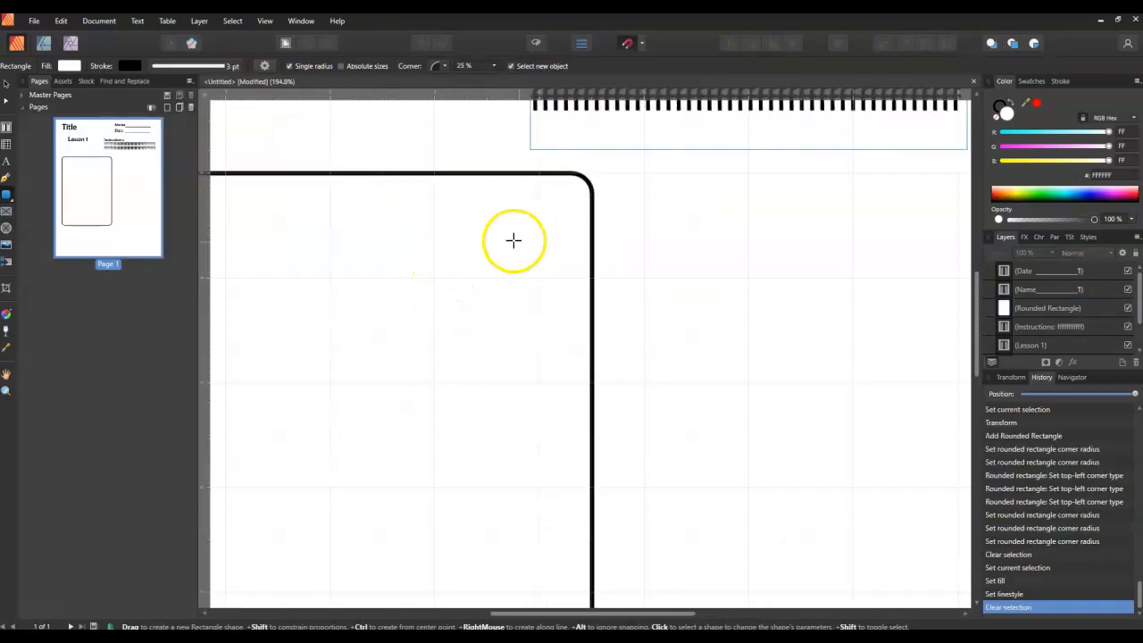
scroll("down", 3)
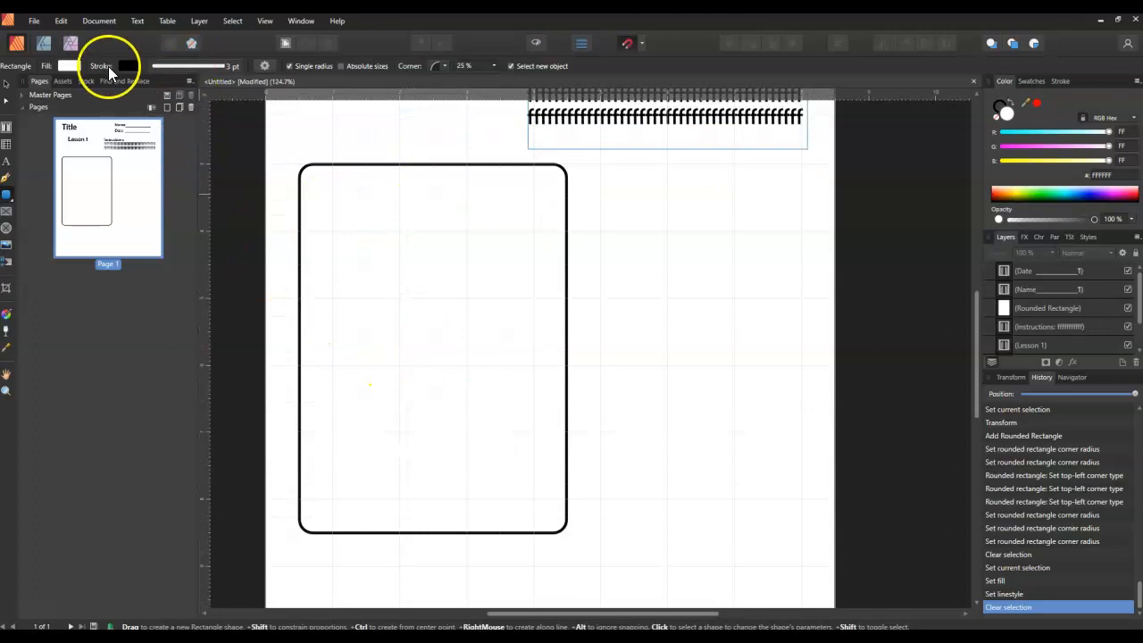
left_click(128, 67)
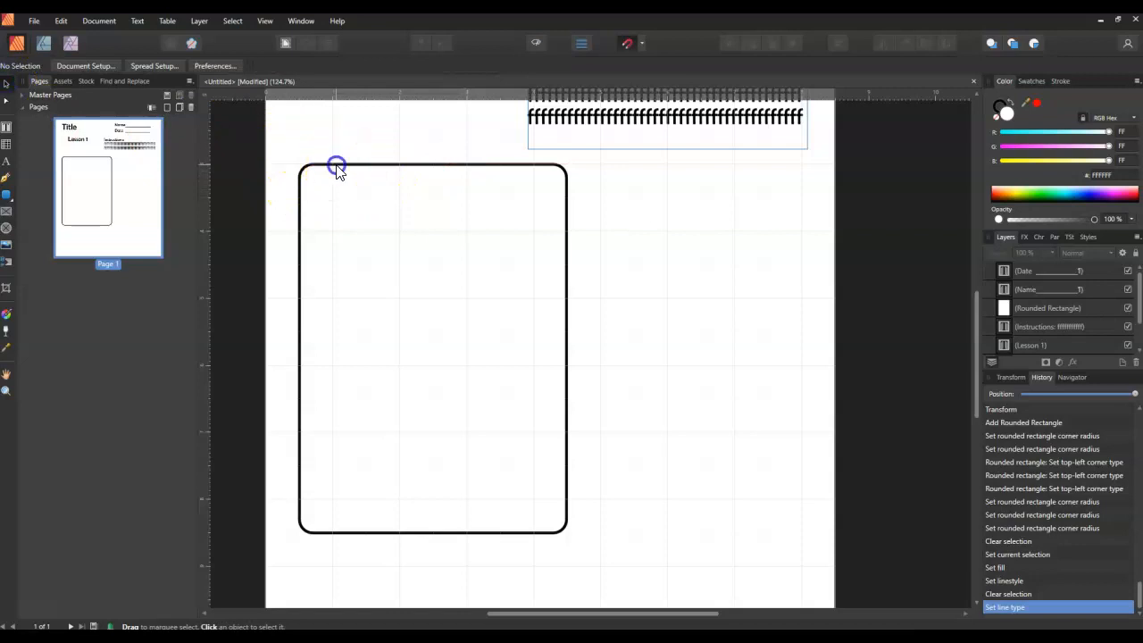
left_click(336, 166)
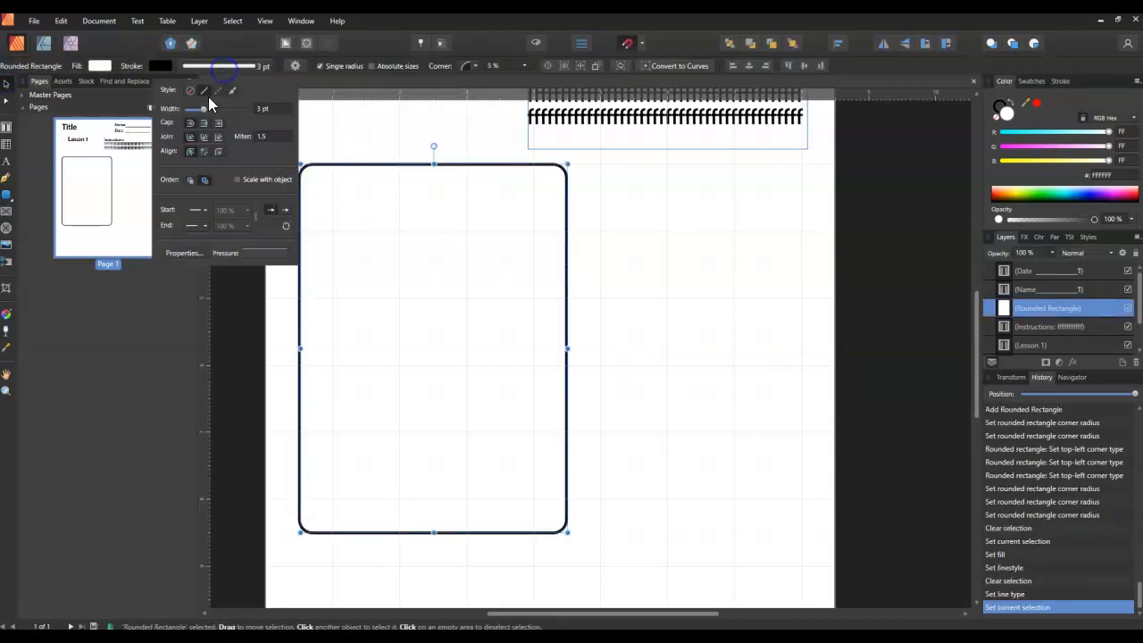
left_click(204, 89)
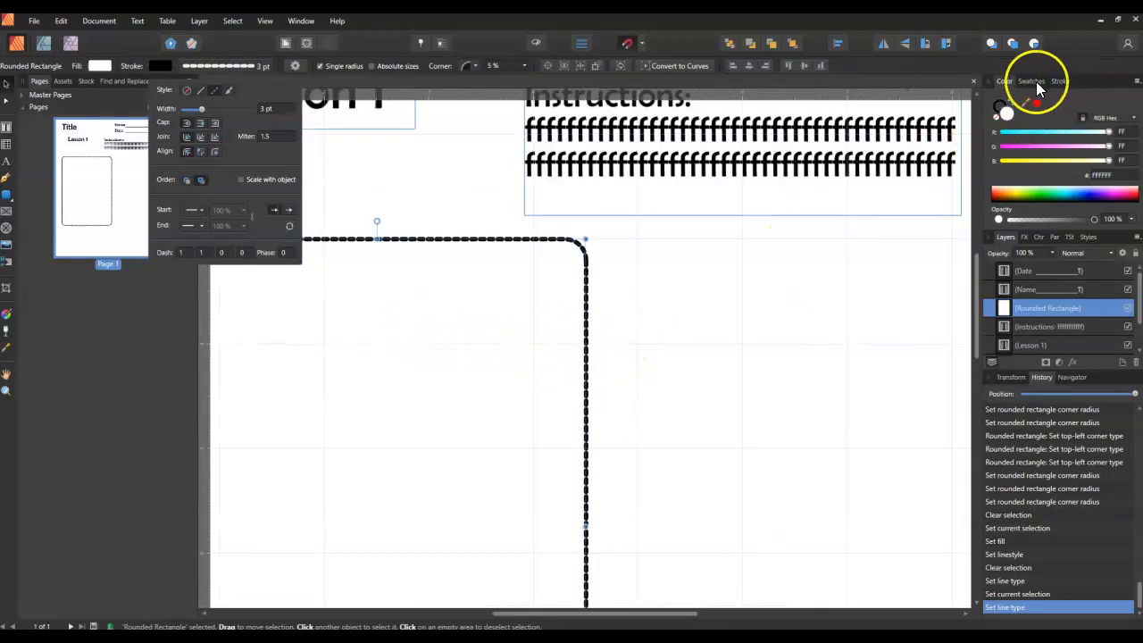
left_click(1060, 81)
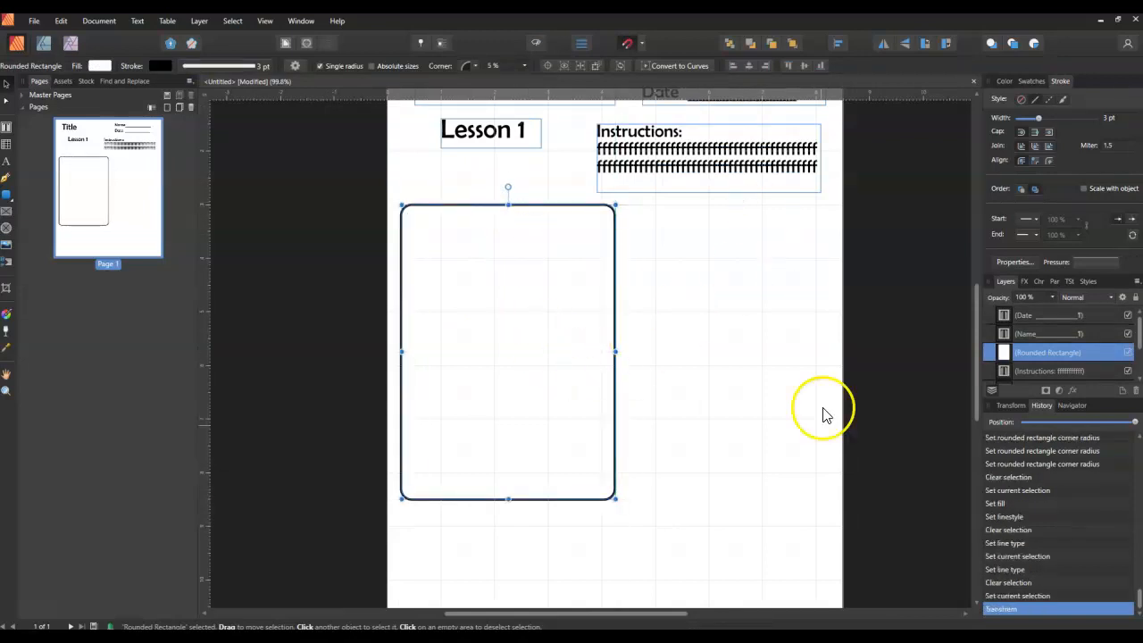
mouse_move(477, 210)
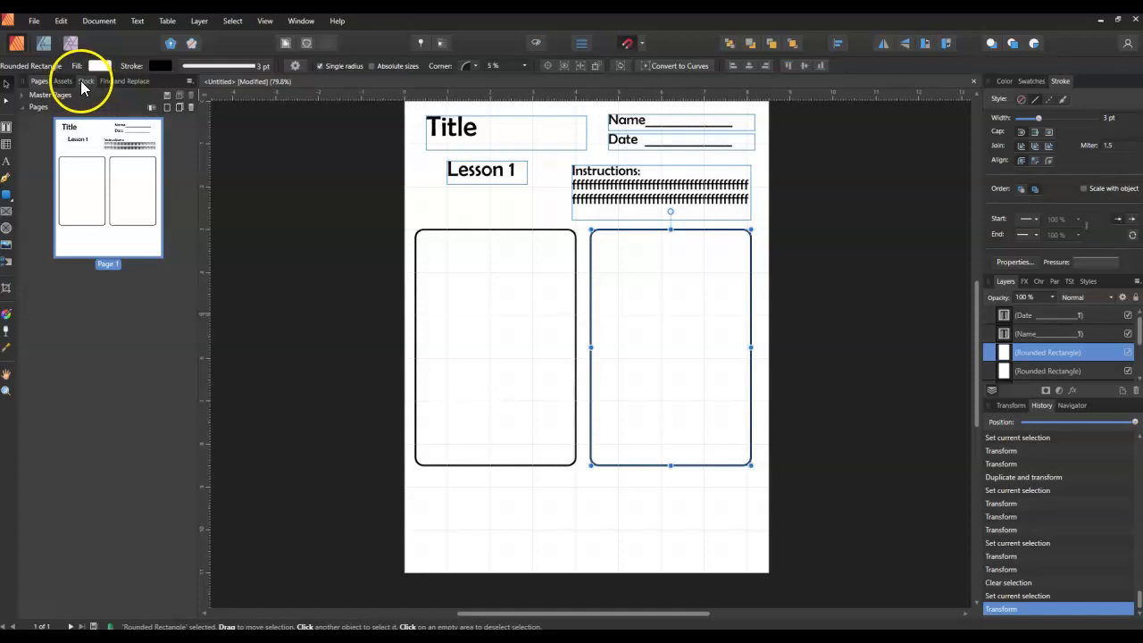
- Search the Pexels stock library for 'dog' and scroll through the results
left_click(85, 82)
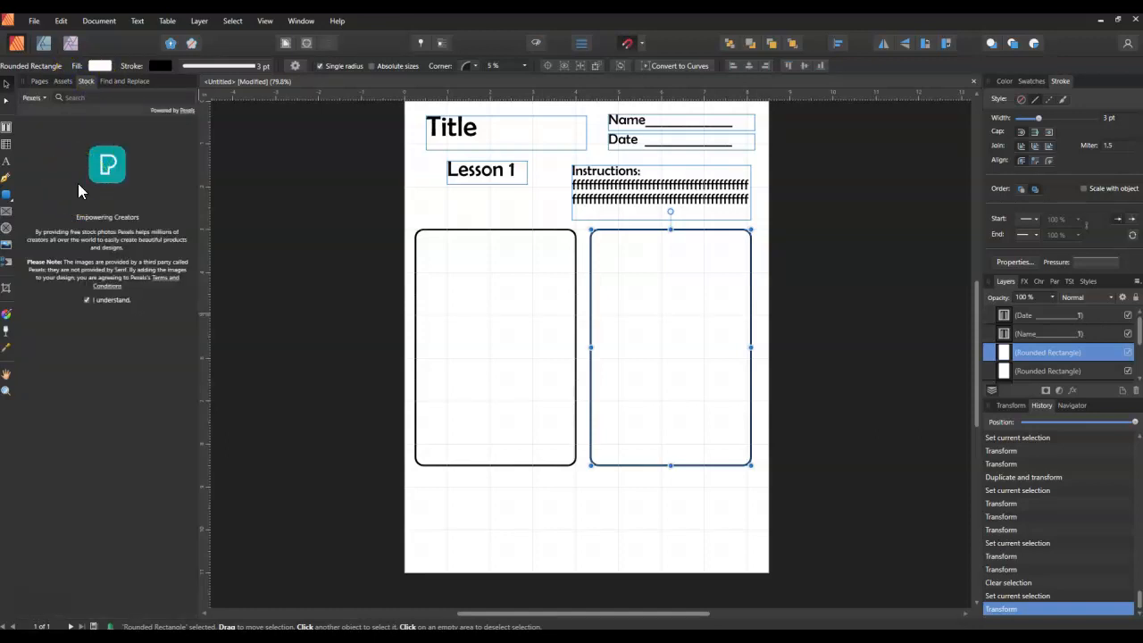
mouse_move(98, 197)
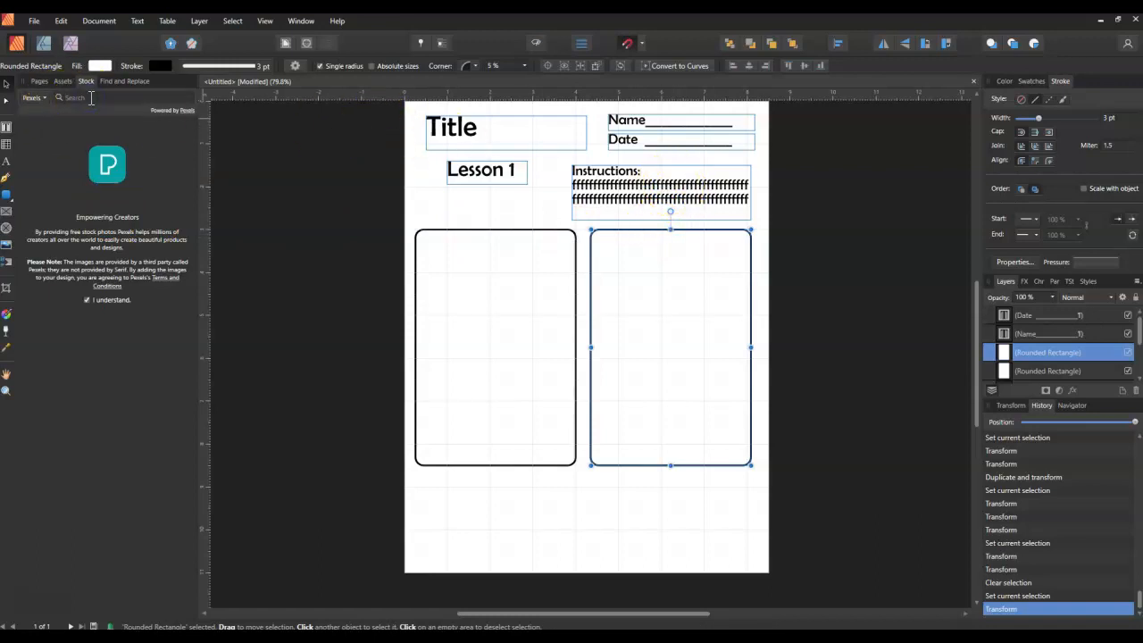
type("dog")
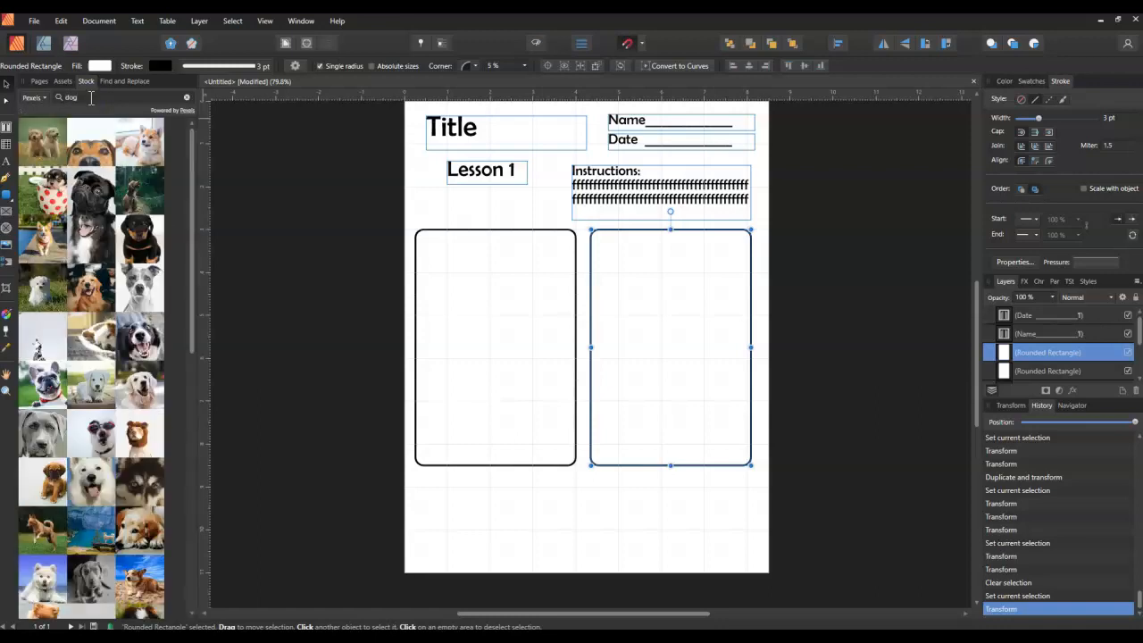
scroll("down", 3)
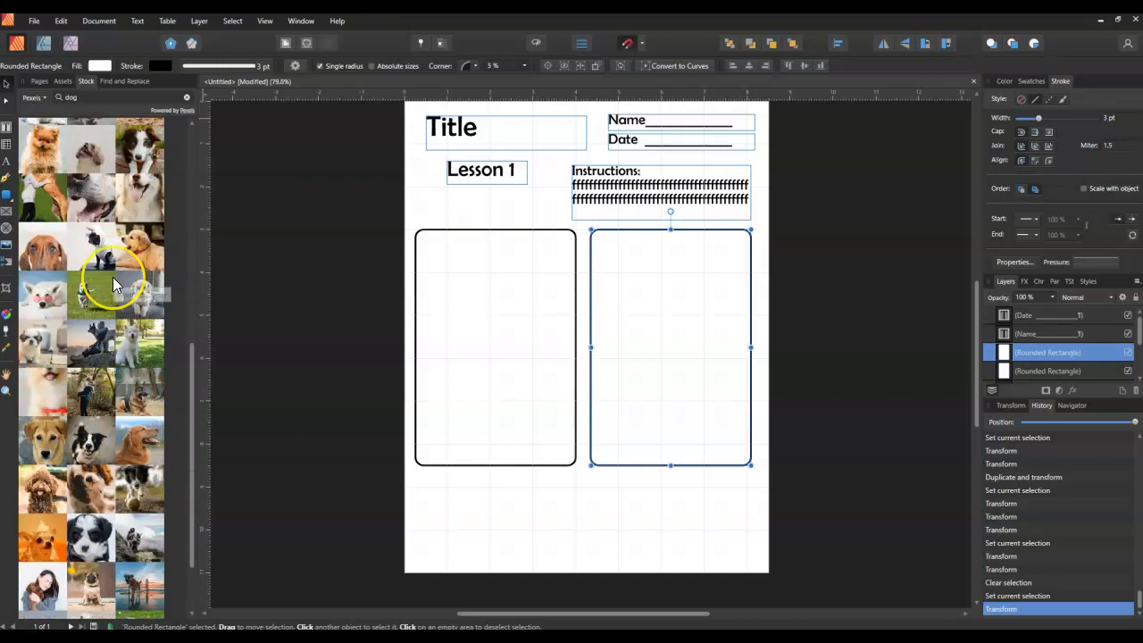
scroll("down", 3)
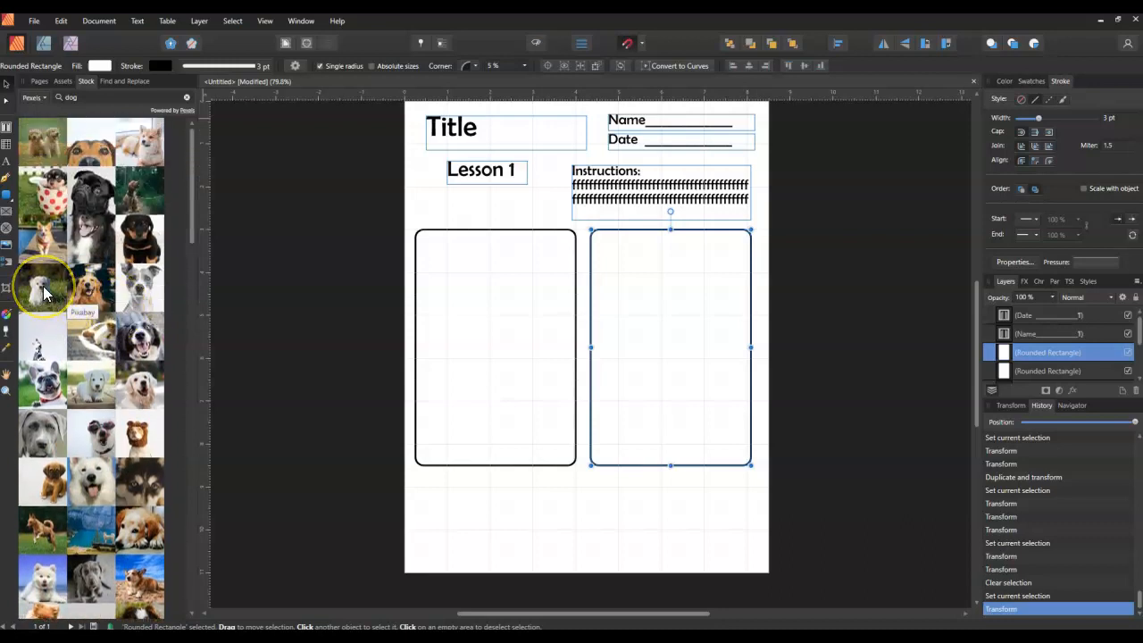
mouse_move(140, 286)
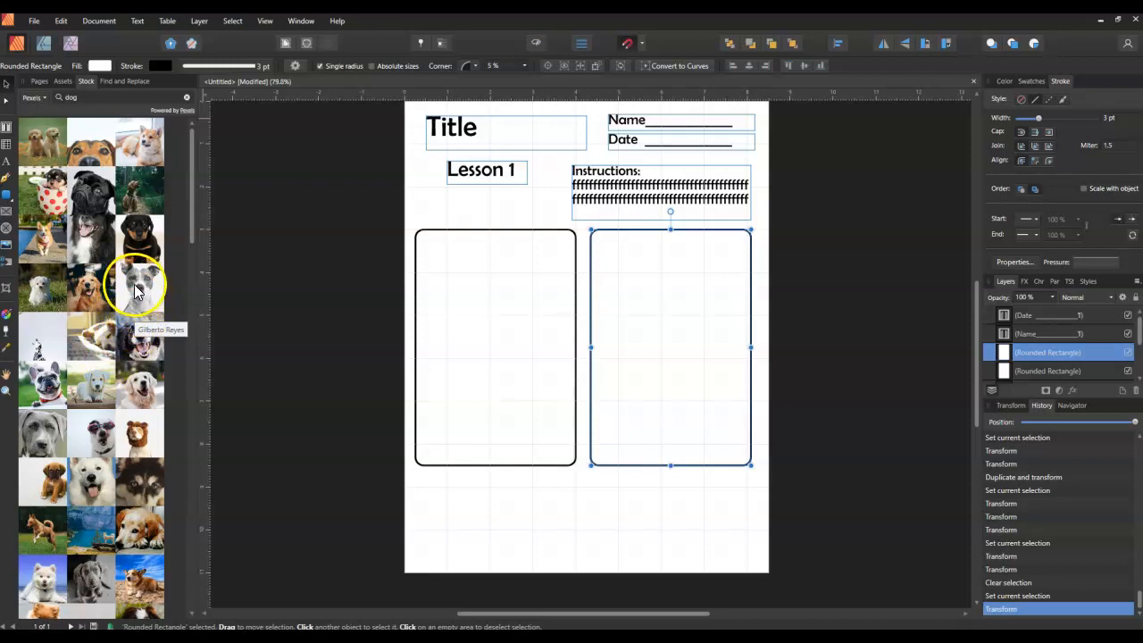
- Drag the grey-and-white dog stock photo onto the page, ending over the right-hand rounded rectangle
left_click_drag(137, 286, 688, 294)
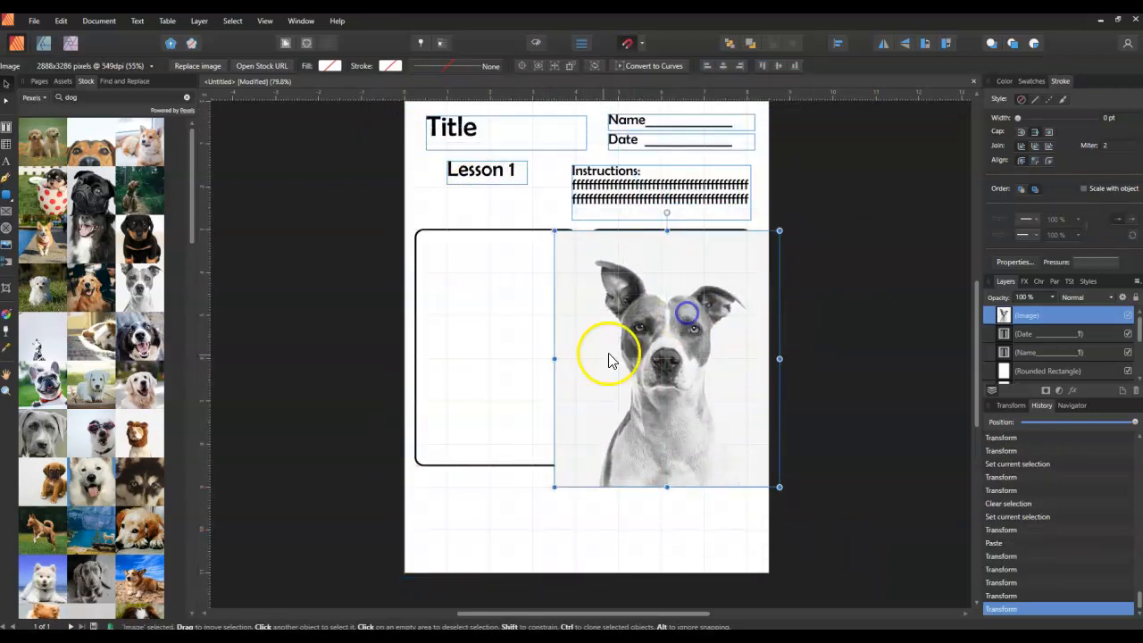
left_click_drag(554, 358, 567, 358)
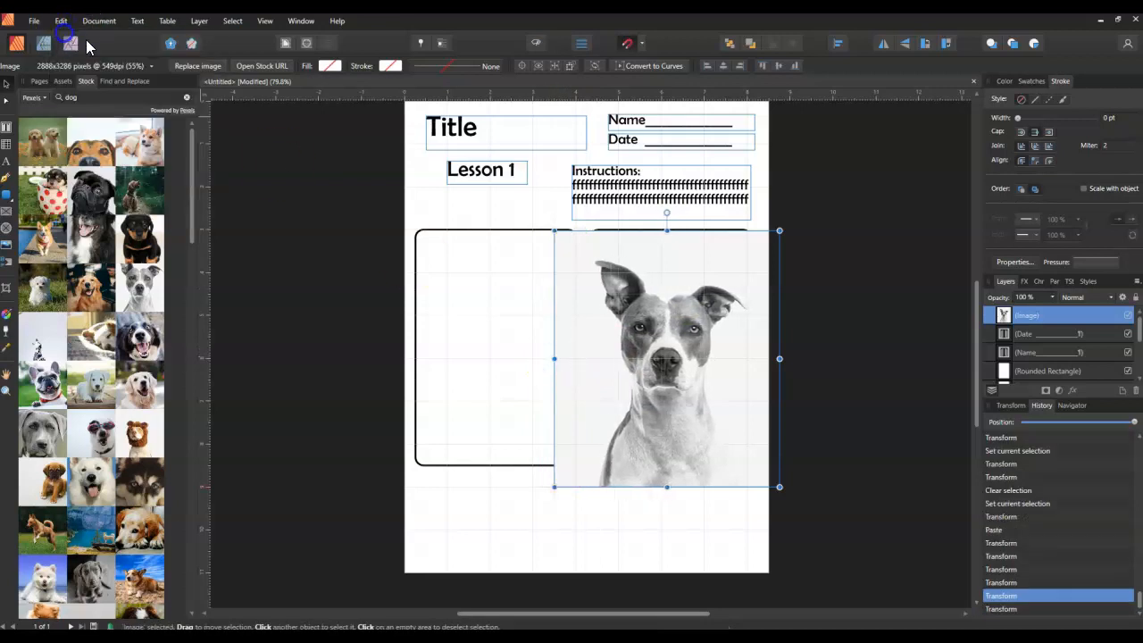
left_click_drag(665, 357, 470, 361)
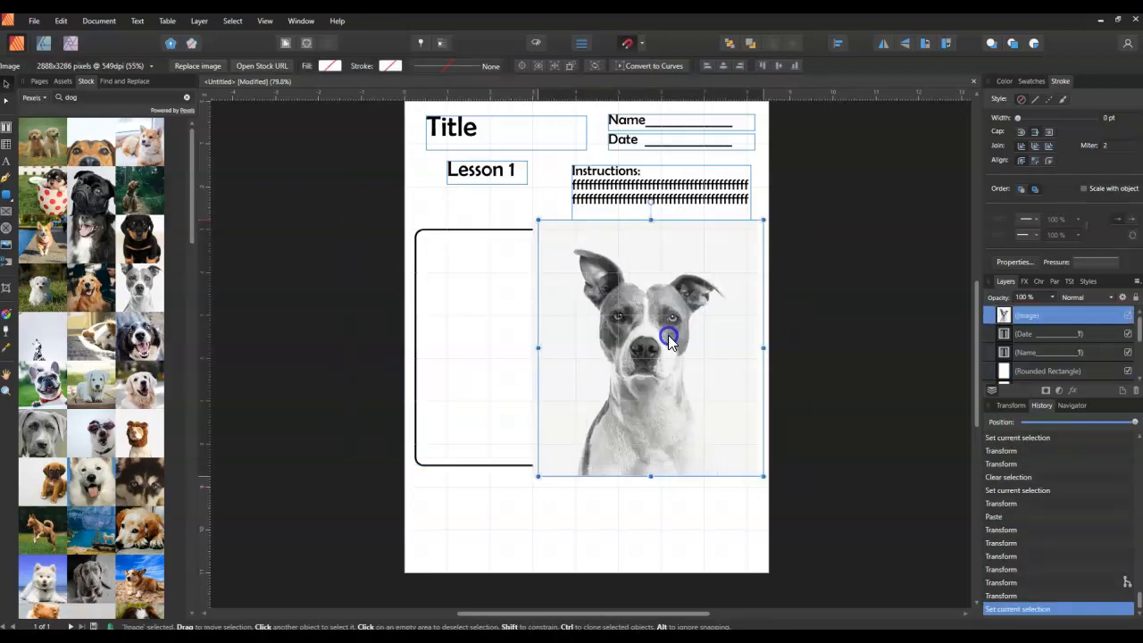
left_click_drag(669, 339, 625, 357)
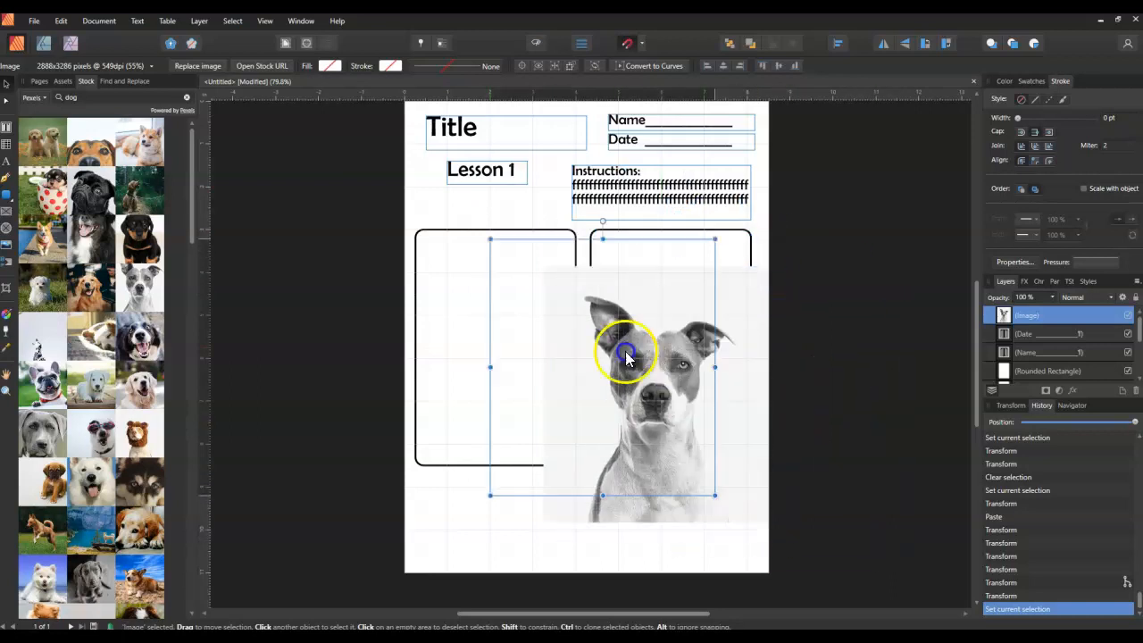
left_click_drag(625, 357, 554, 362)
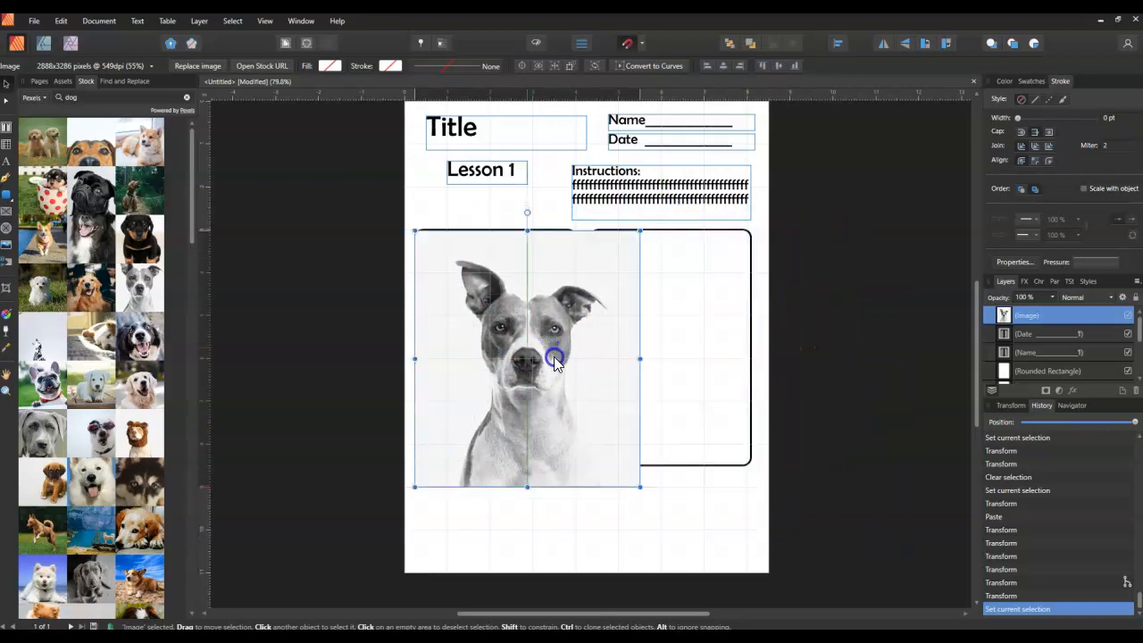
left_click_drag(553, 359, 705, 335)
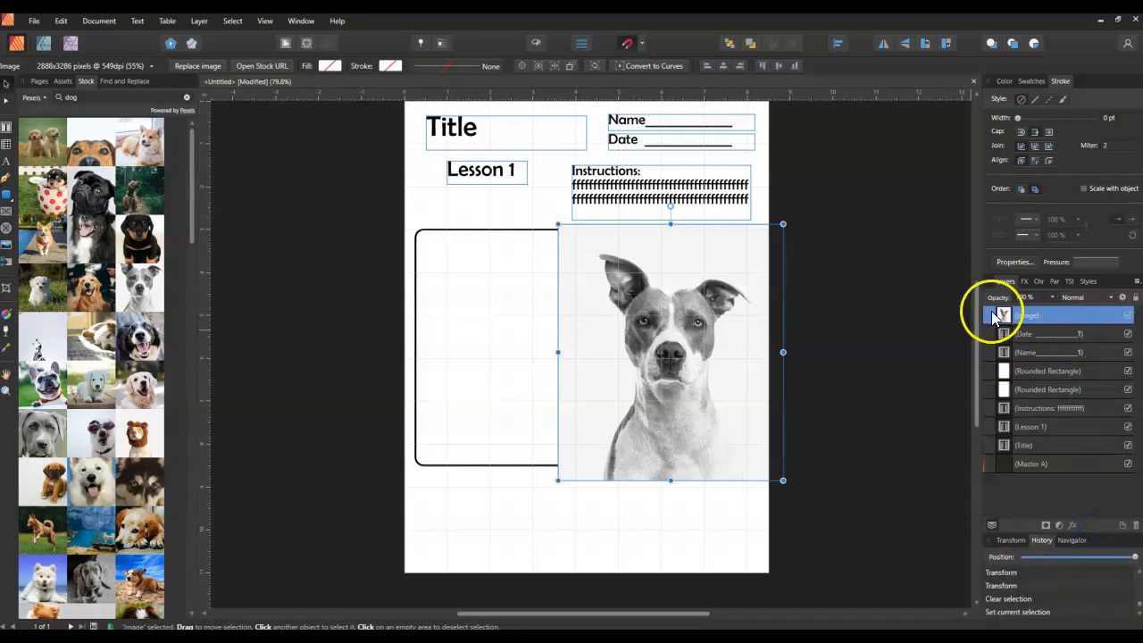
- Nest the dog photo inside the right Rounded Rectangle layer and expand it
left_click(1049, 370)
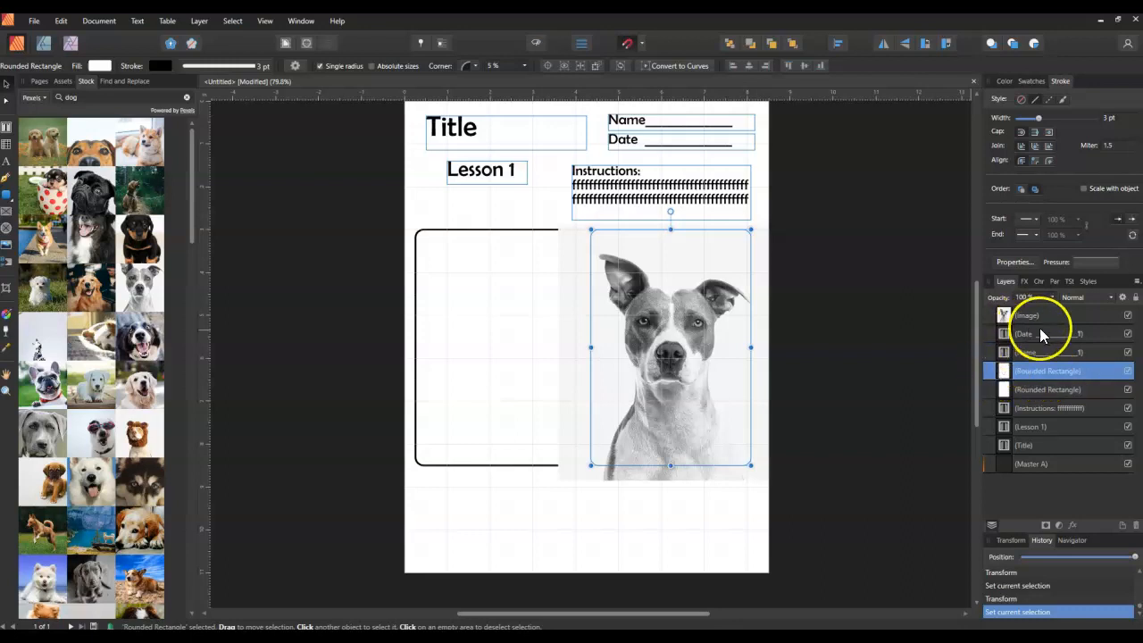
left_click(1035, 315)
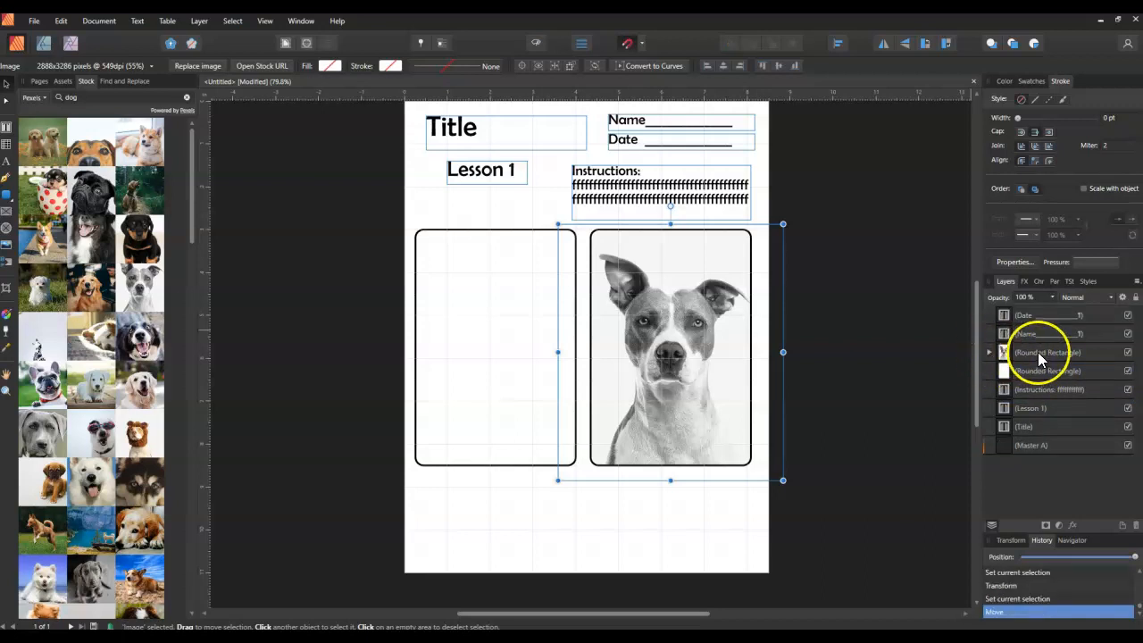
left_click(1049, 352)
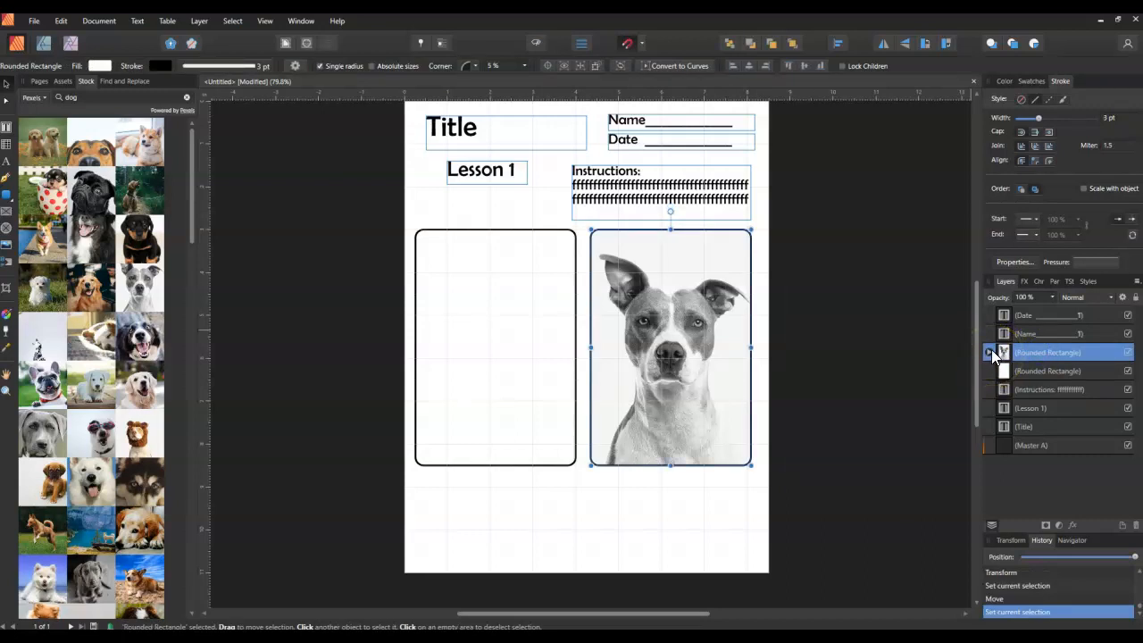
left_click(1049, 370)
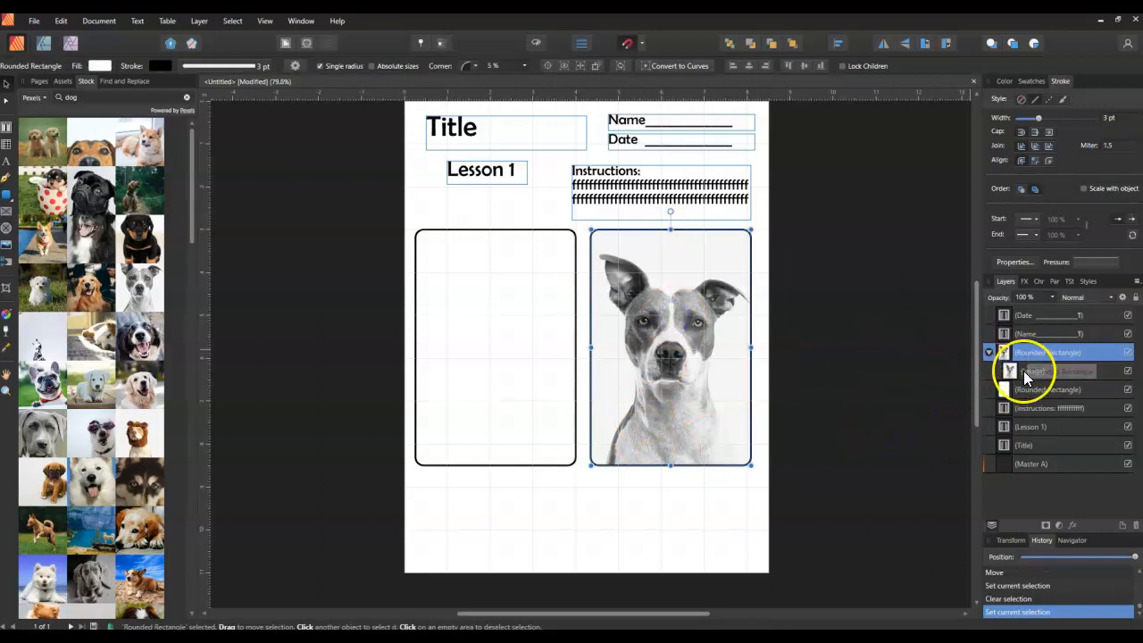
- Enlarge the clipped dog photo so its face fills the frame
left_click(1036, 371)
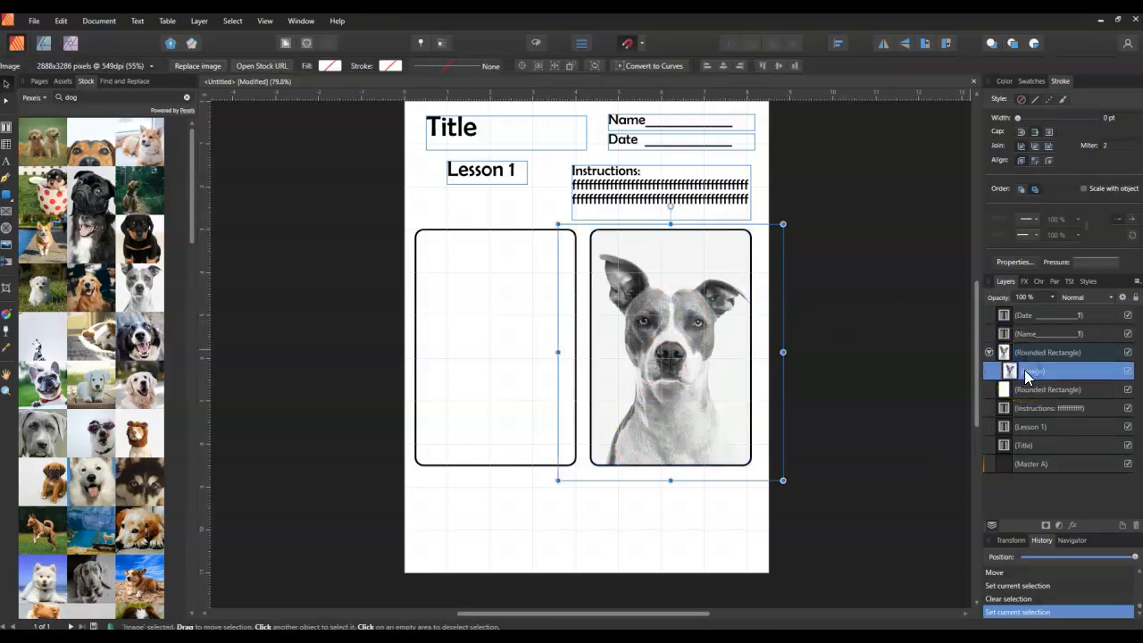
left_click(1035, 371)
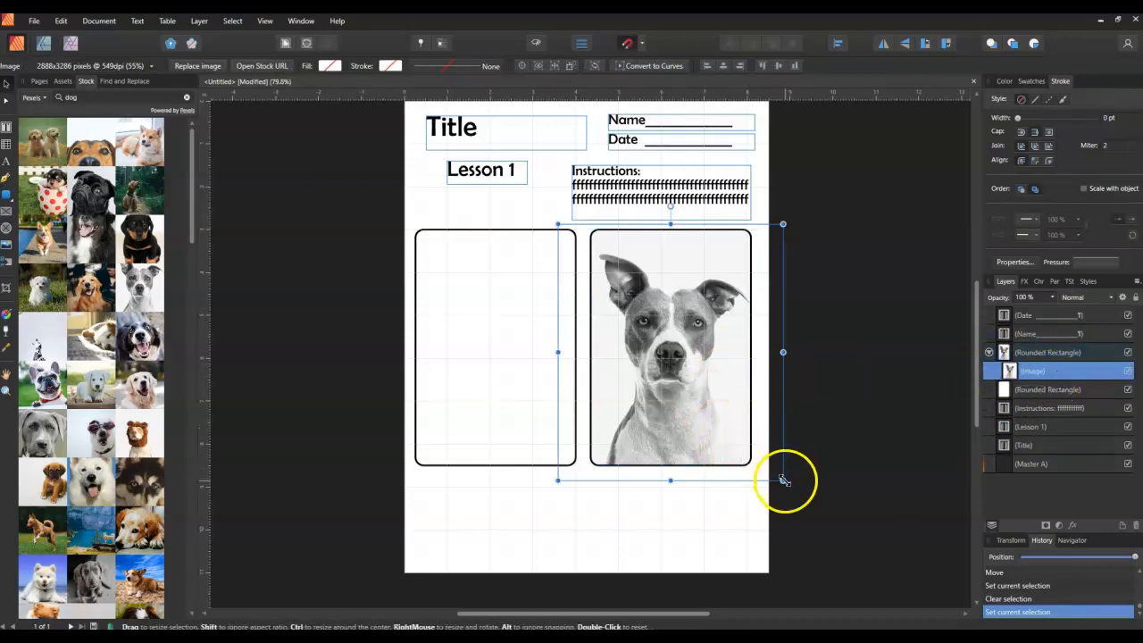
left_click_drag(783, 480, 845, 551)
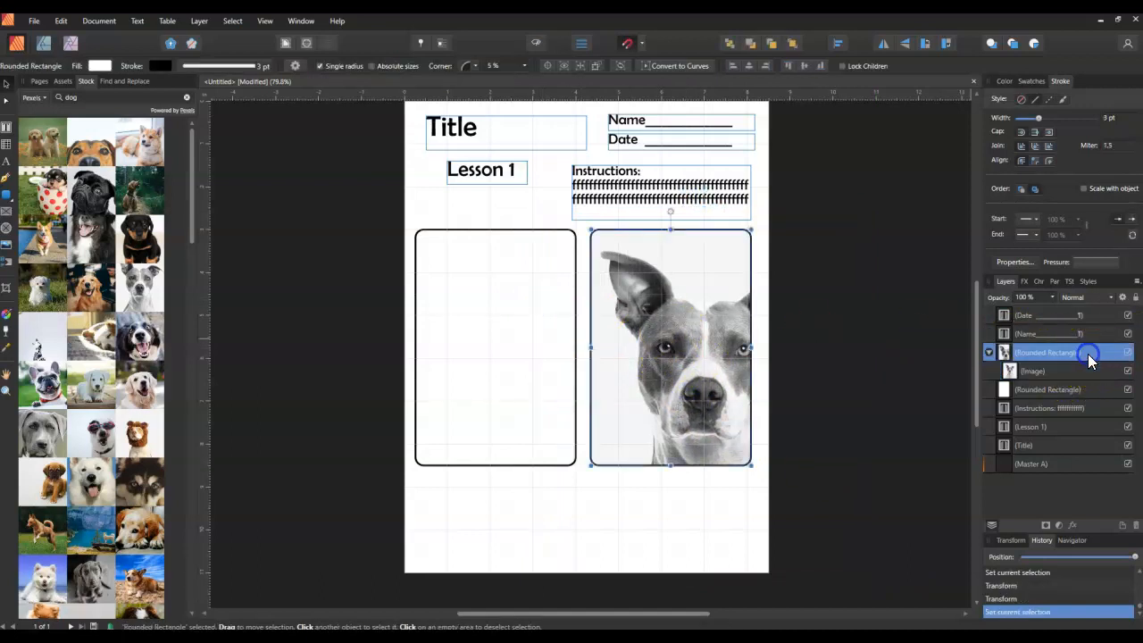
left_click(1033, 371)
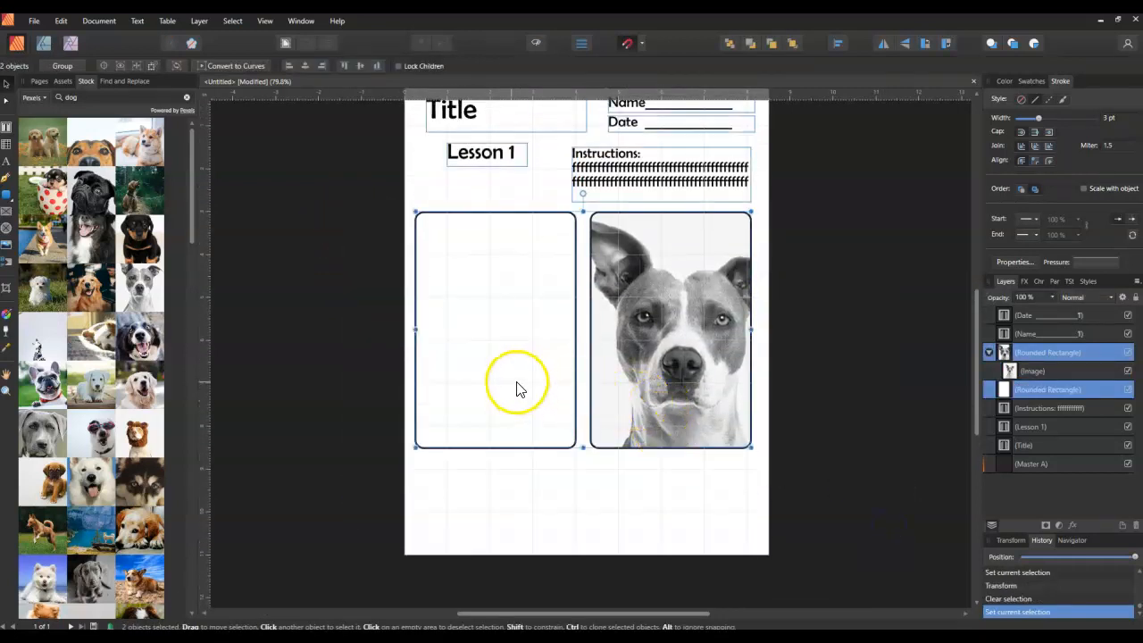
- Retype the lower text box's heading as 'Description:'
left_click(446, 473)
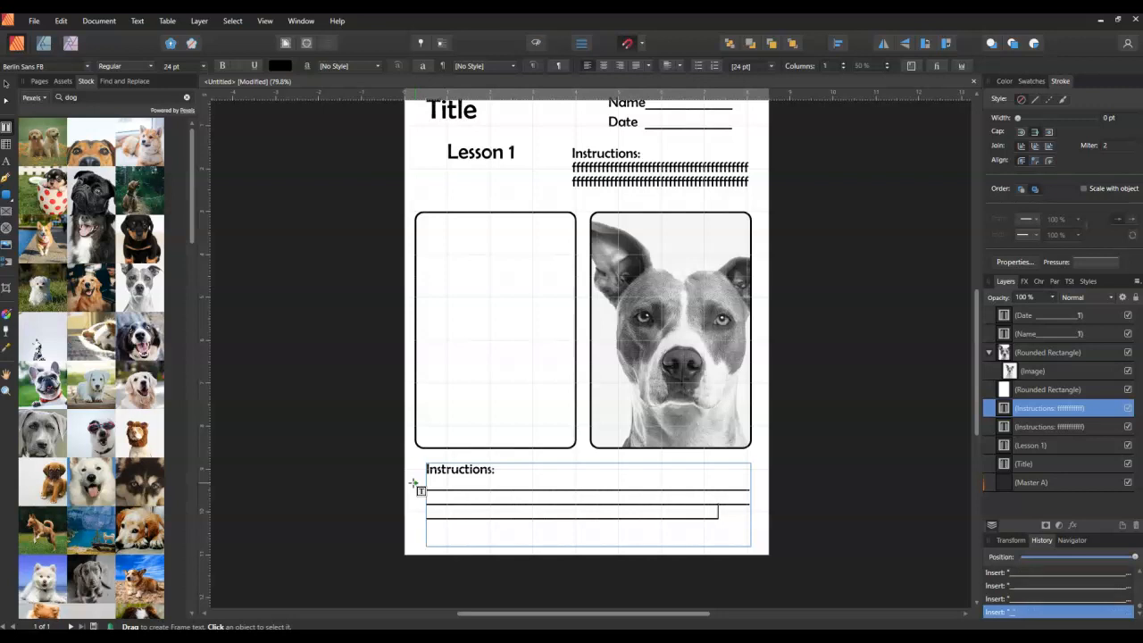
left_click(482, 469)
type("D")
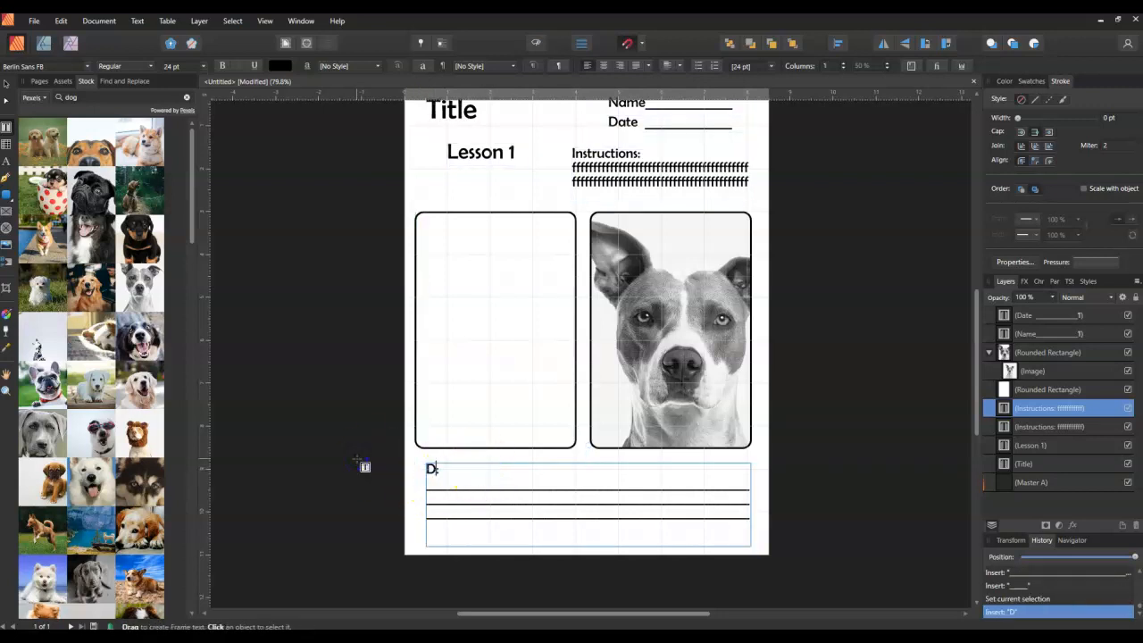
type("escription")
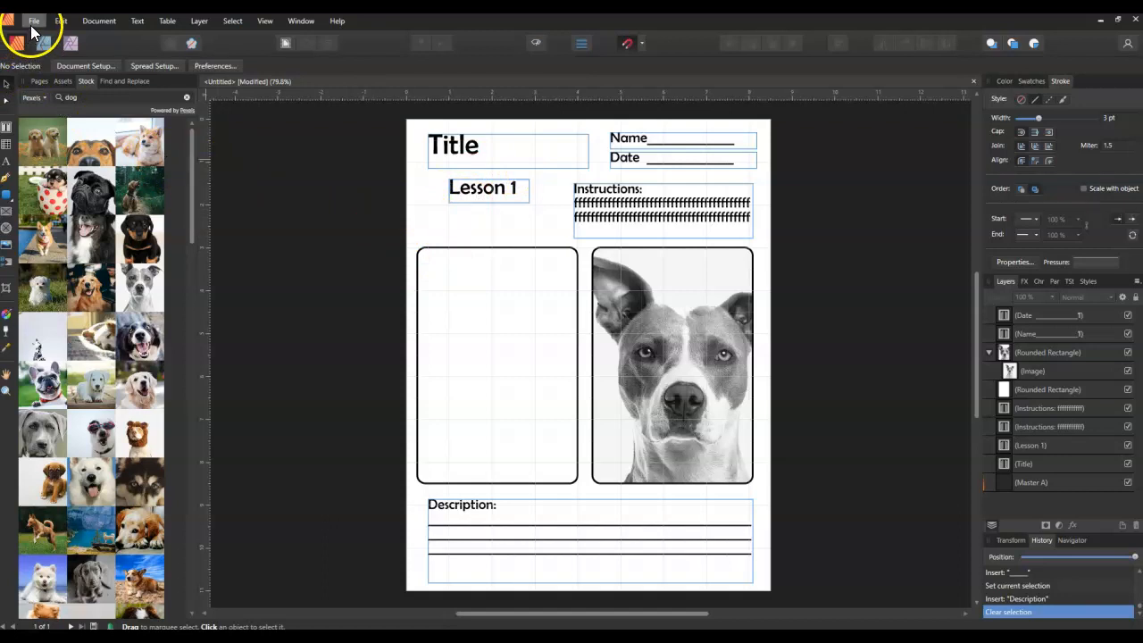
mouse_move(329, 209)
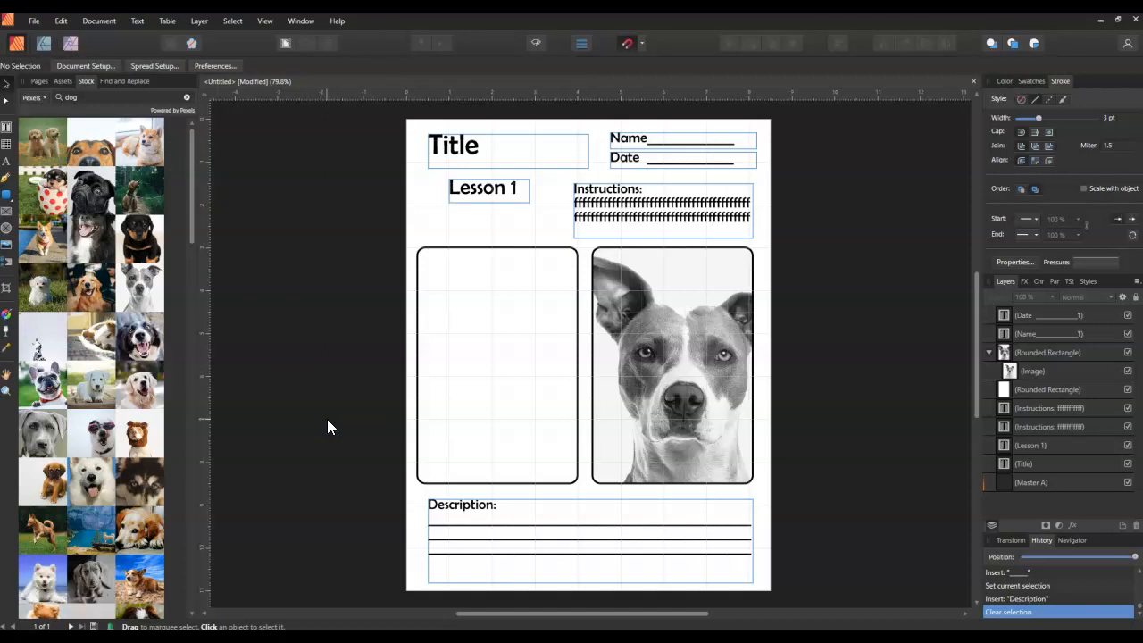
mouse_move(422, 412)
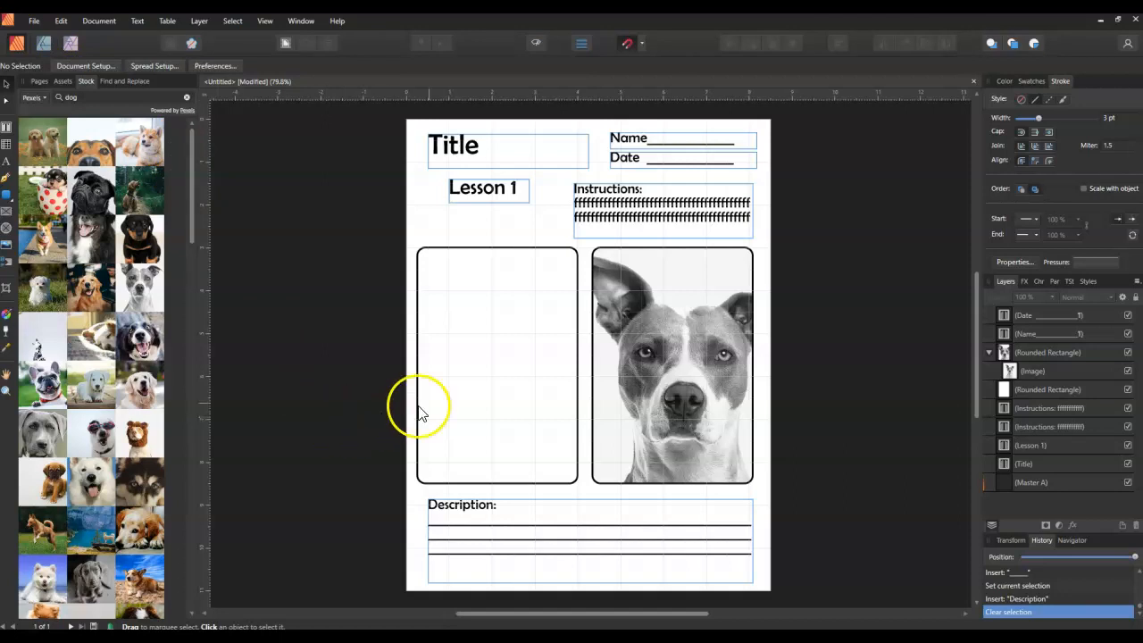
mouse_move(640, 373)
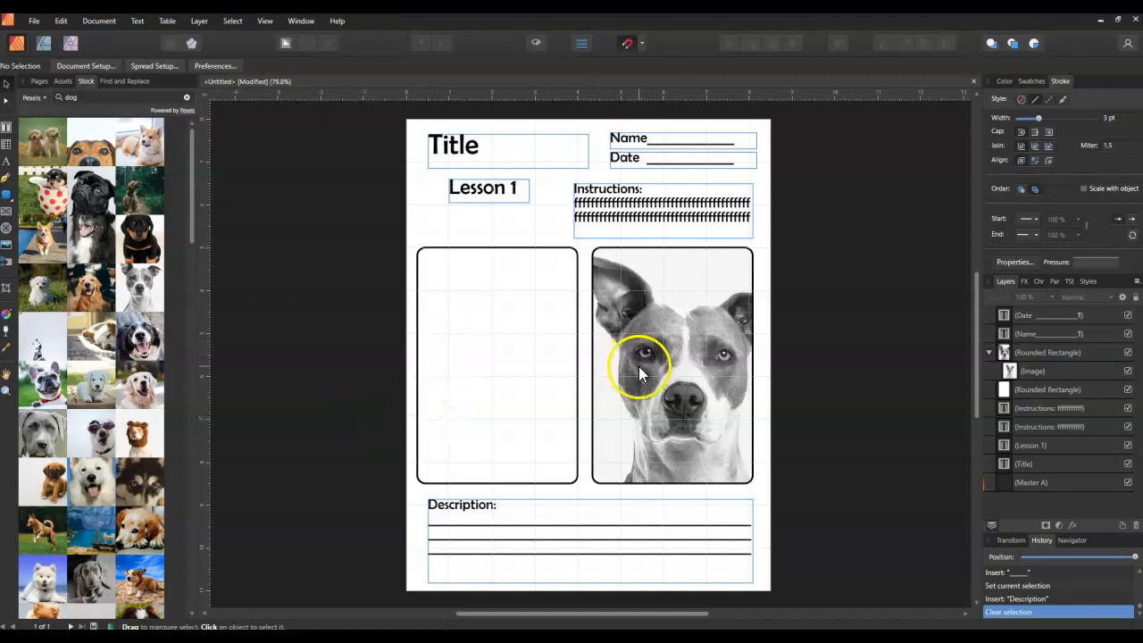
- Apply different fonts to the Lesson 1 heading and Instructions text, using a serif capitals style
left_click(650, 369)
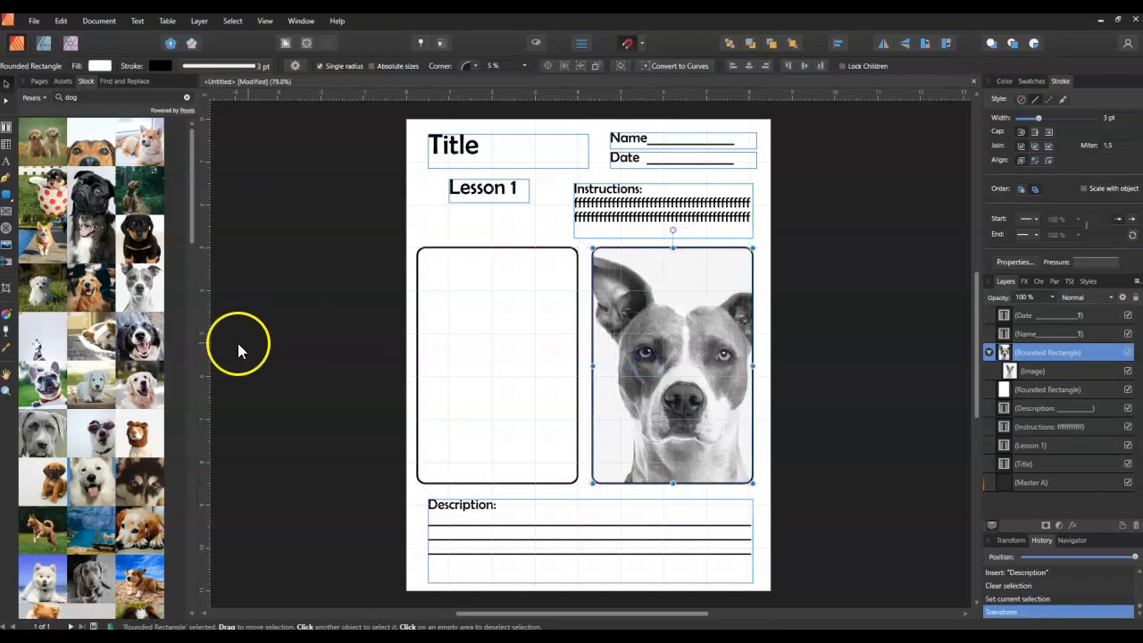
left_click(458, 367)
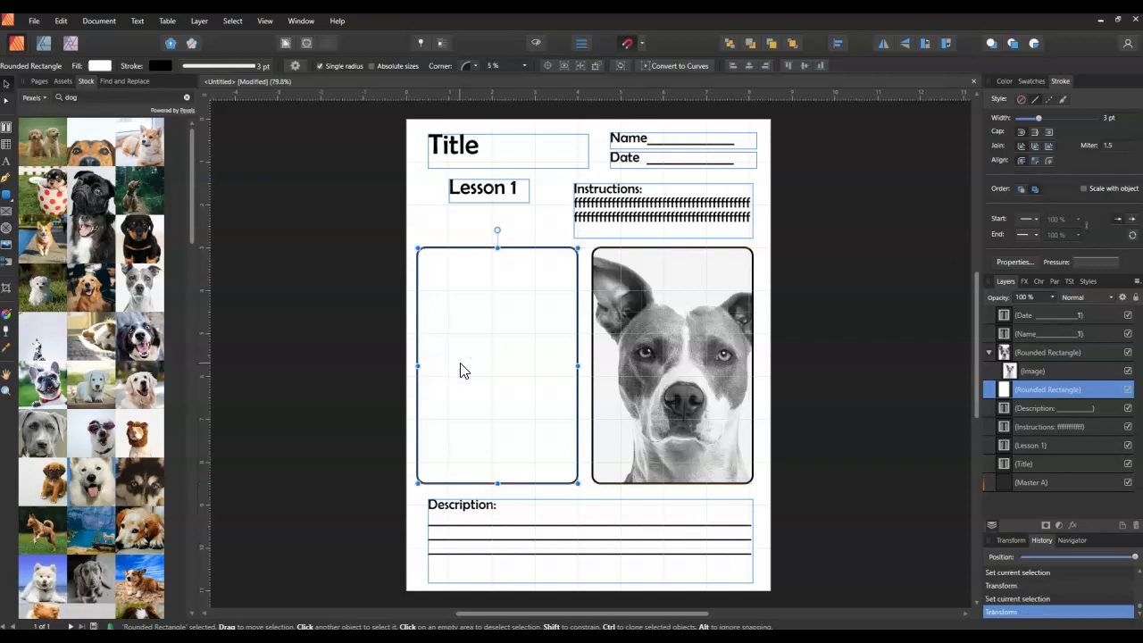
mouse_move(338, 307)
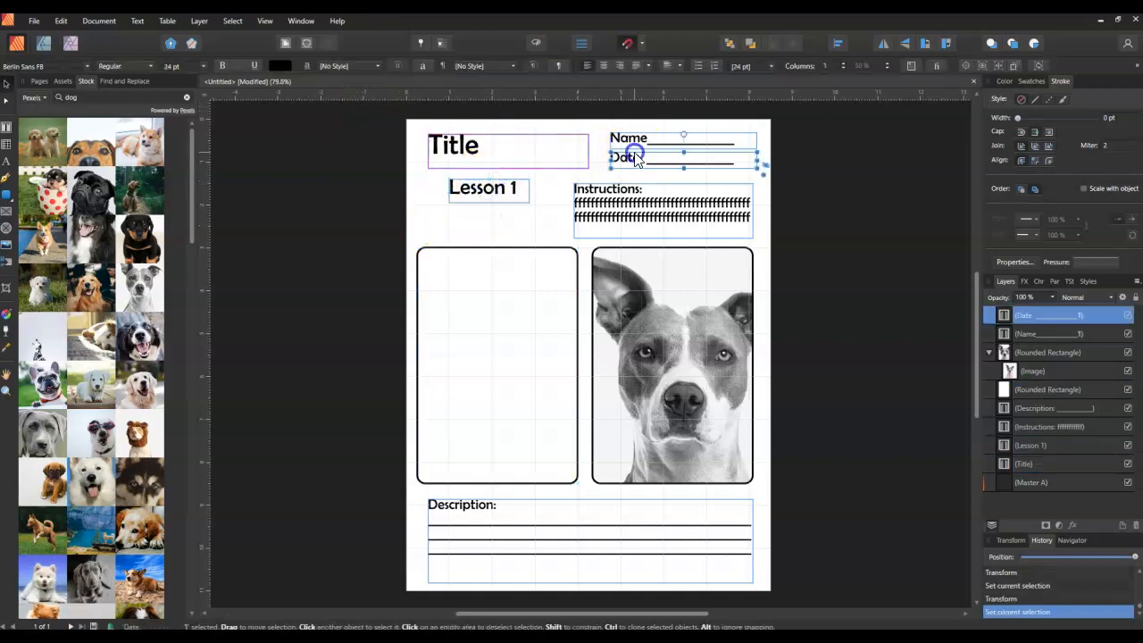
left_click(453, 145)
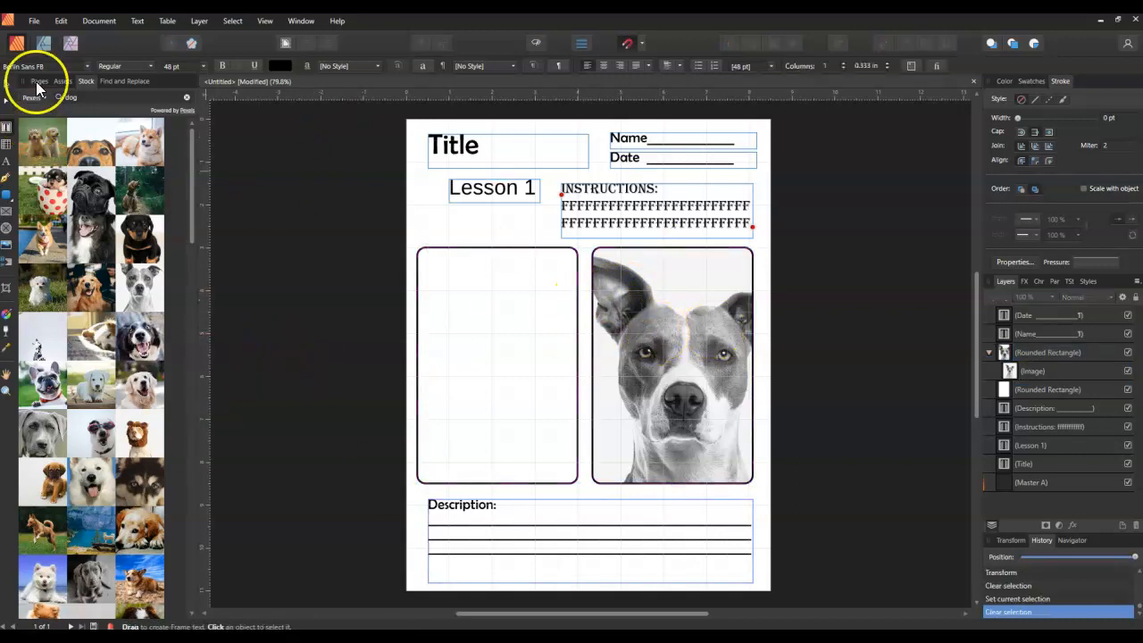
left_click(665, 366)
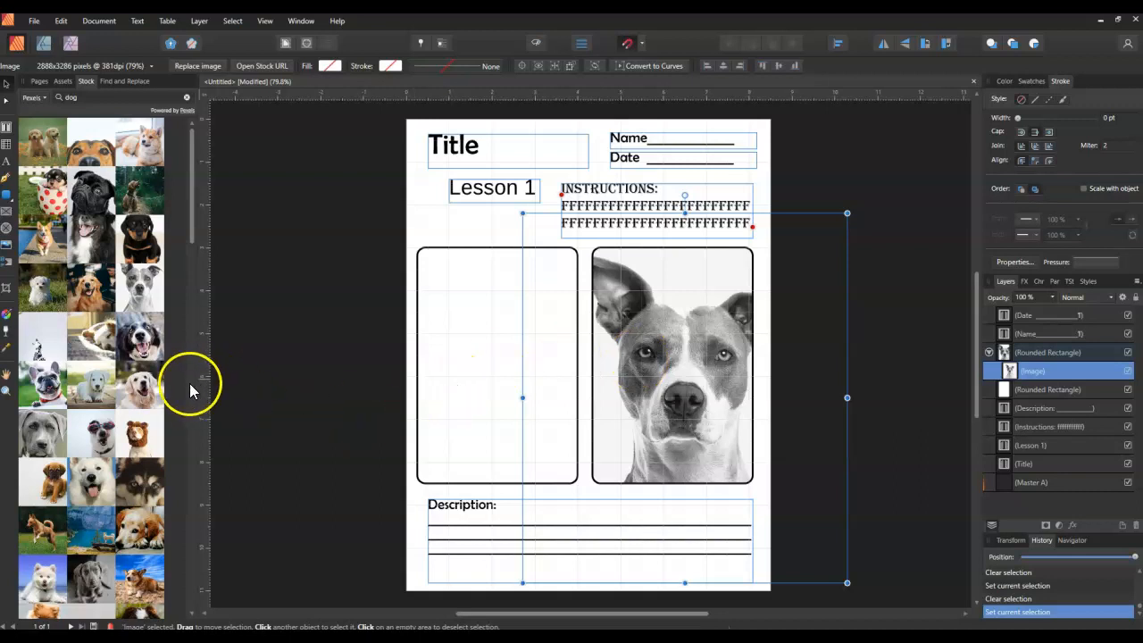
mouse_move(219, 447)
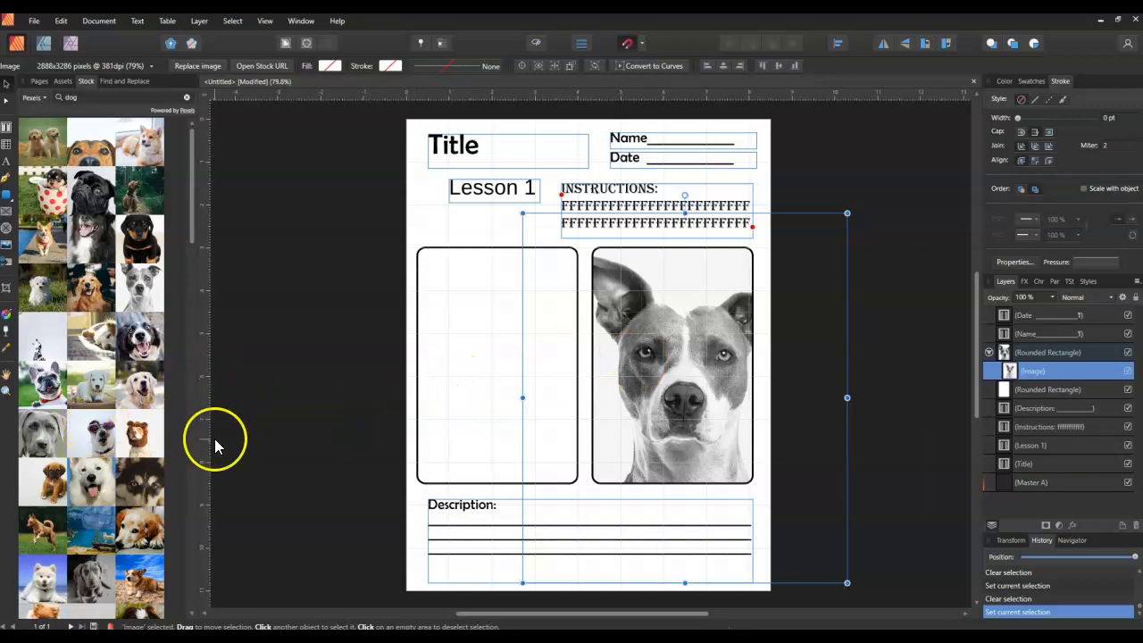
mouse_move(365, 472)
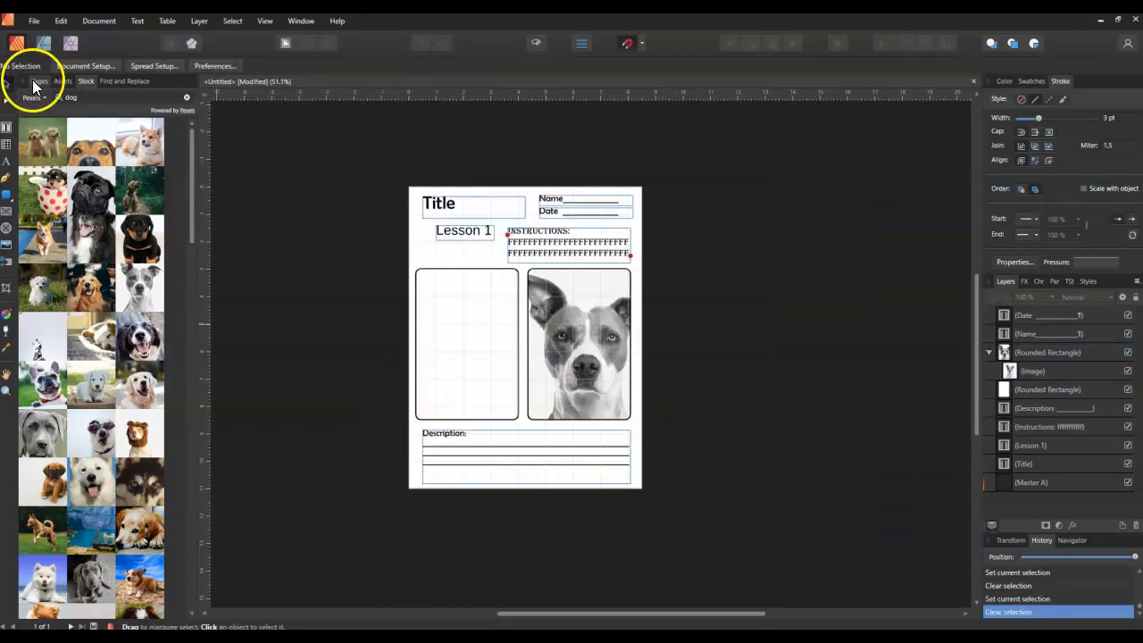
- Duplicate Page 1 from the Pages panel to create Page 2
left_click(39, 81)
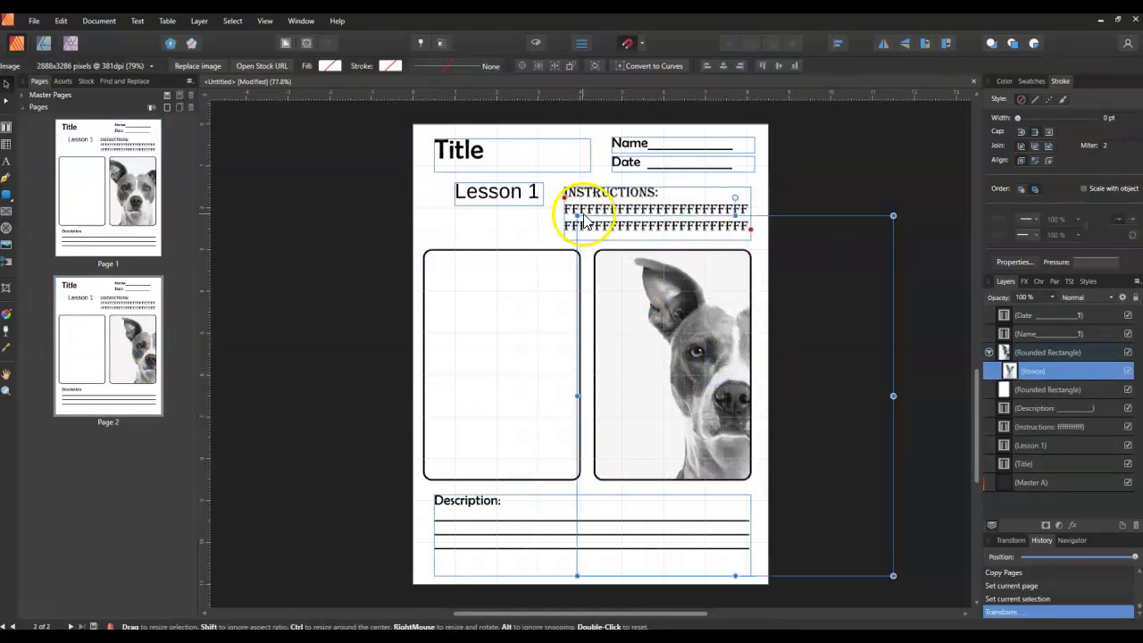
left_click(250, 344)
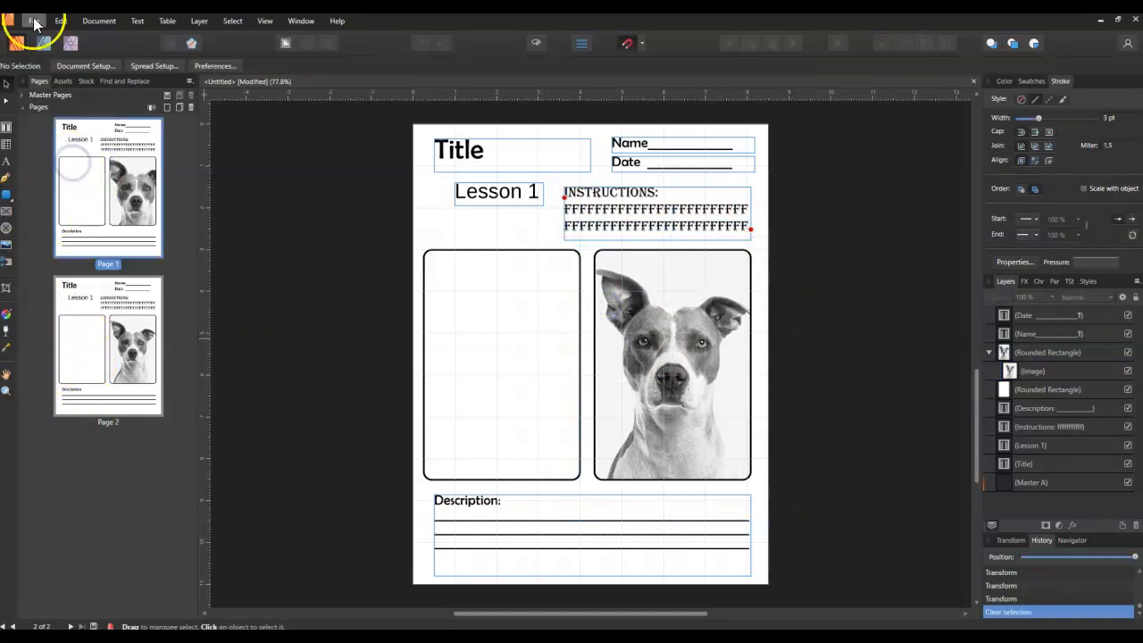
- Export the document as a template under the name 'Junior Worksheet 1a'
left_click(34, 21)
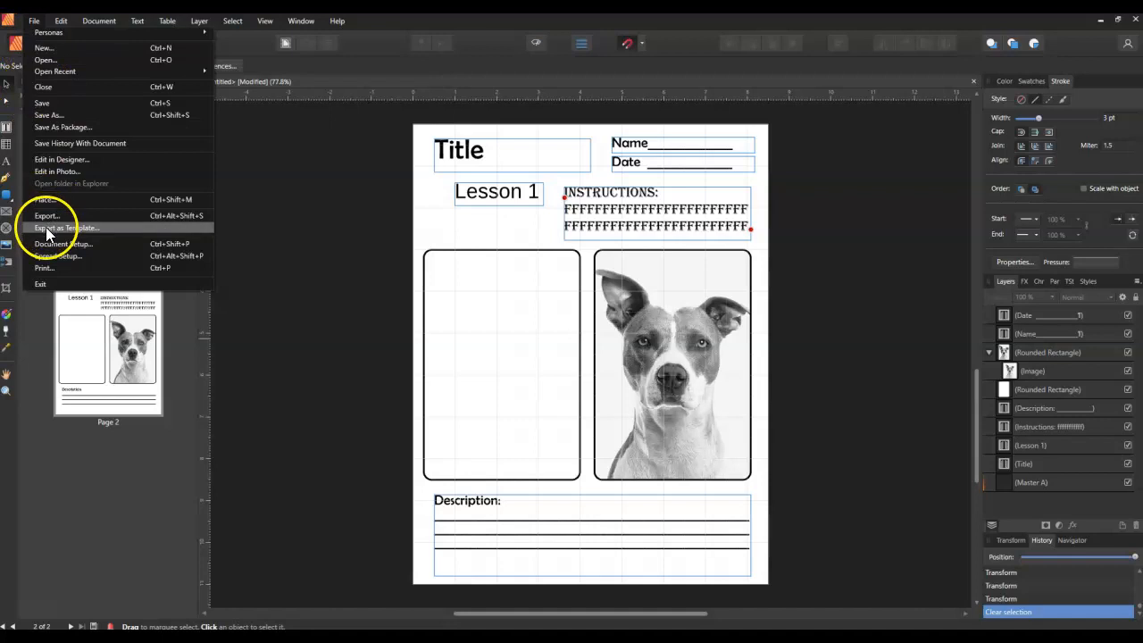
left_click(64, 228)
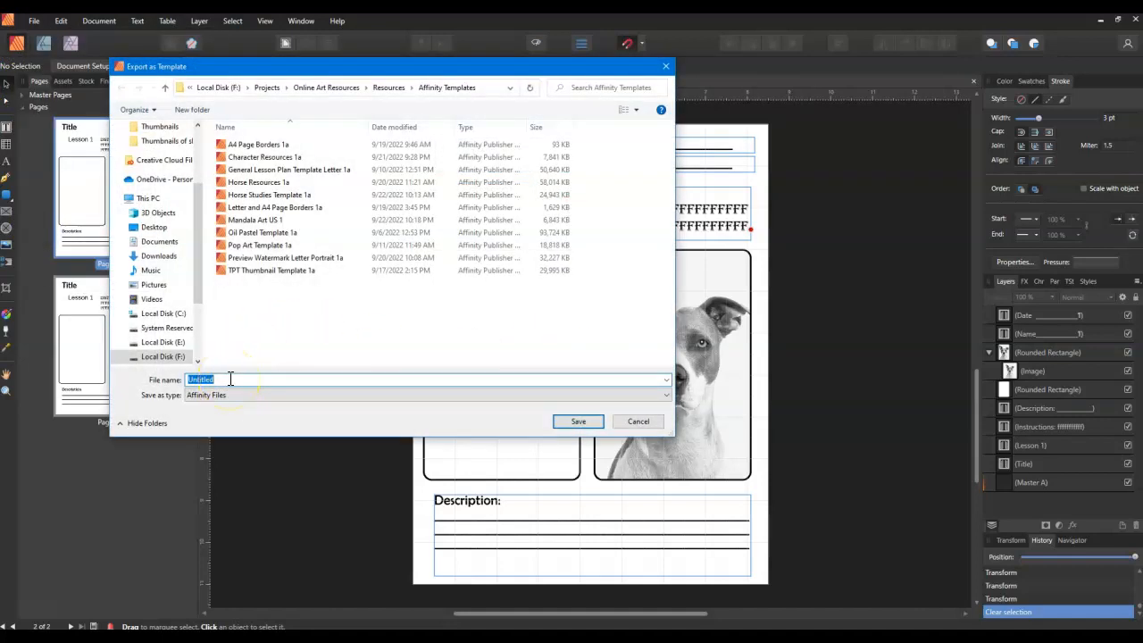
type("Junior")
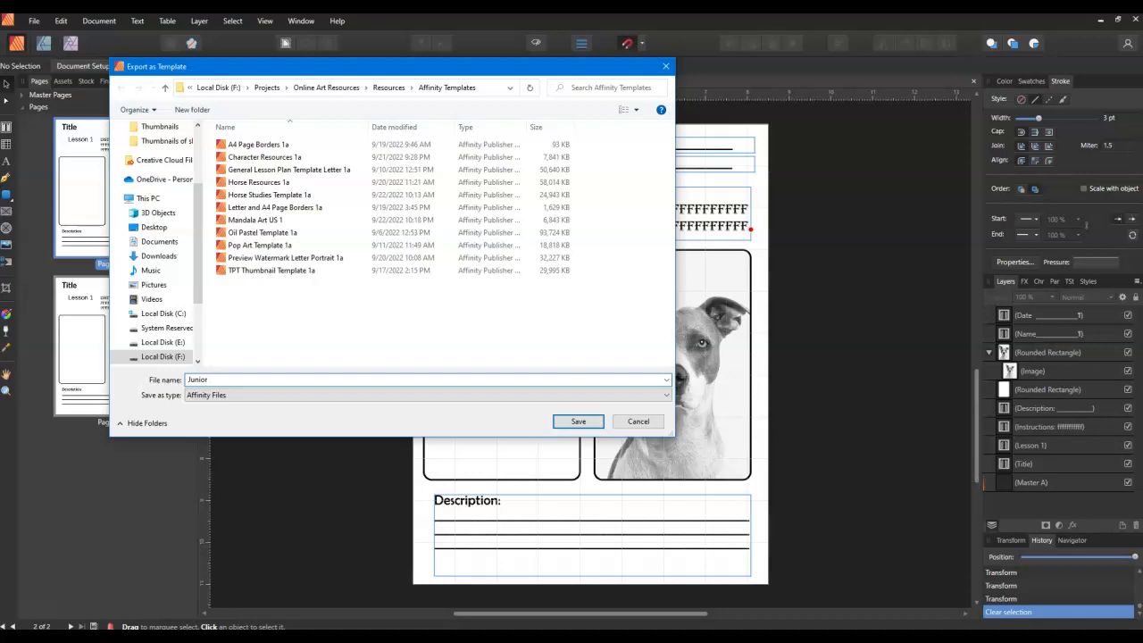
type("Worksheet 1a")
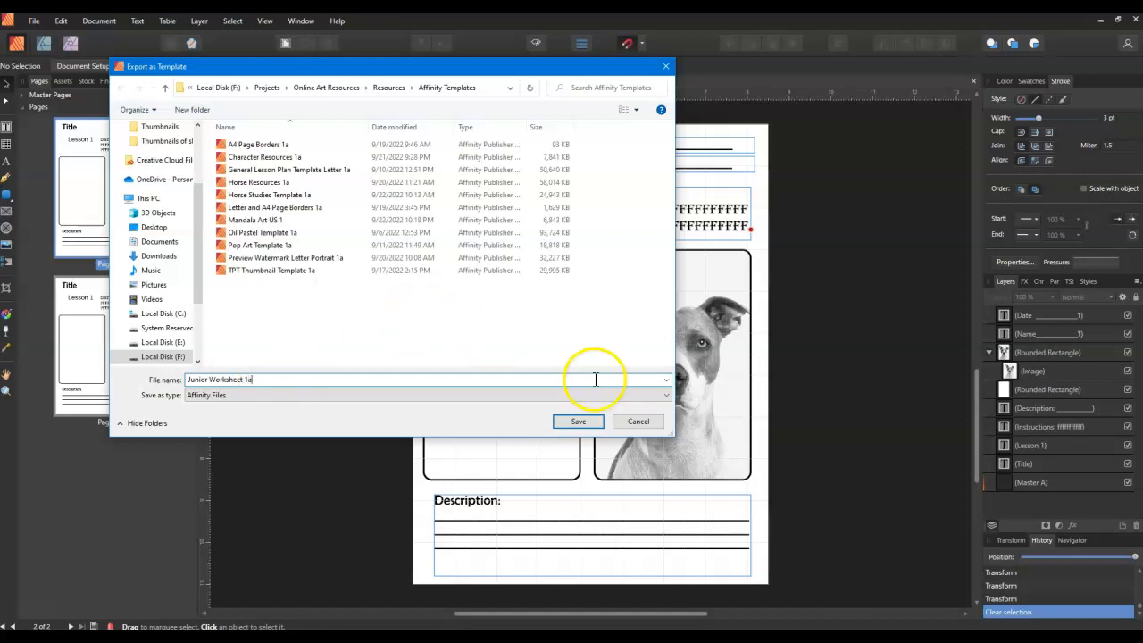
left_click(577, 420)
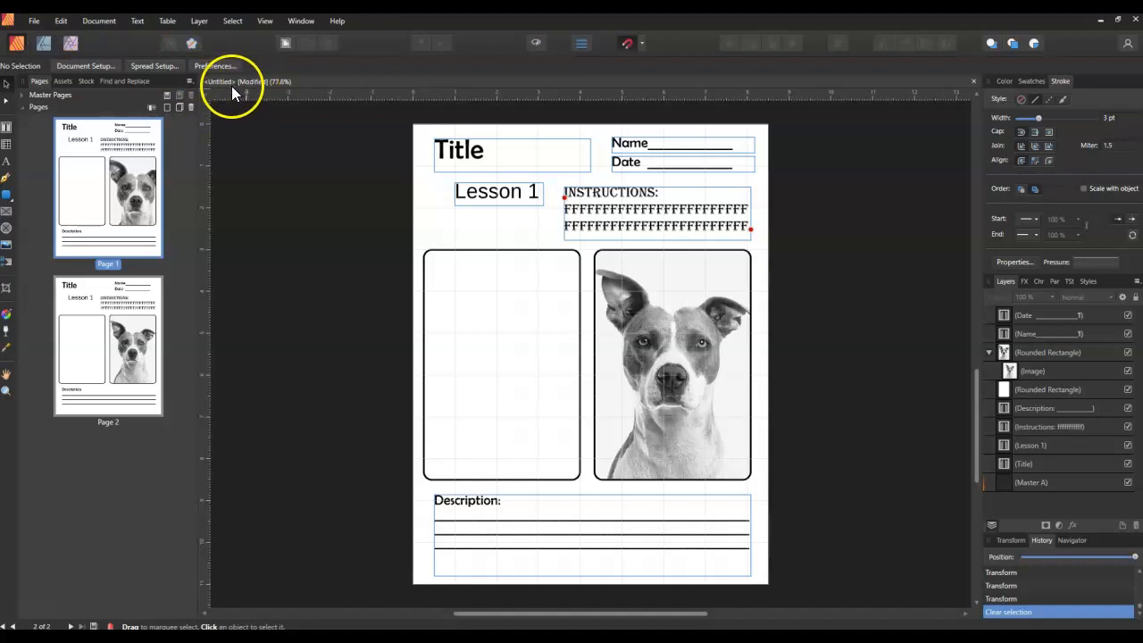
- Save the worksheet as an 'untitled' Affinity Publisher file on the Desktop
left_click(34, 21)
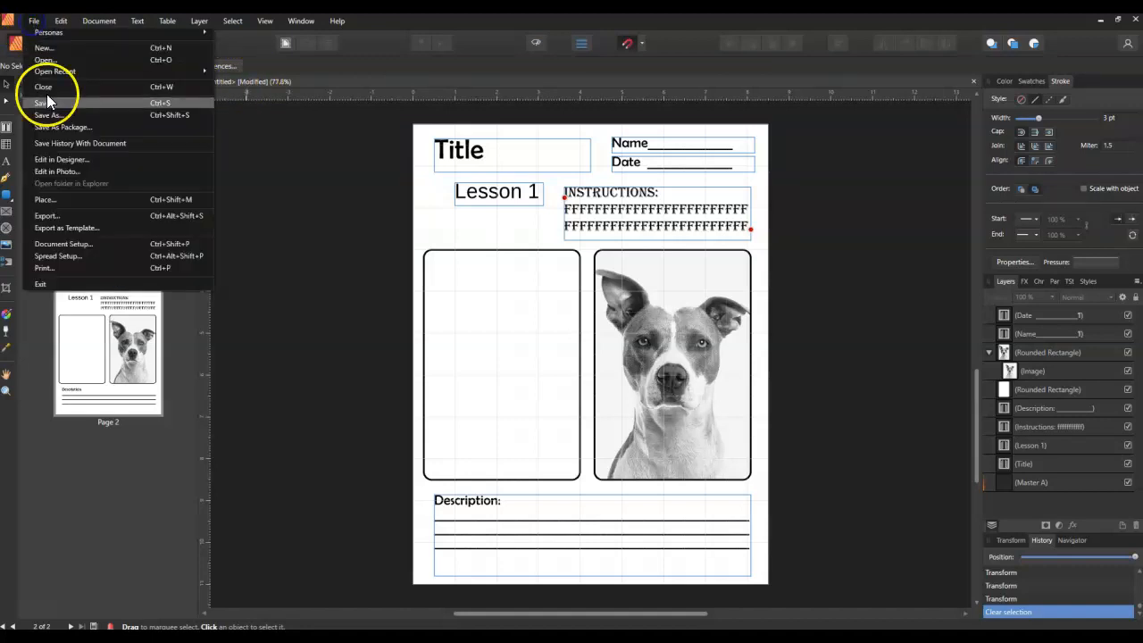
left_click(49, 115)
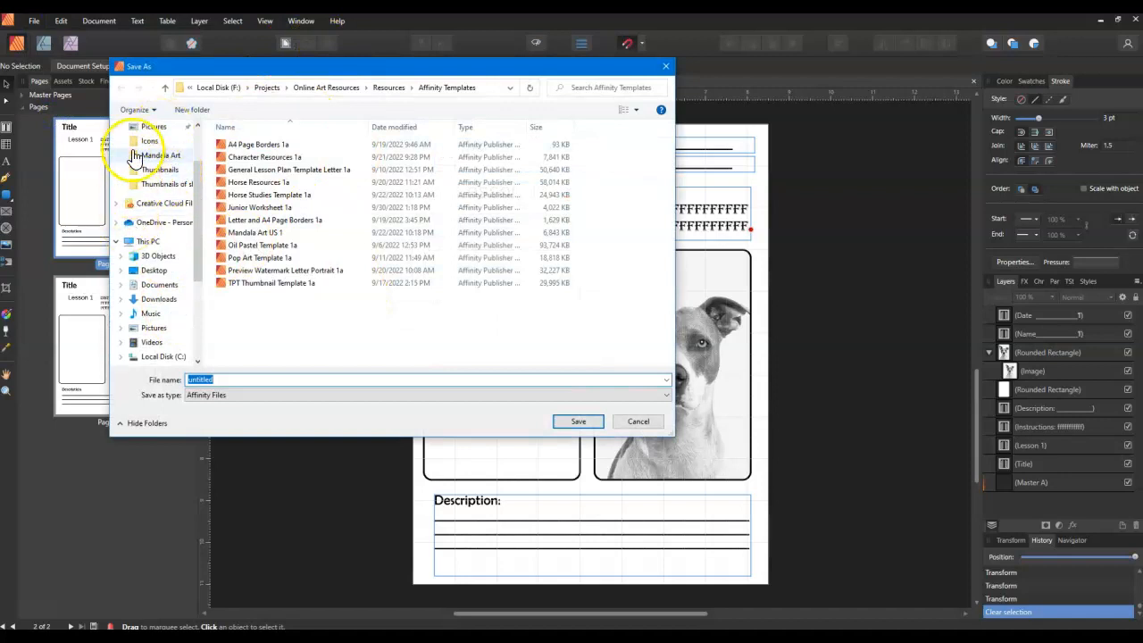
left_click(156, 150)
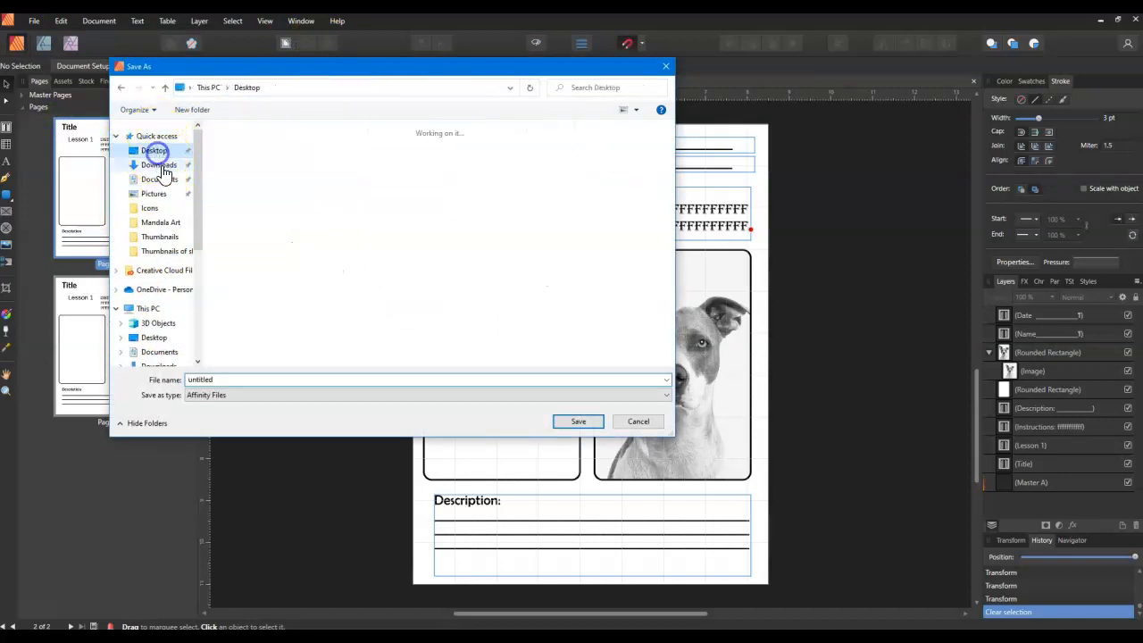
left_click(154, 150)
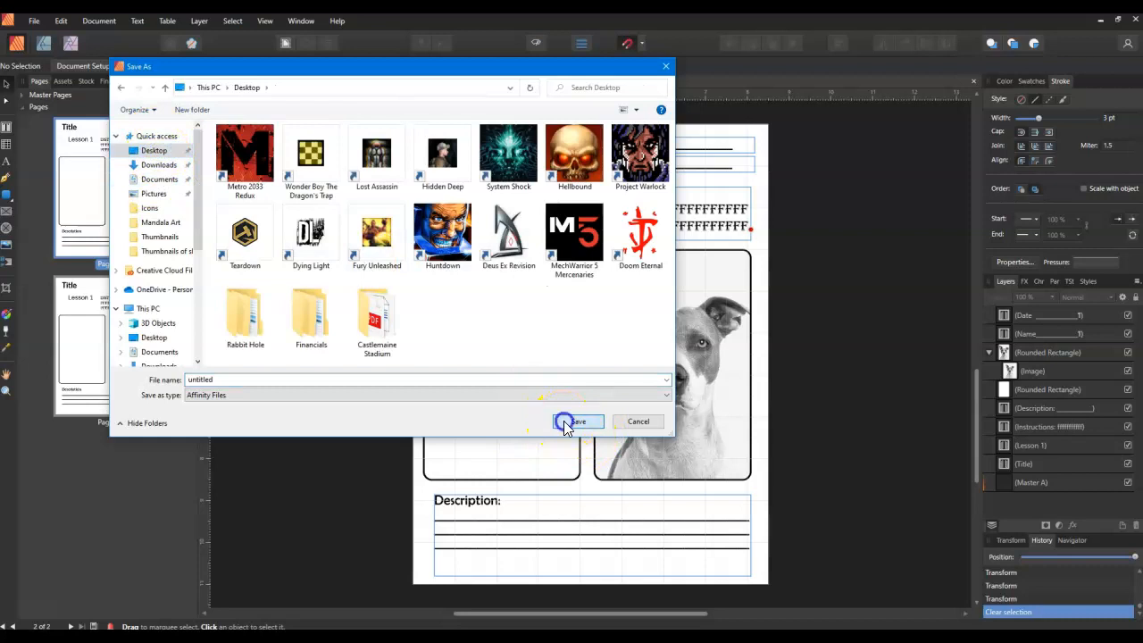
left_click(576, 420)
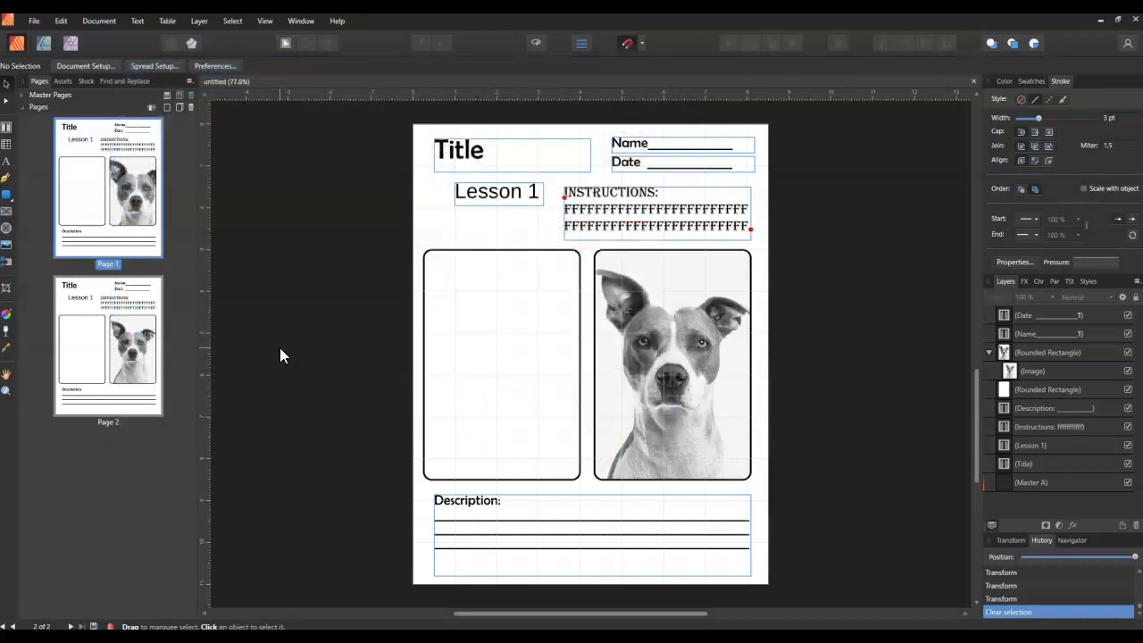
left_click(34, 21)
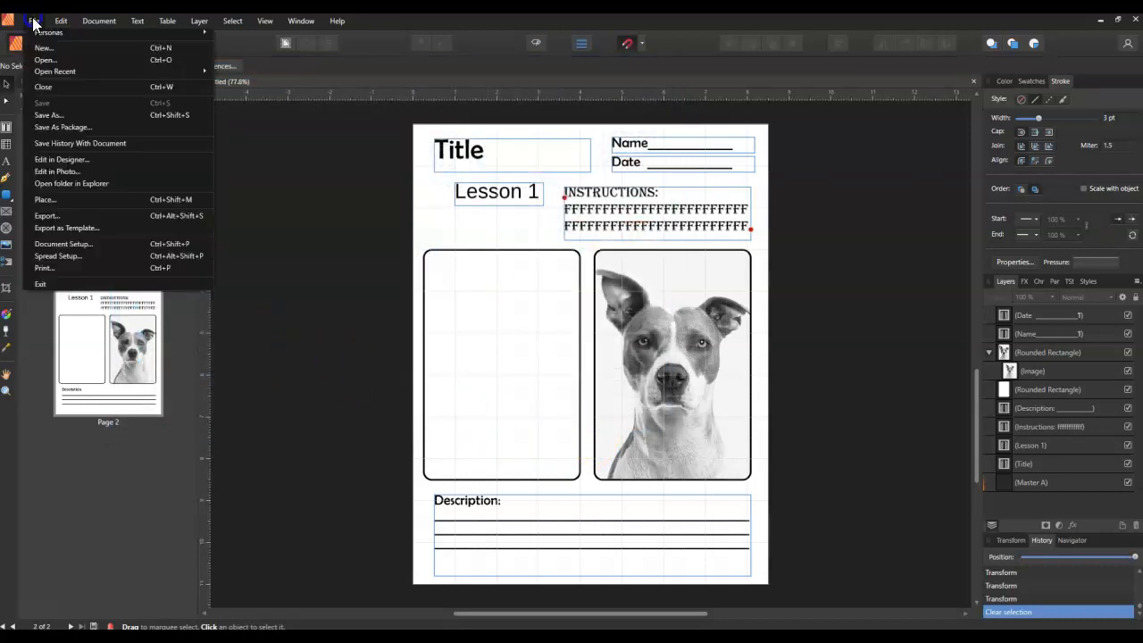
- Close the current worksheet and create a new untitled document from the Junior Worksheet 1a template
left_click(35, 21)
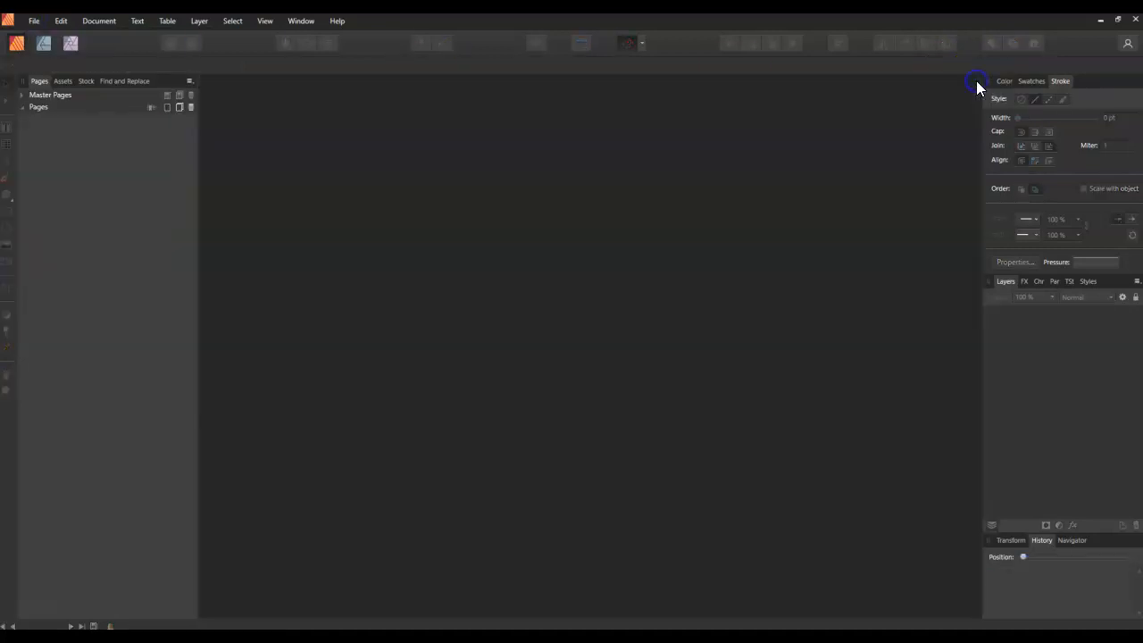
left_click(34, 21)
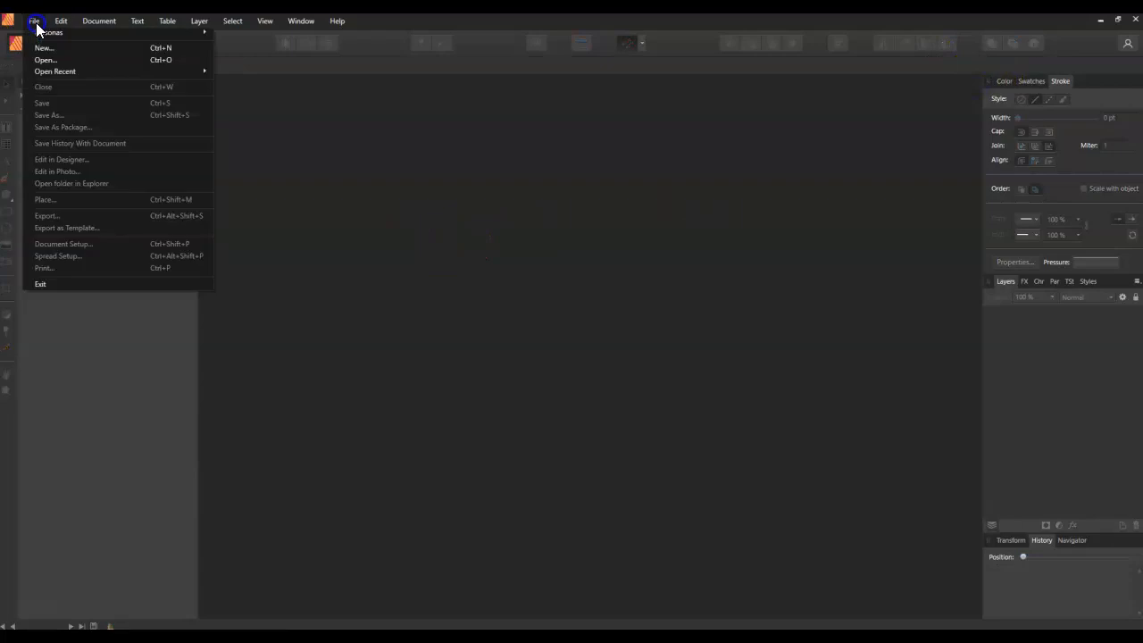
mouse_move(44, 48)
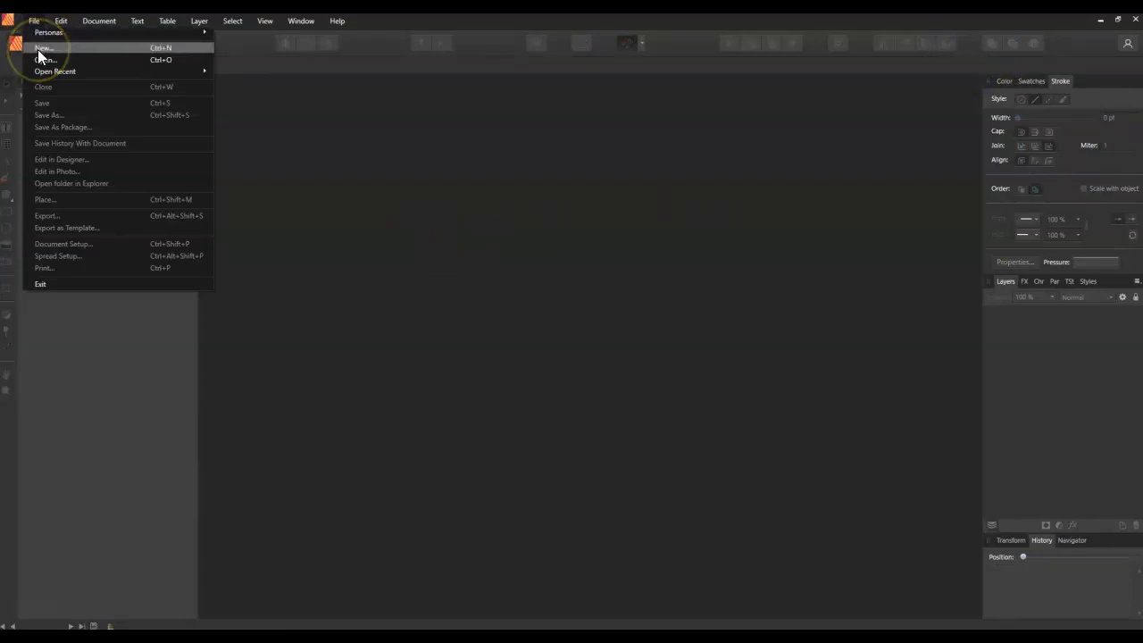
left_click(43, 48)
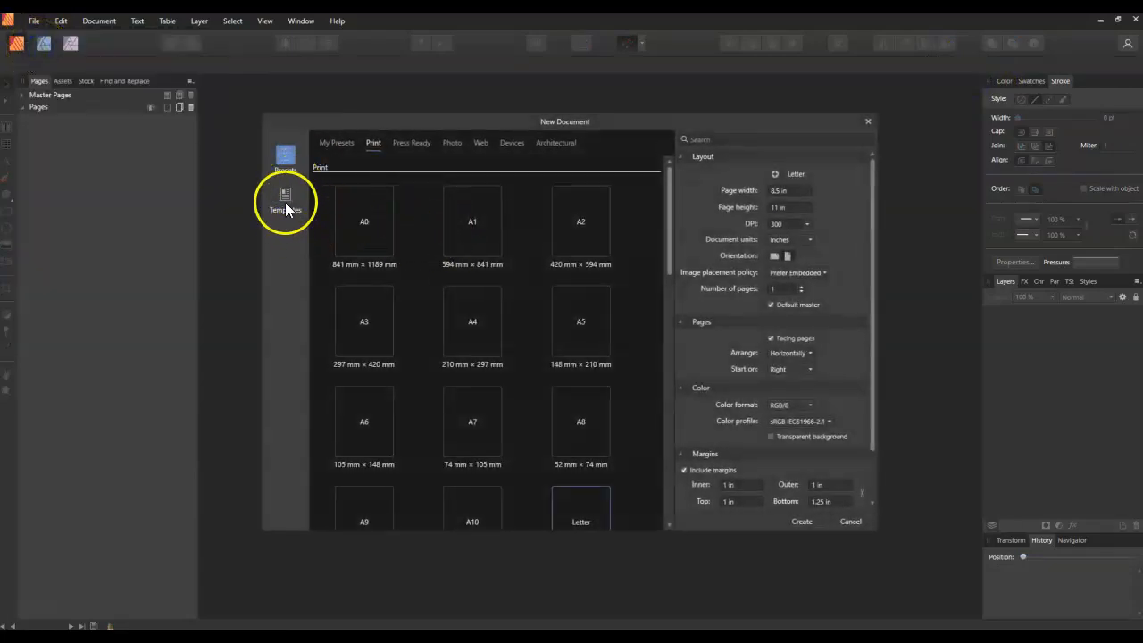
left_click(284, 198)
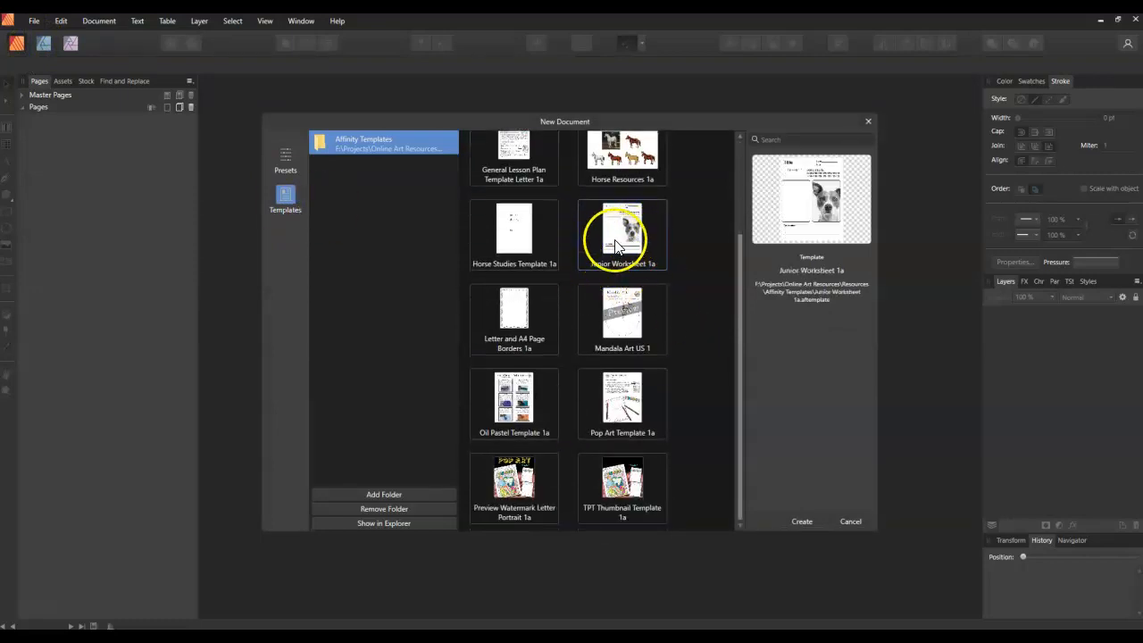
left_click(800, 521)
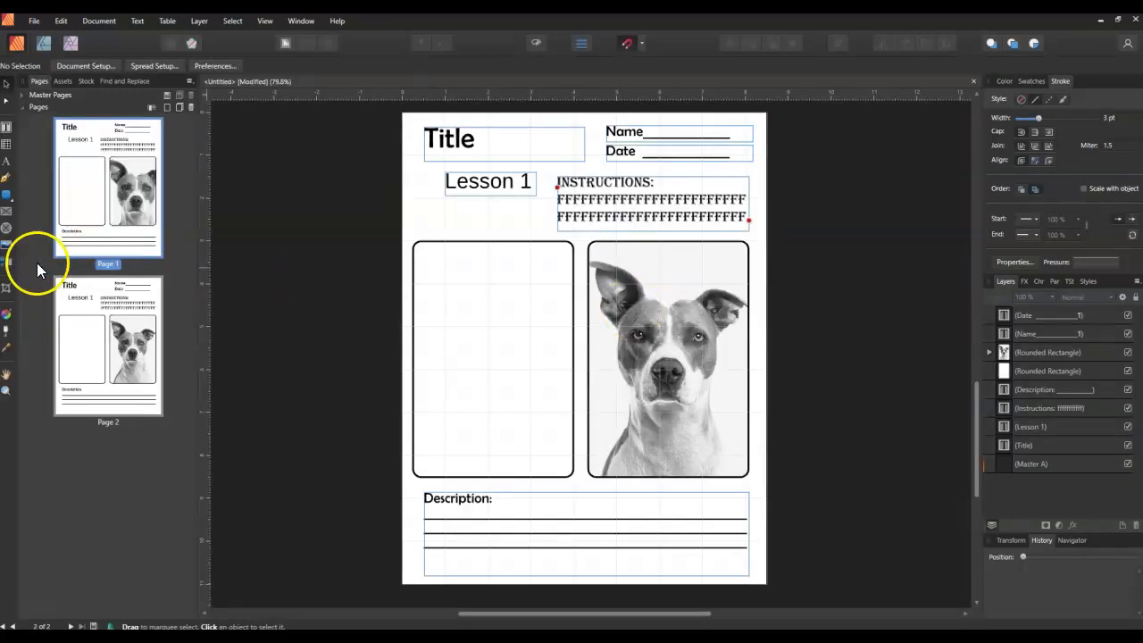
mouse_move(125, 375)
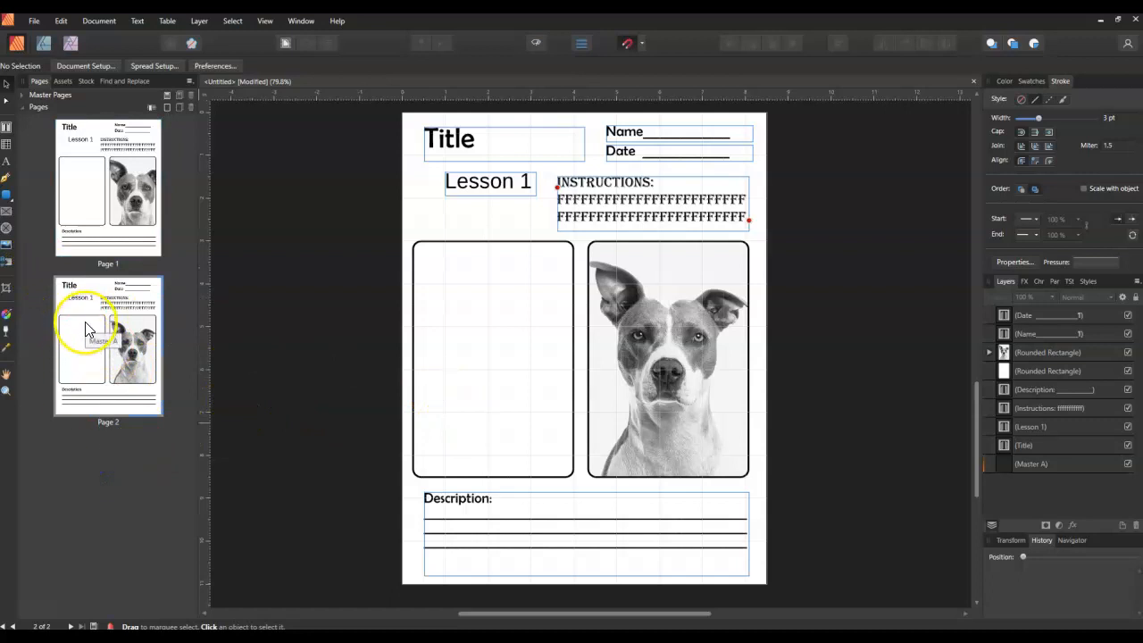
- Select the first page, start File > Export, and ignore the preflight errors warning
left_click(81, 191)
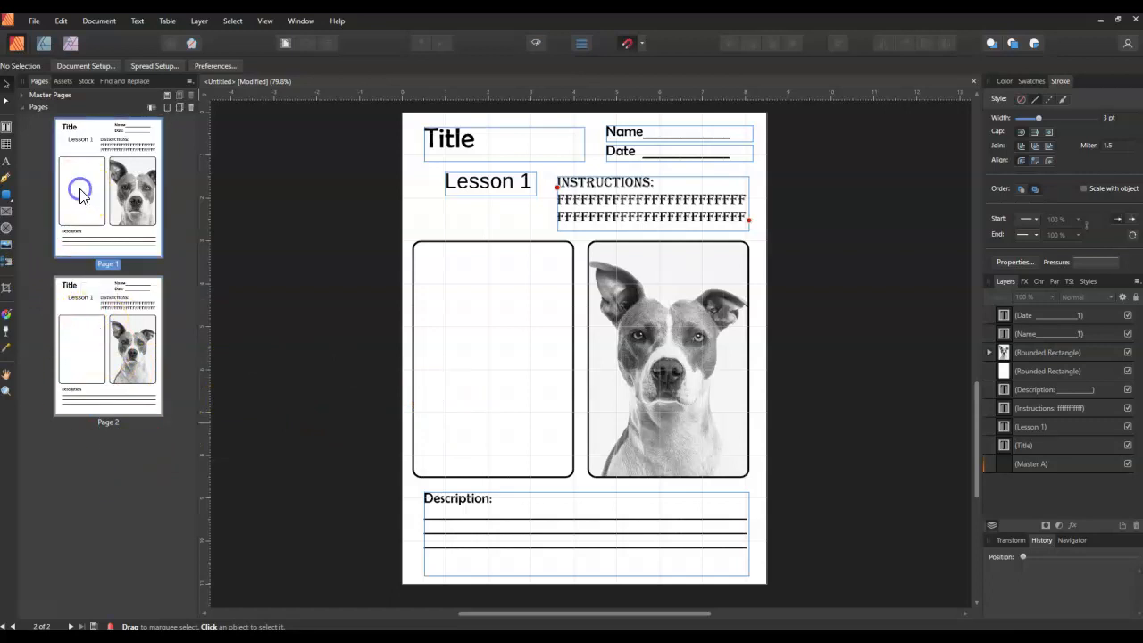
left_click(502, 364)
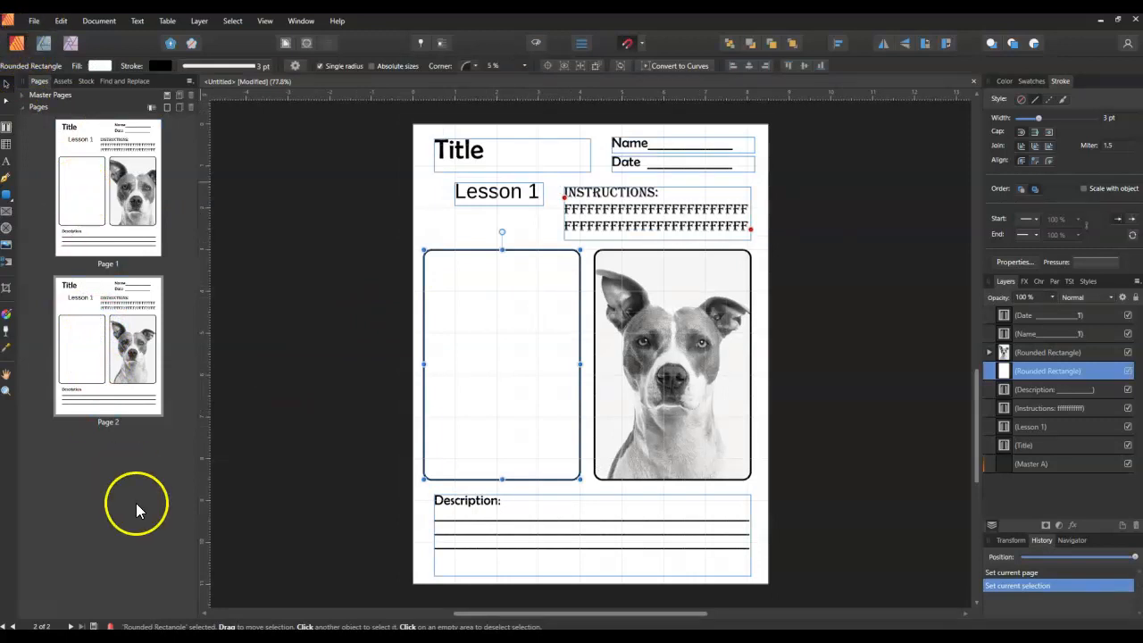
mouse_move(621, 239)
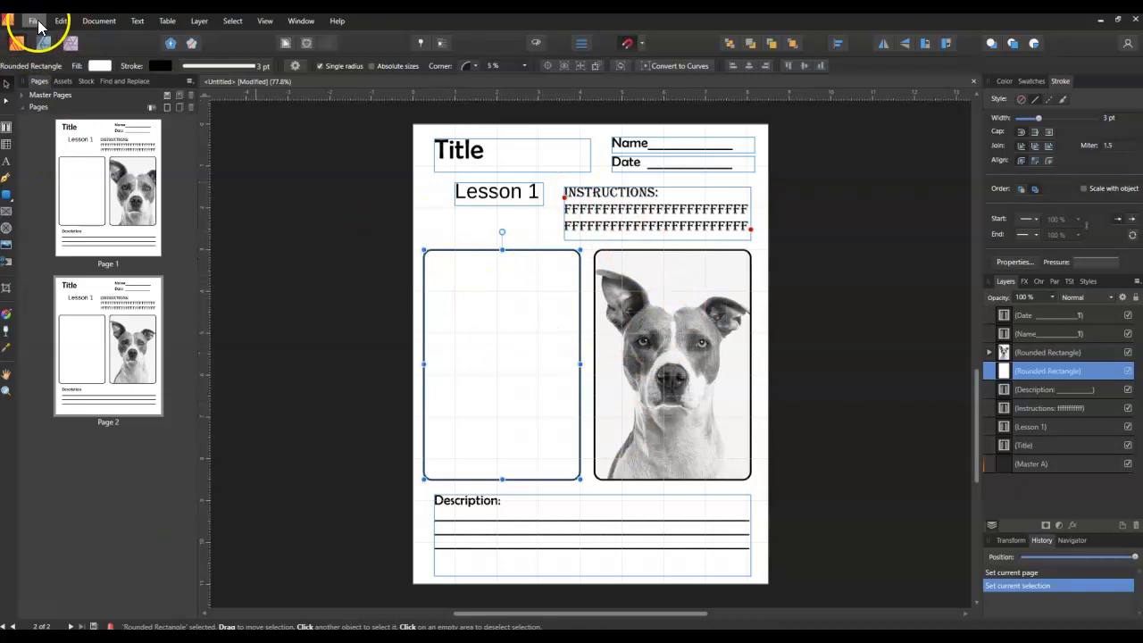
left_click(34, 20)
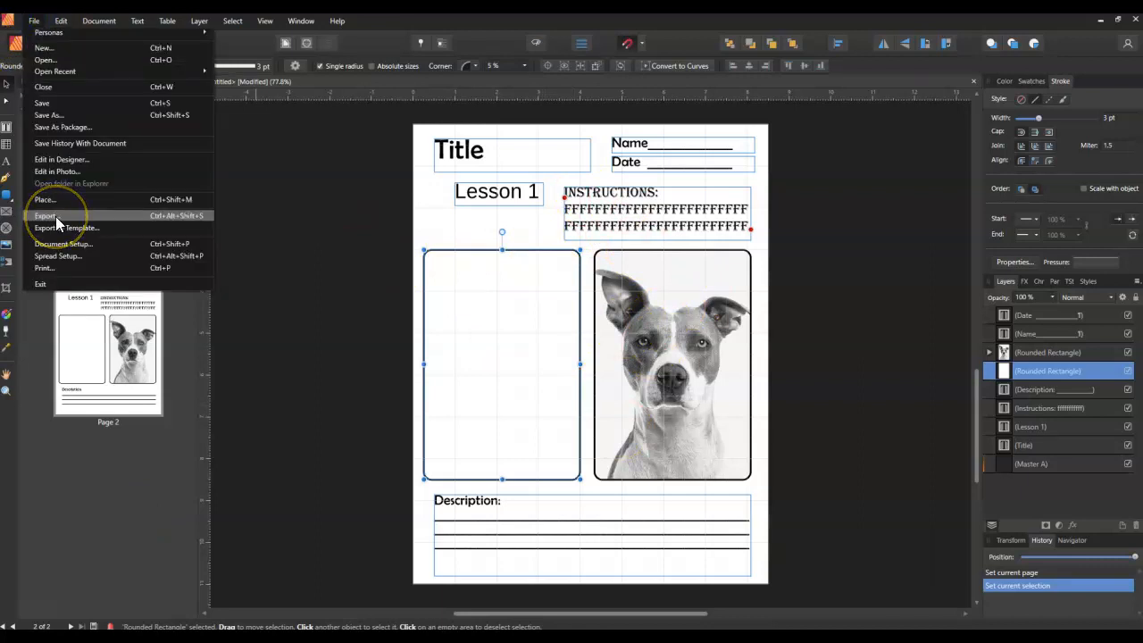
left_click(44, 215)
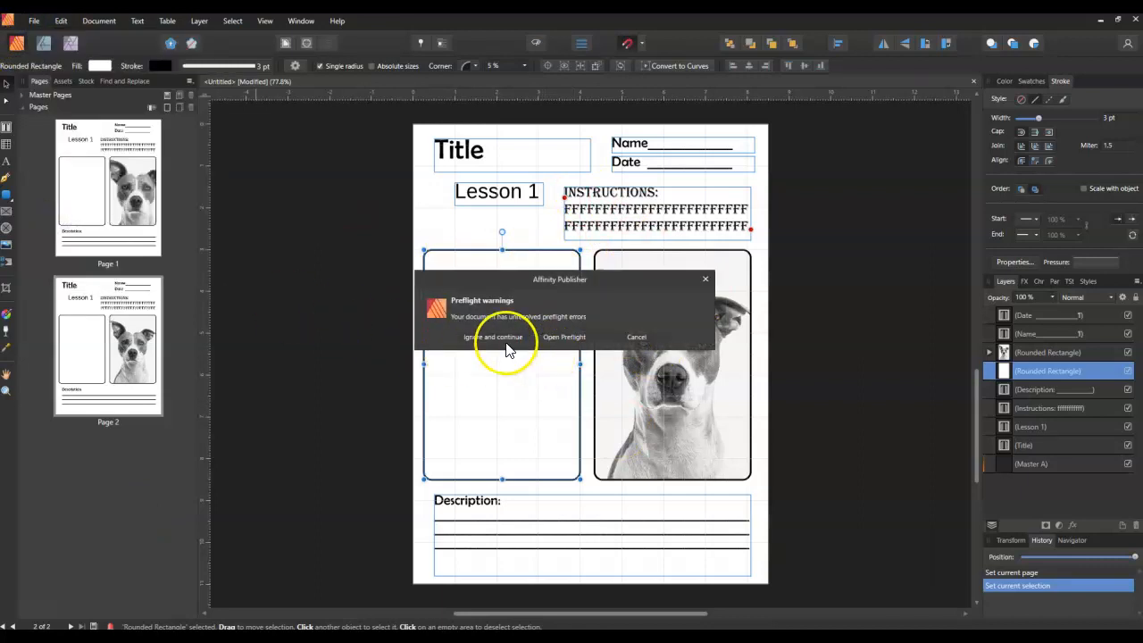
mouse_move(531, 288)
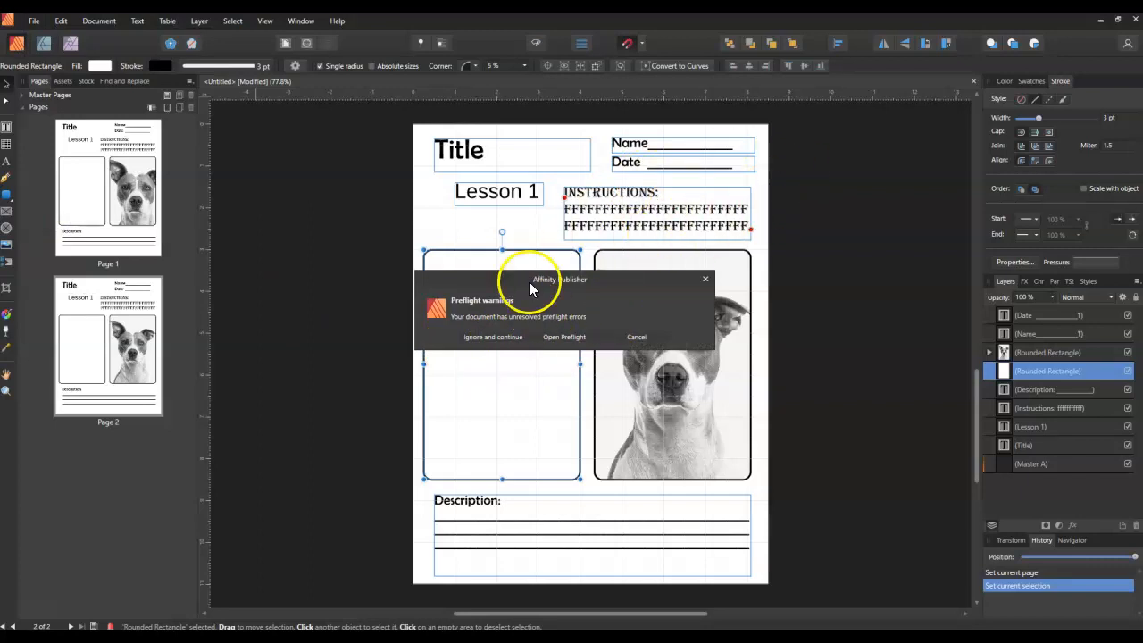
mouse_move(496, 343)
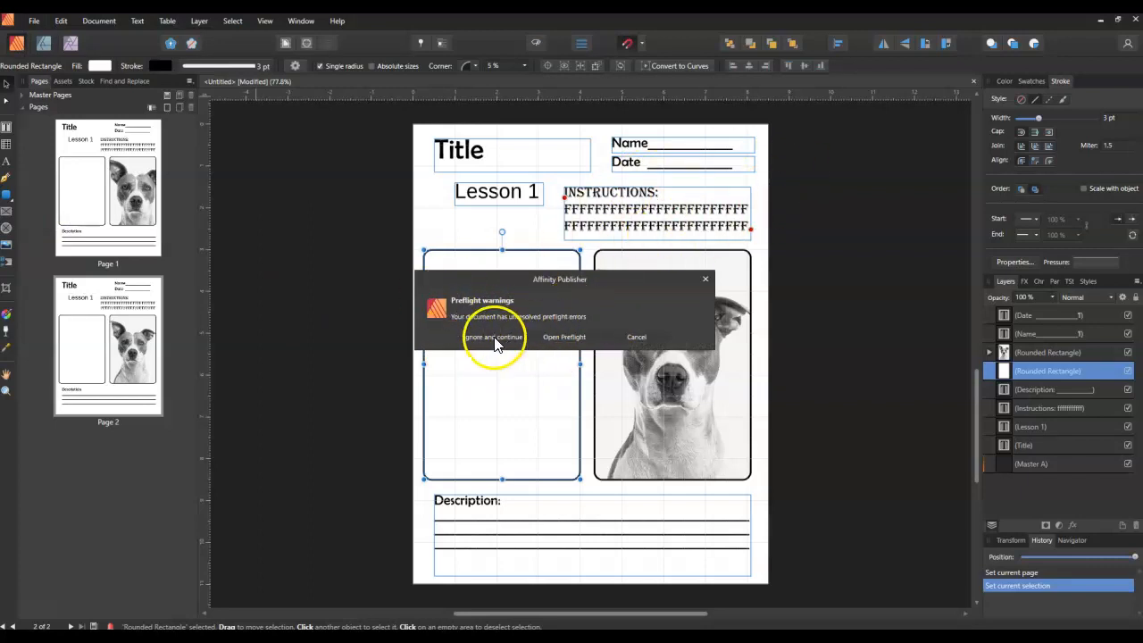
left_click(493, 337)
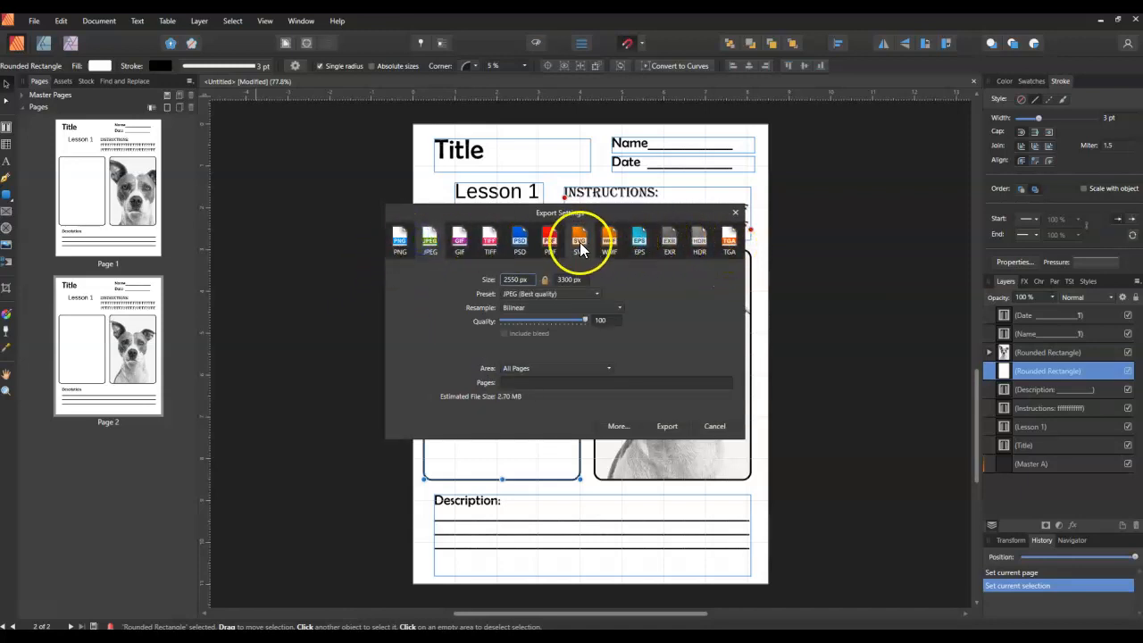
- Export all pages as PDF (flatten) at 300 DPI, naming the file 'aaaa'
left_click(579, 239)
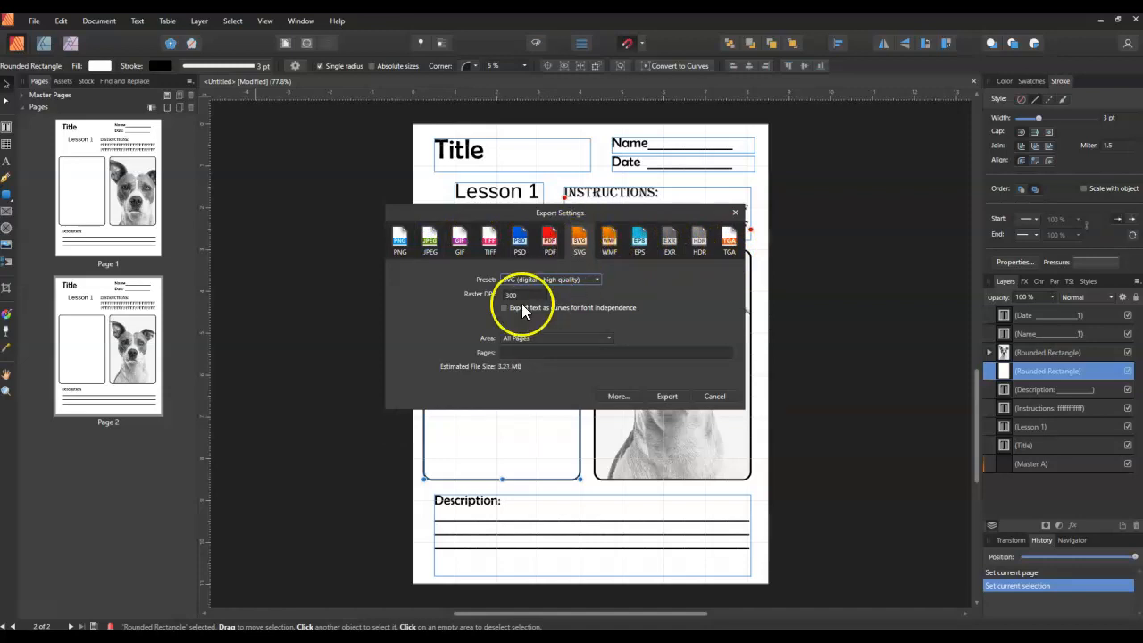
left_click(399, 239)
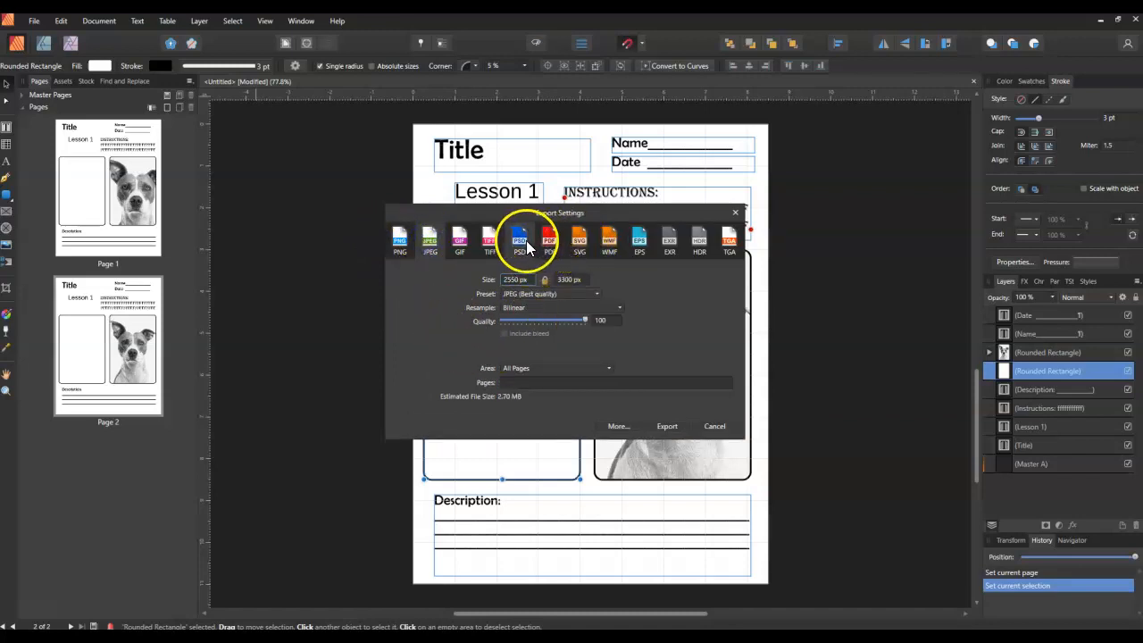
left_click(549, 241)
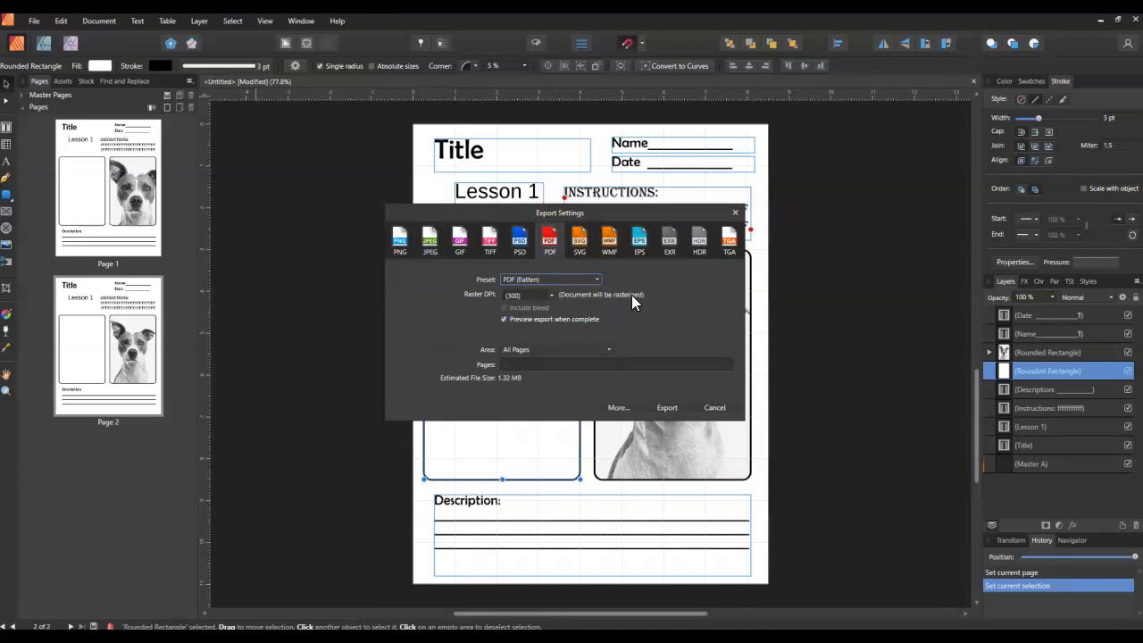
mouse_move(581, 292)
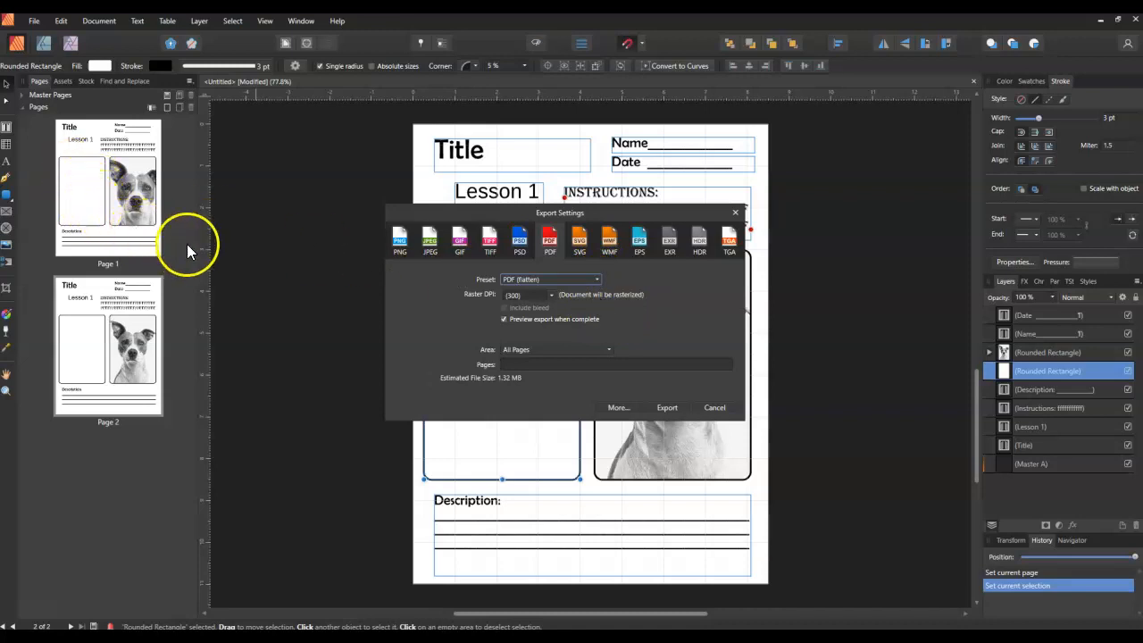
mouse_move(230, 253)
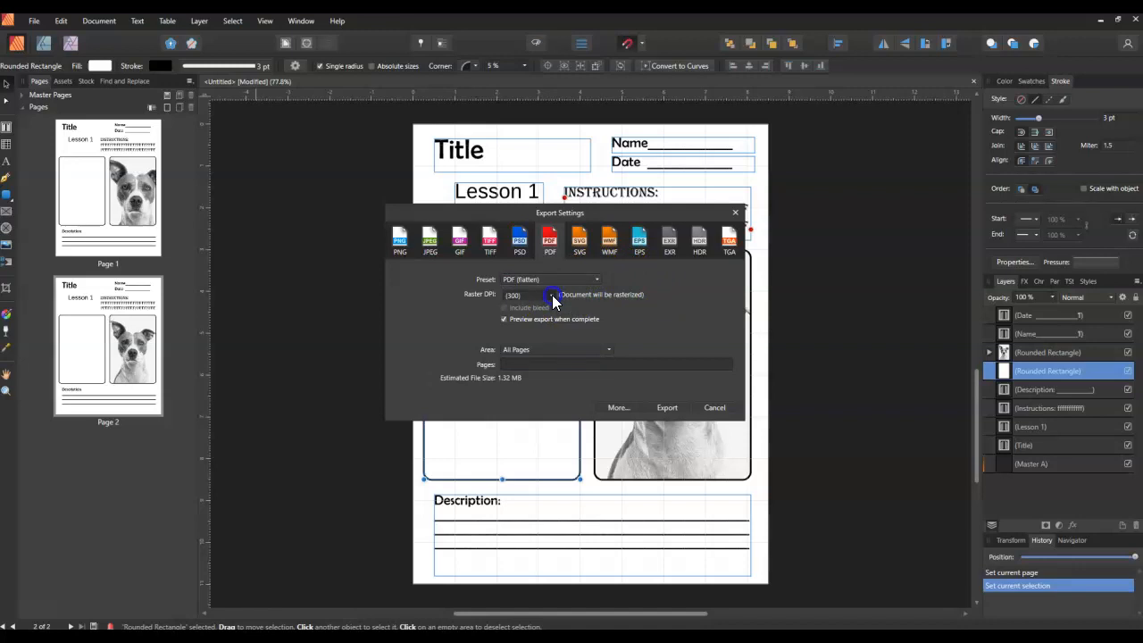
left_click(547, 296)
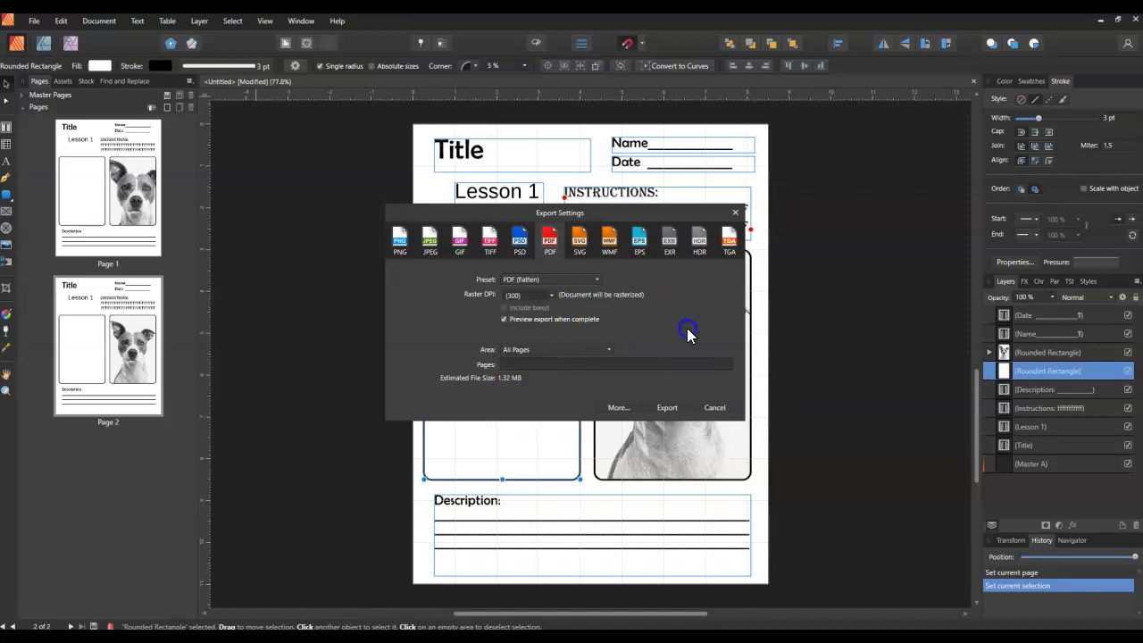
left_click(667, 407)
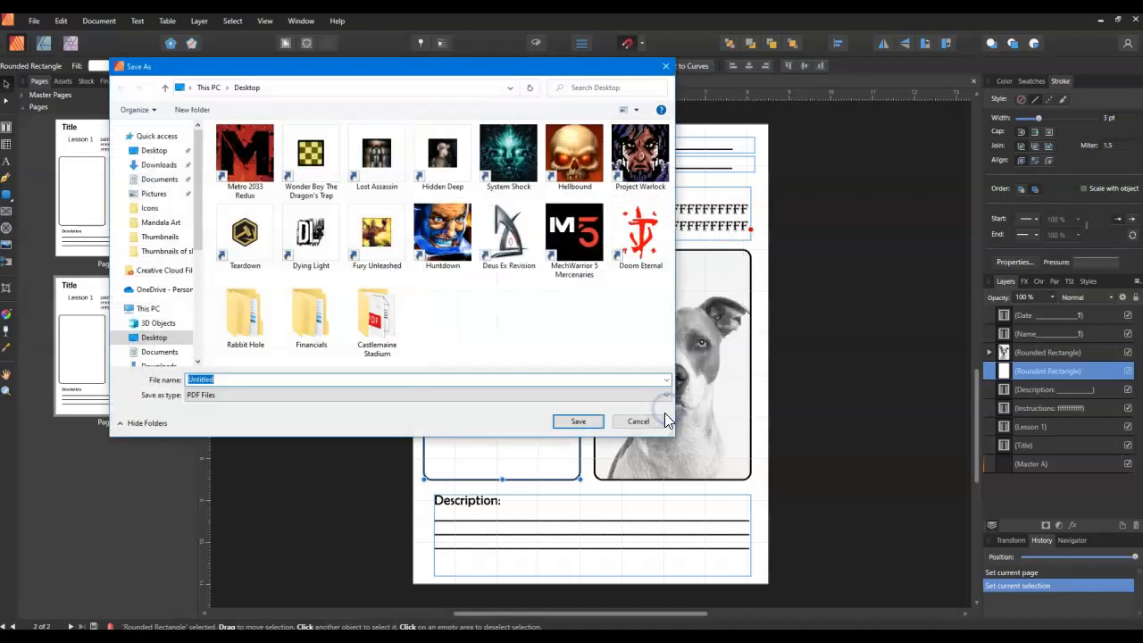
type("a")
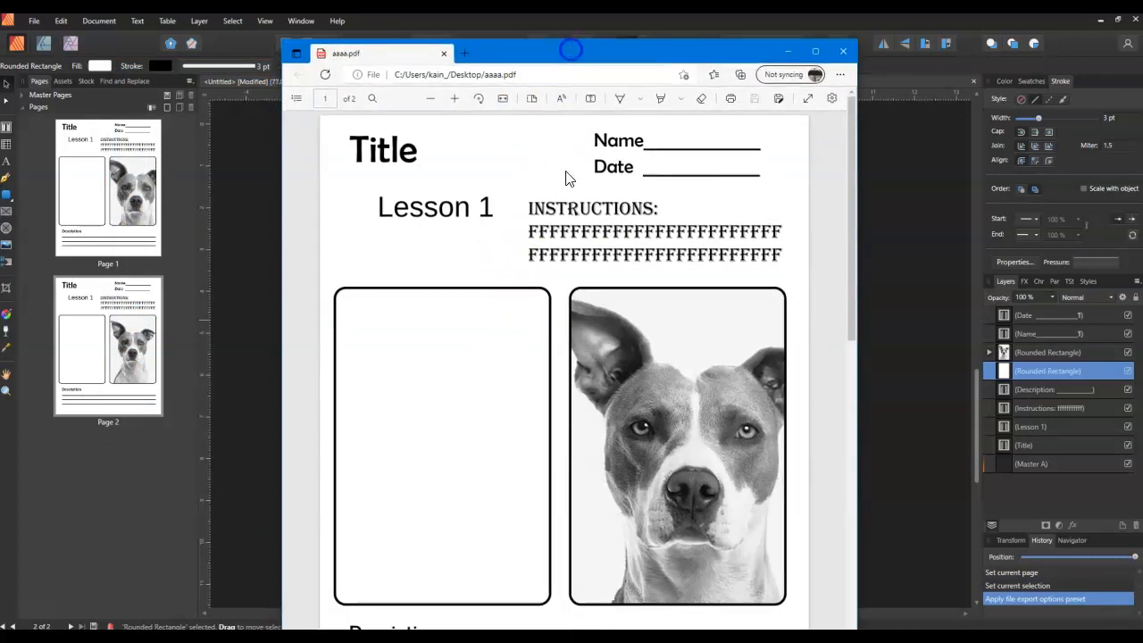
- Scroll aaaa.pdf to page two's heading and maximize the Edge window
scroll("down", 3)
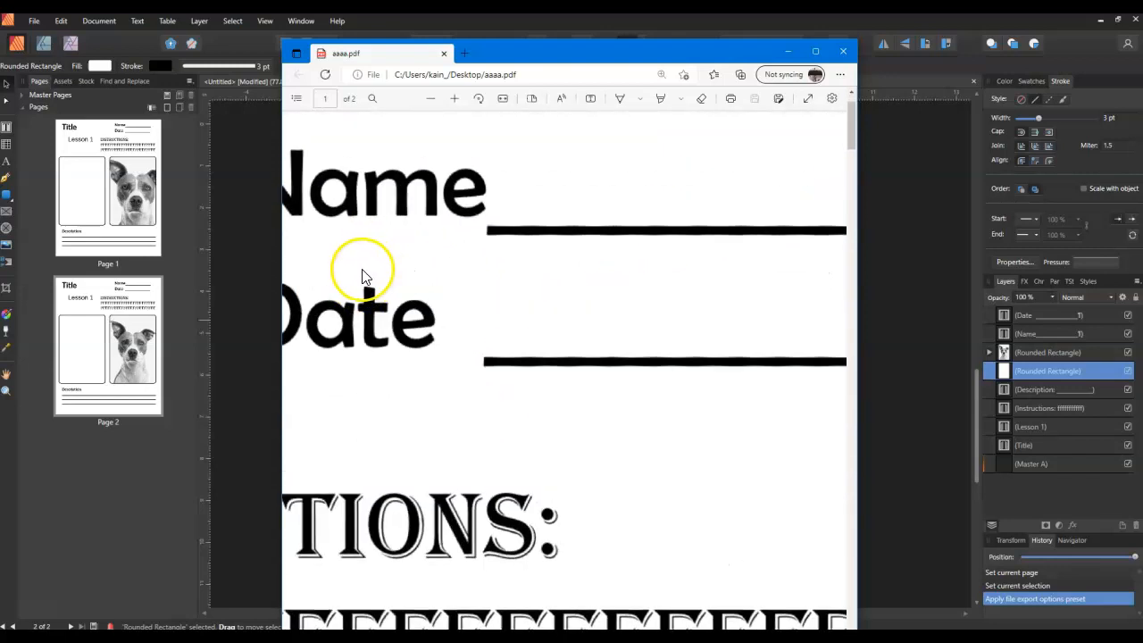
scroll("down", 3)
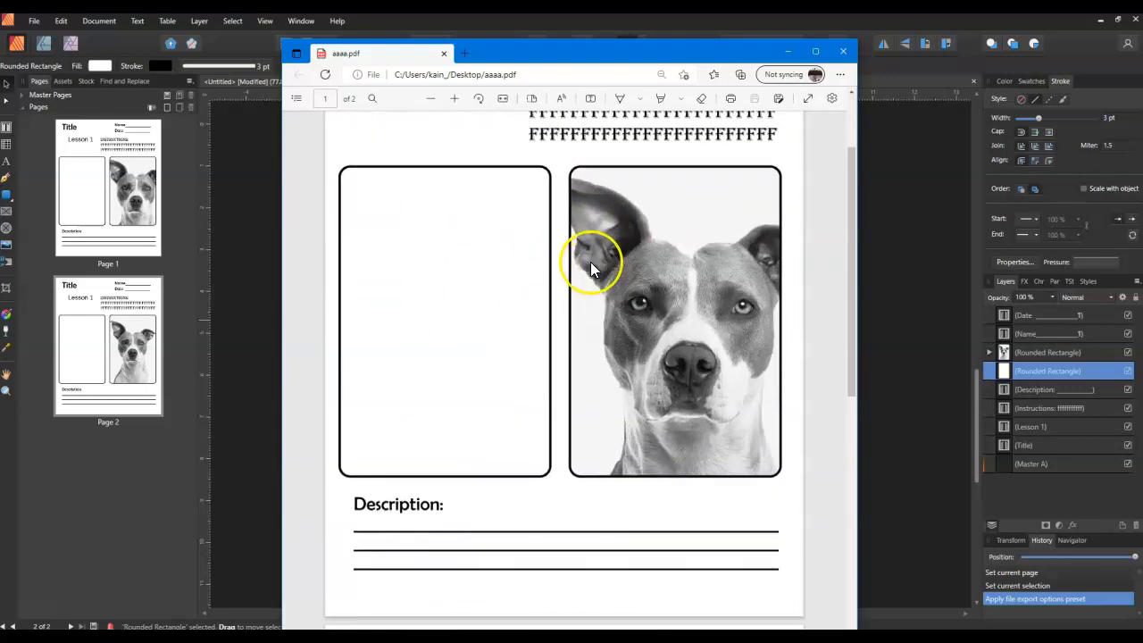
scroll("down", 3)
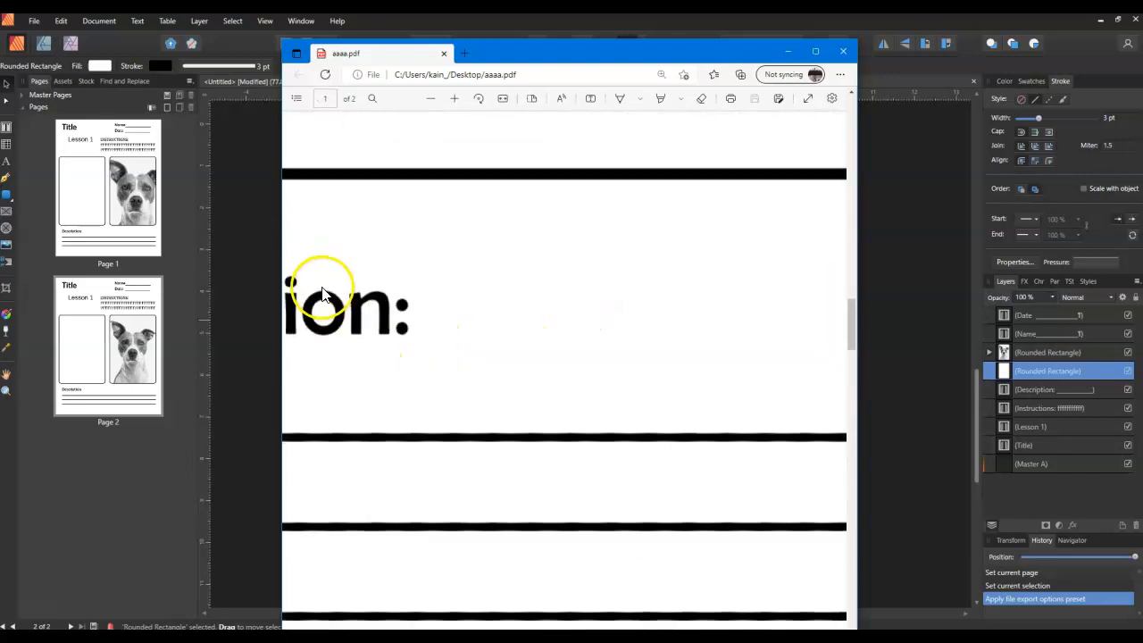
left_click(814, 50)
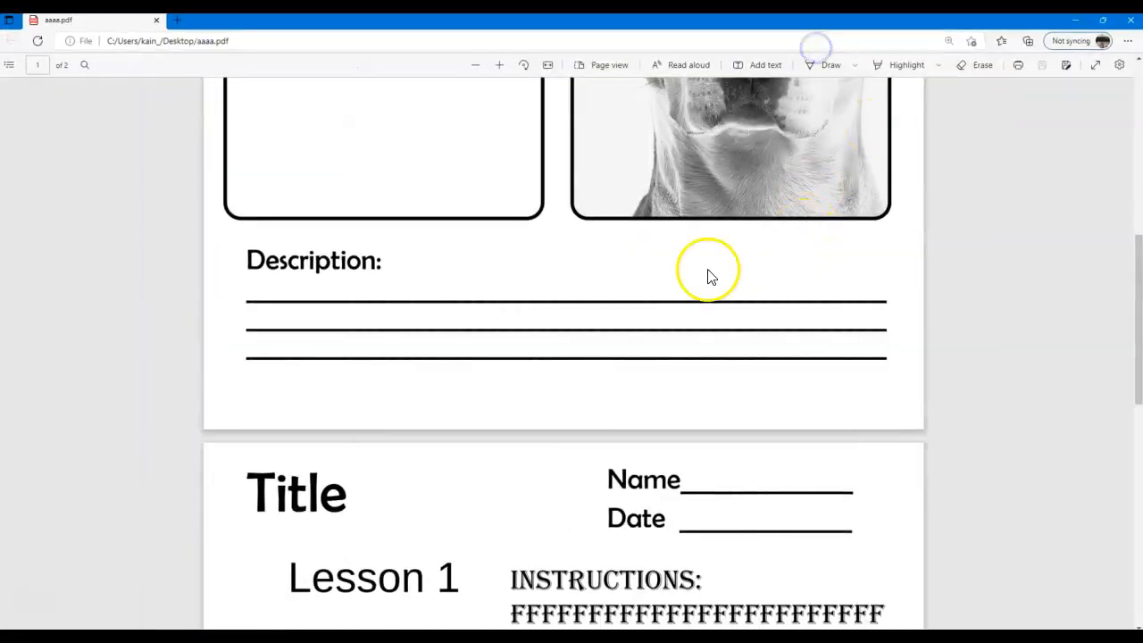
scroll("down", 3)
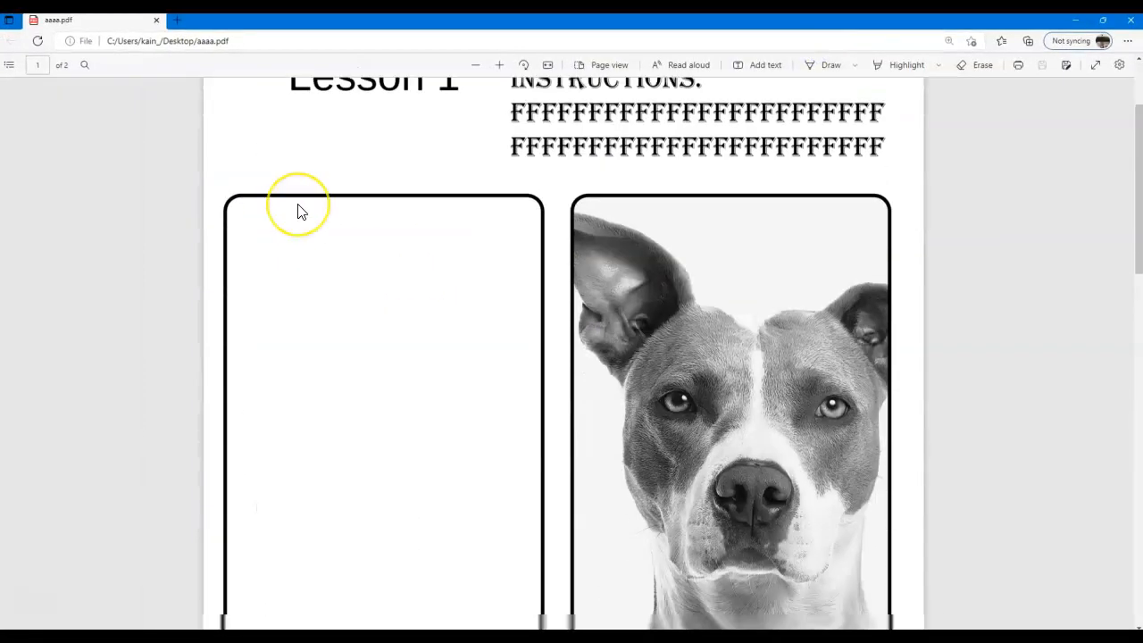
scroll("down", 3)
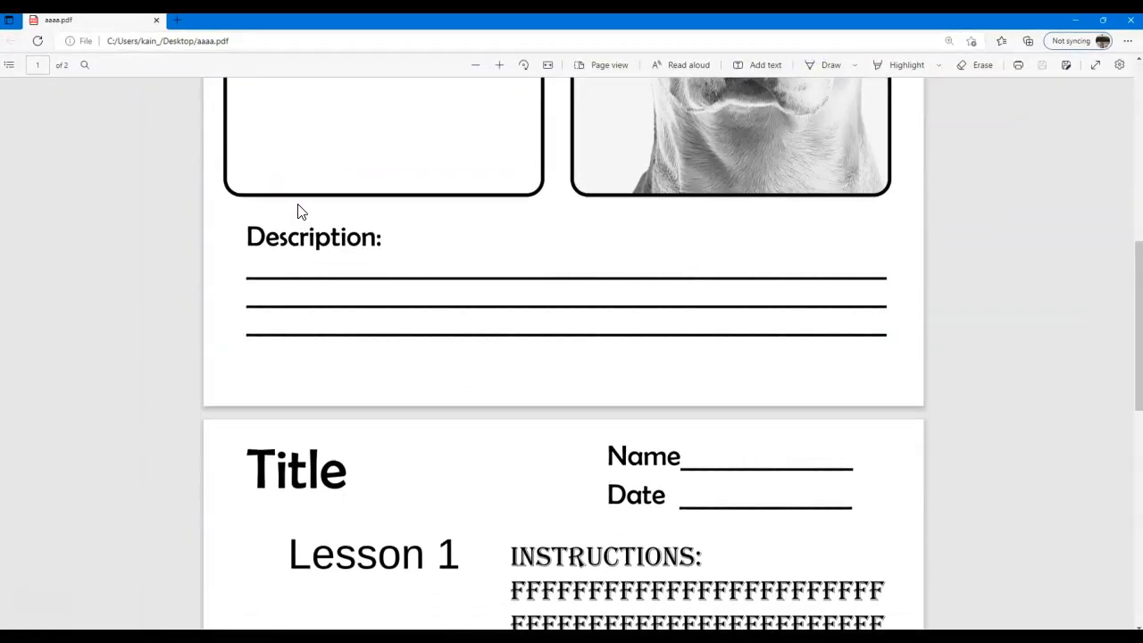
scroll("down", 3)
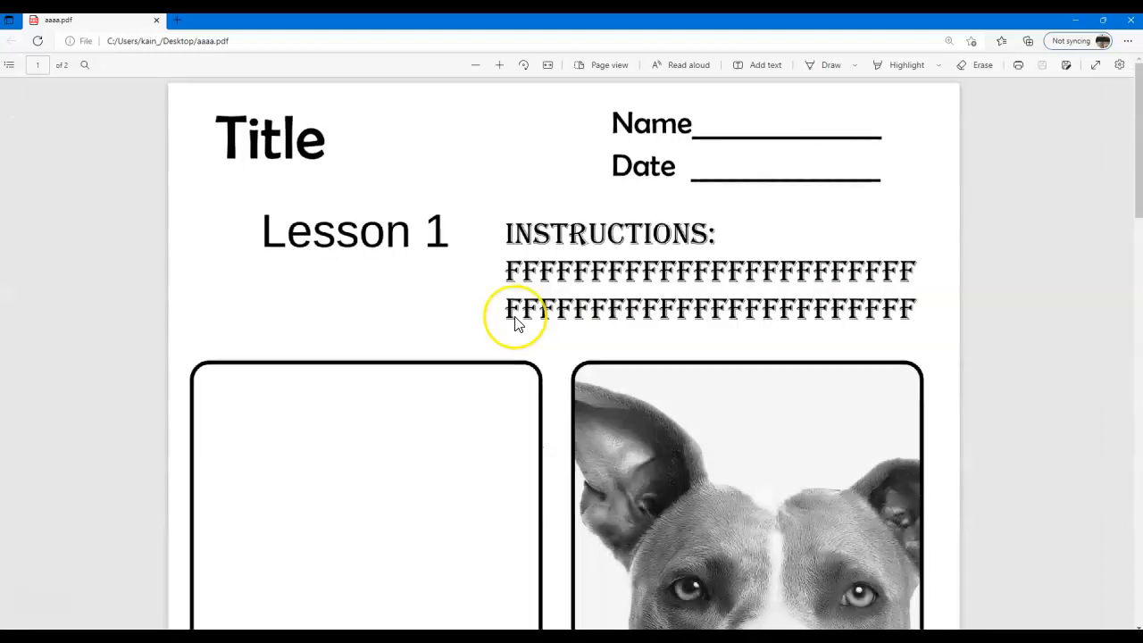
scroll("down", 3)
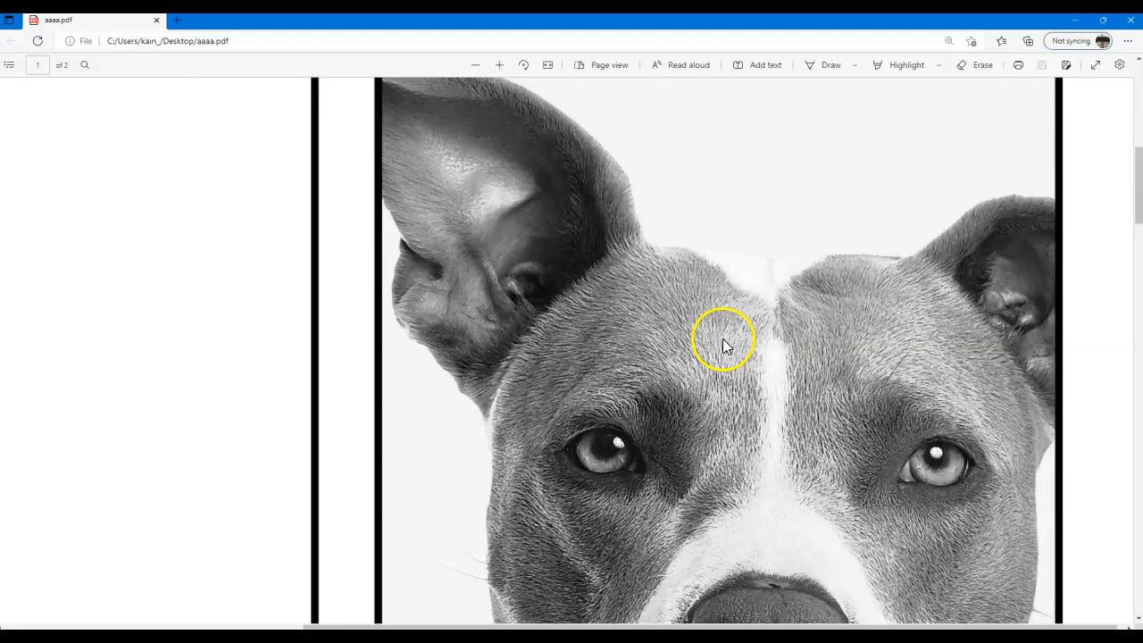
left_click(723, 343)
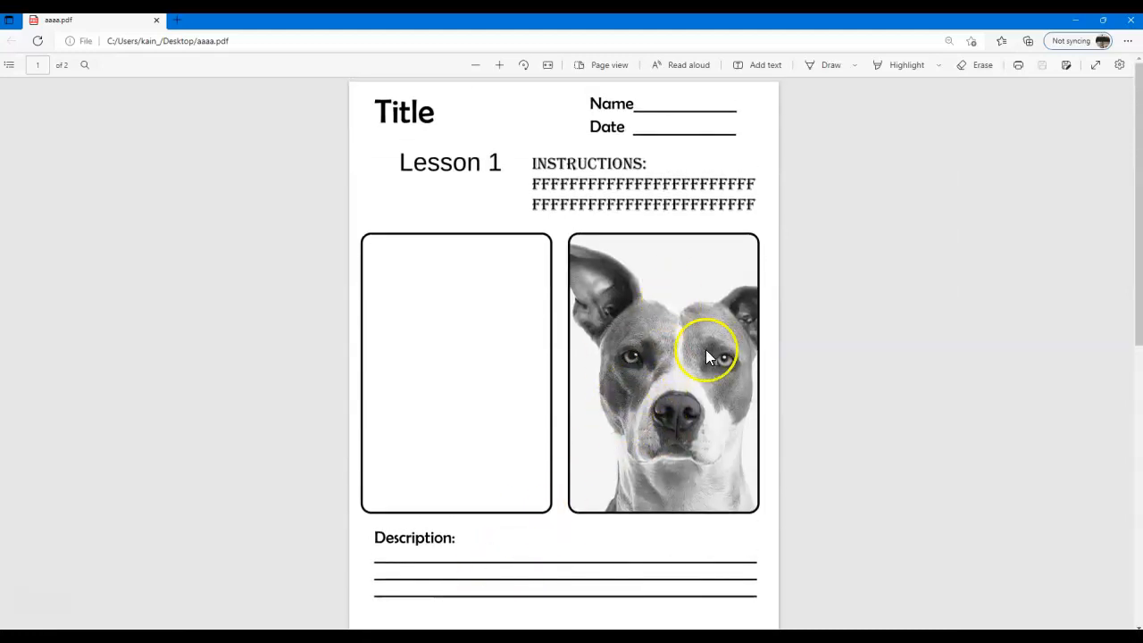
scroll("down", 3)
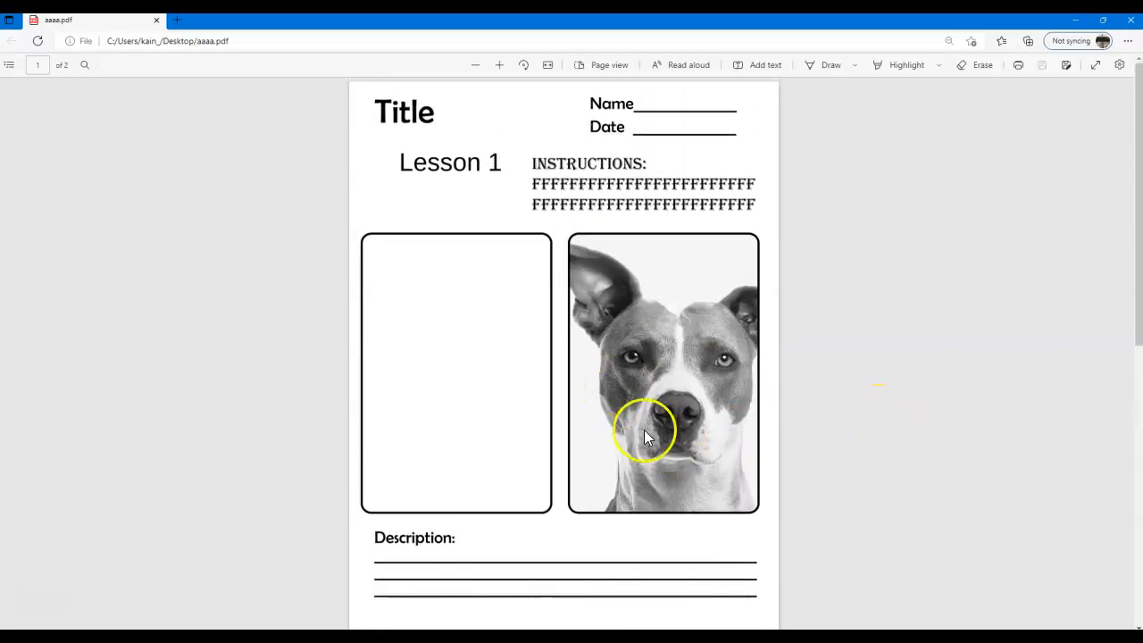
scroll("down", 3)
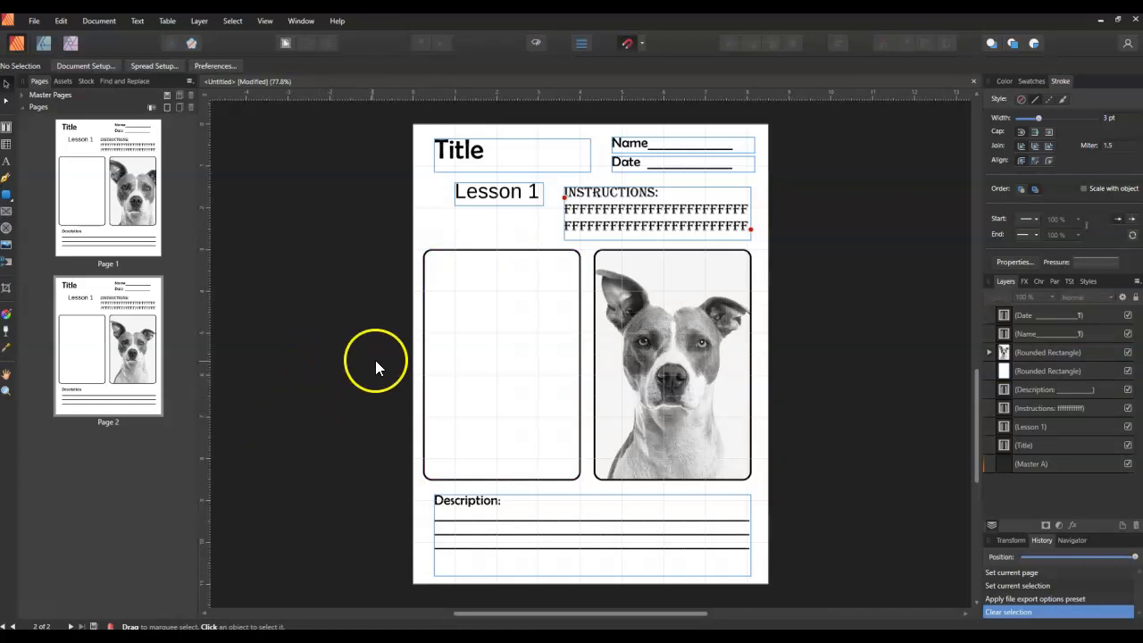
mouse_move(179, 265)
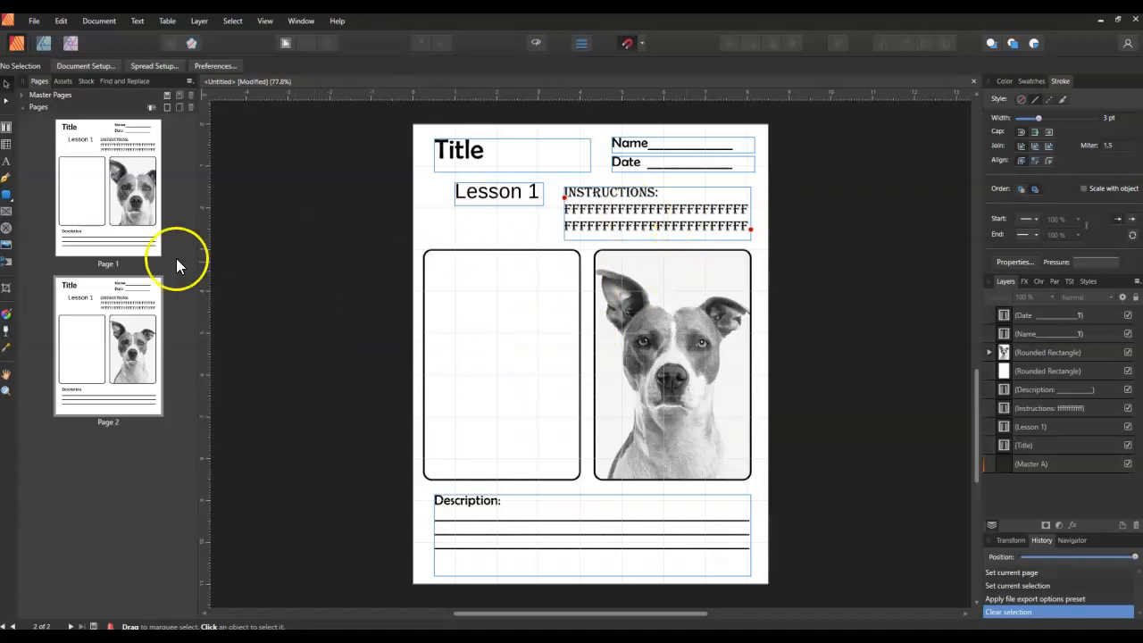
mouse_move(42, 37)
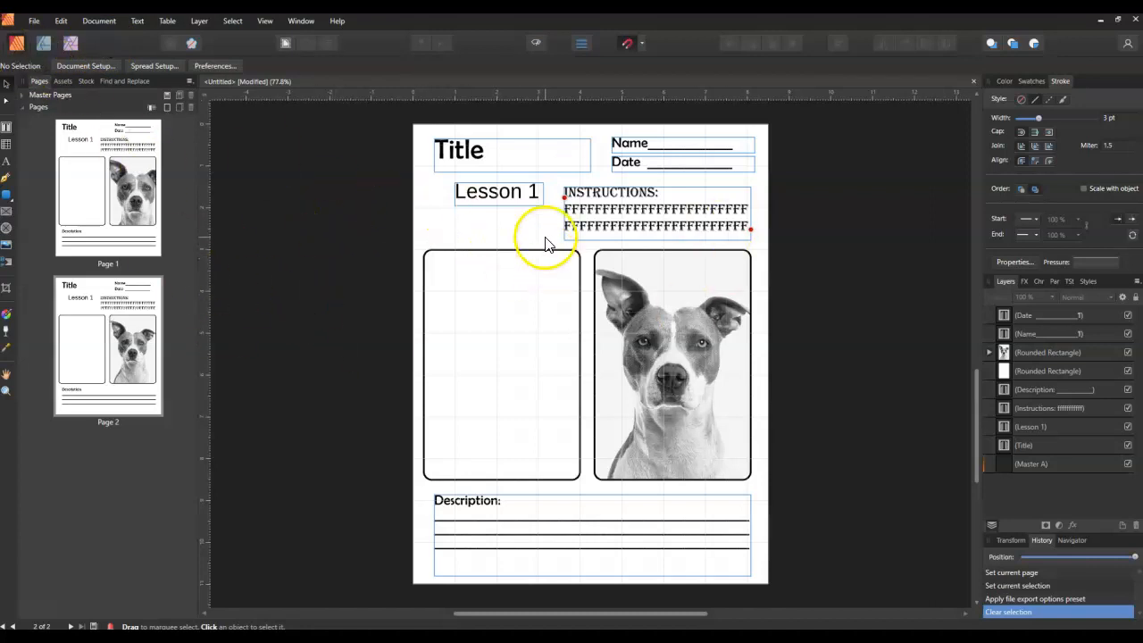
mouse_move(34, 21)
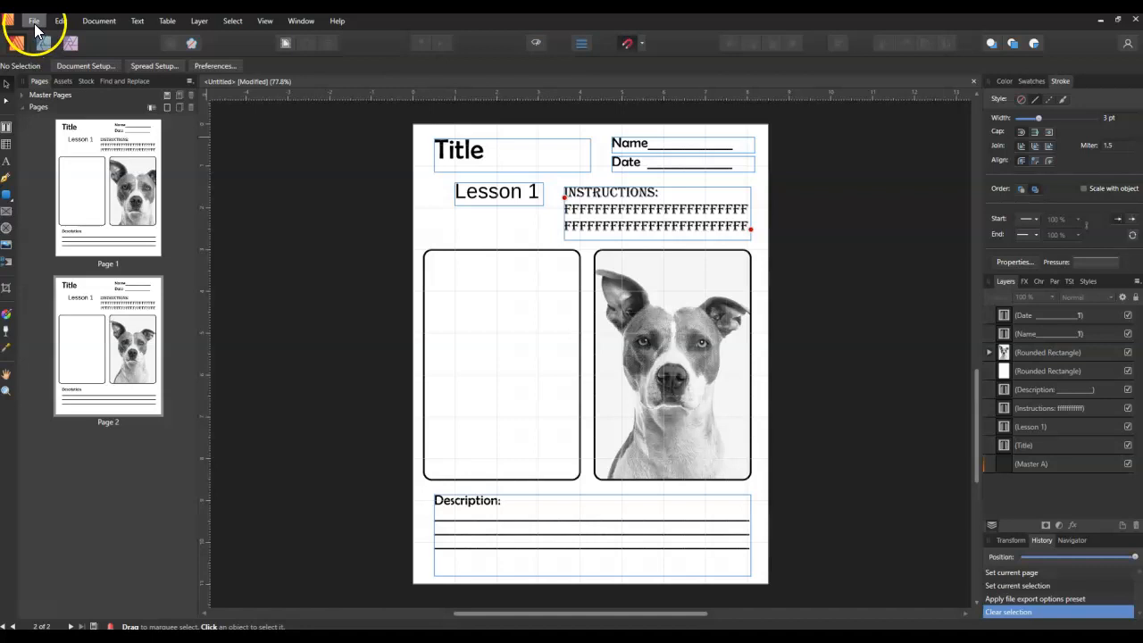